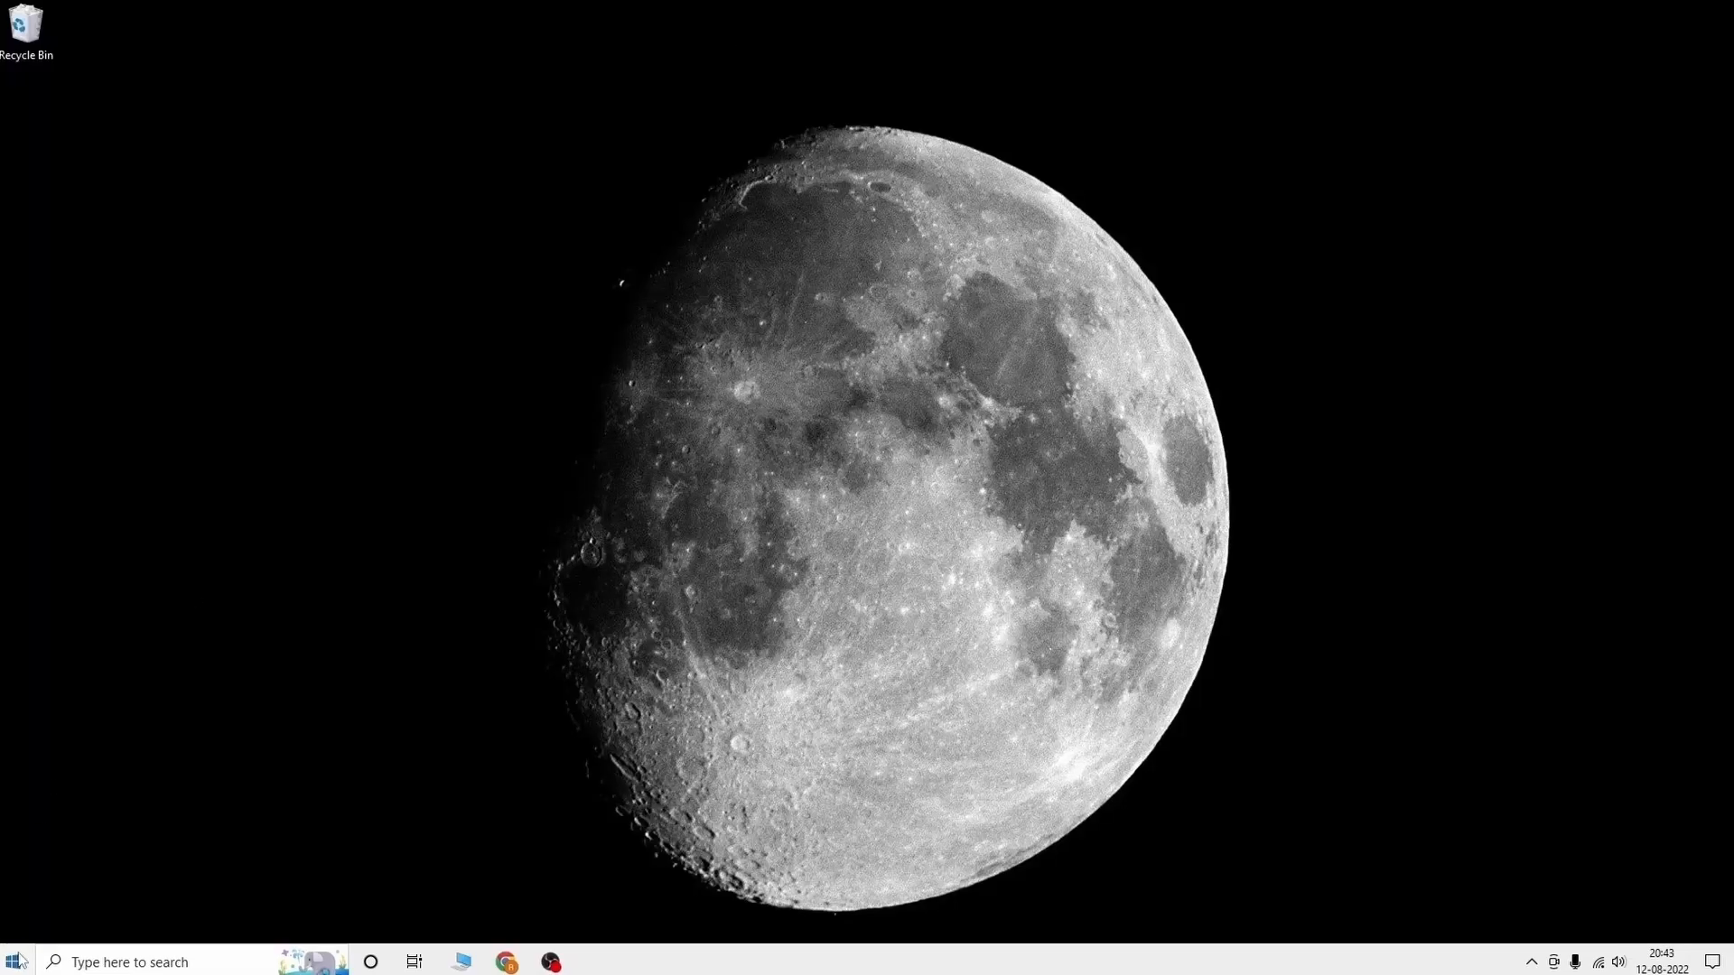
Open Disk Management and initialise the 447.12 GB Disk 1 as GPT
right_click(15, 961)
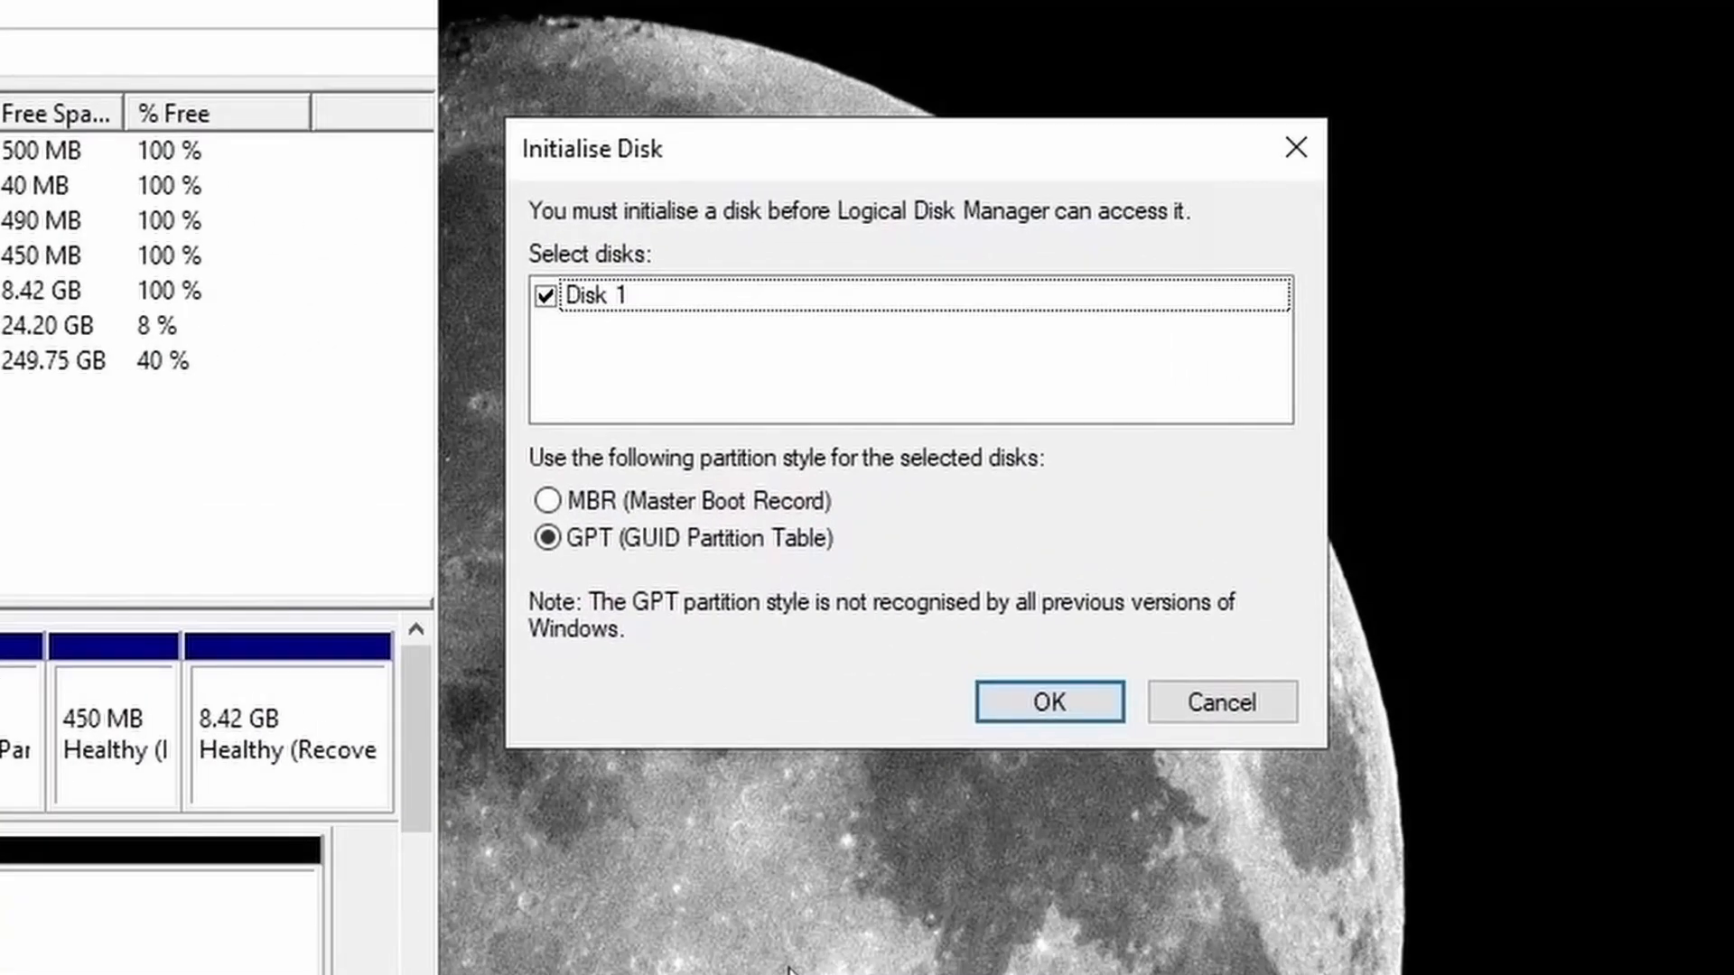
left_click(1047, 701)
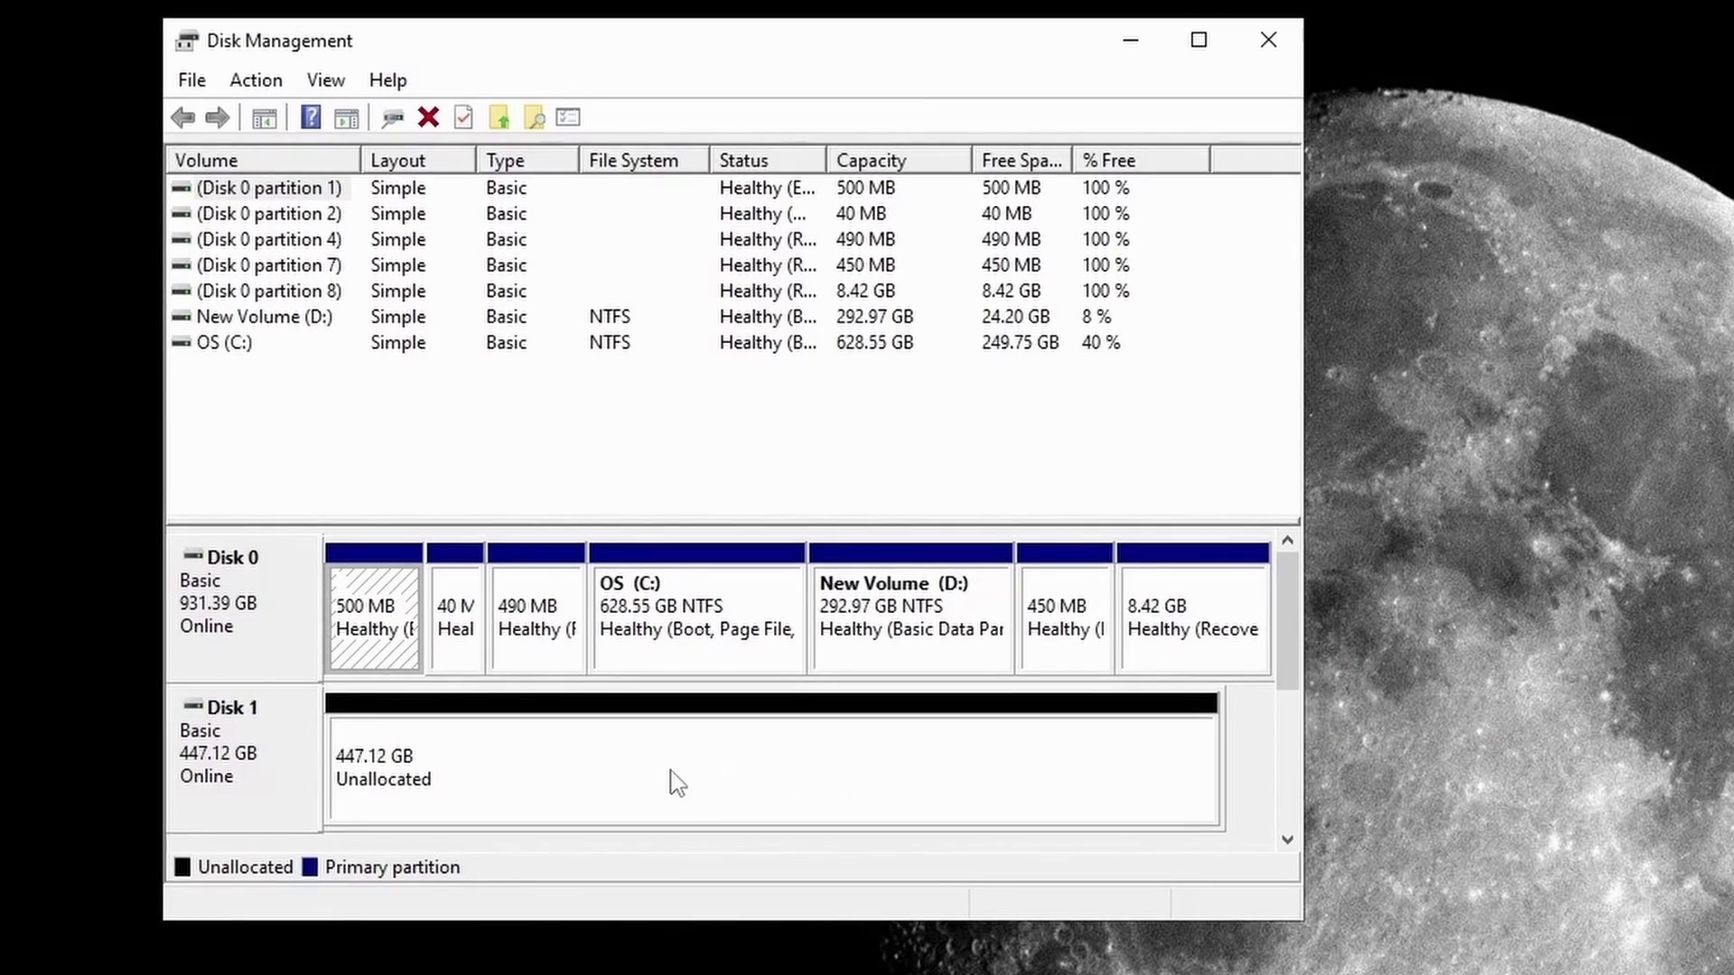
Create a maximum-size simple volume on Disk 1 as drive F, NTFS quick format
right_click(675, 774)
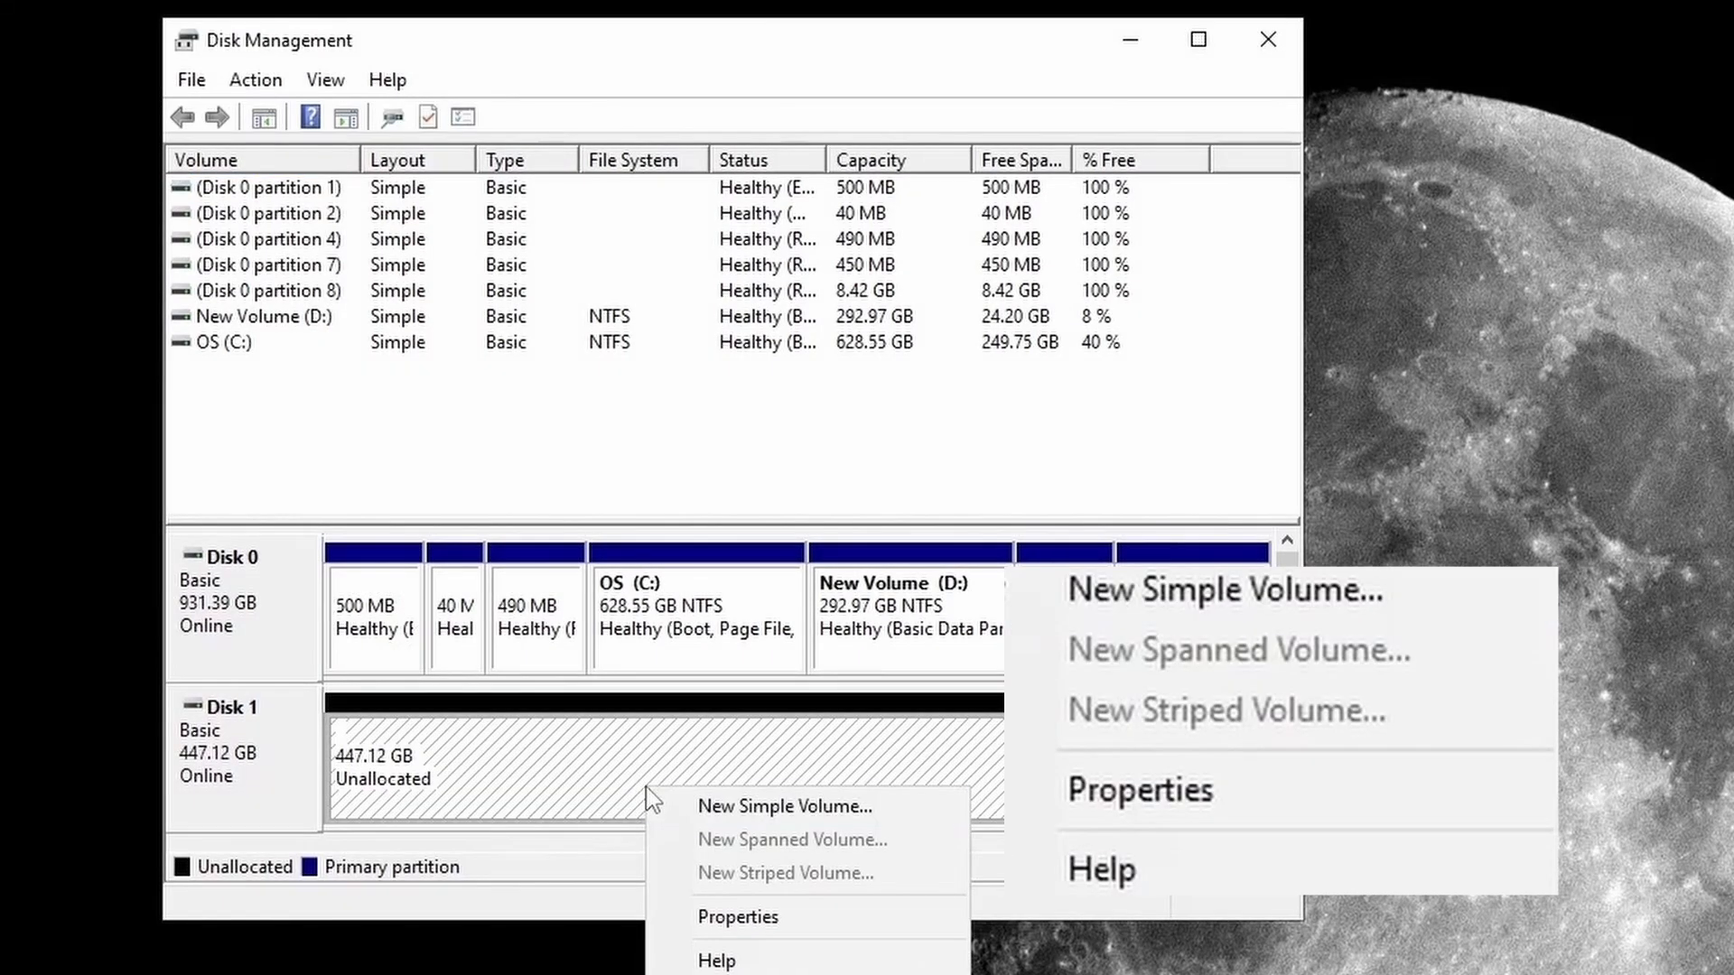
left_click(783, 805)
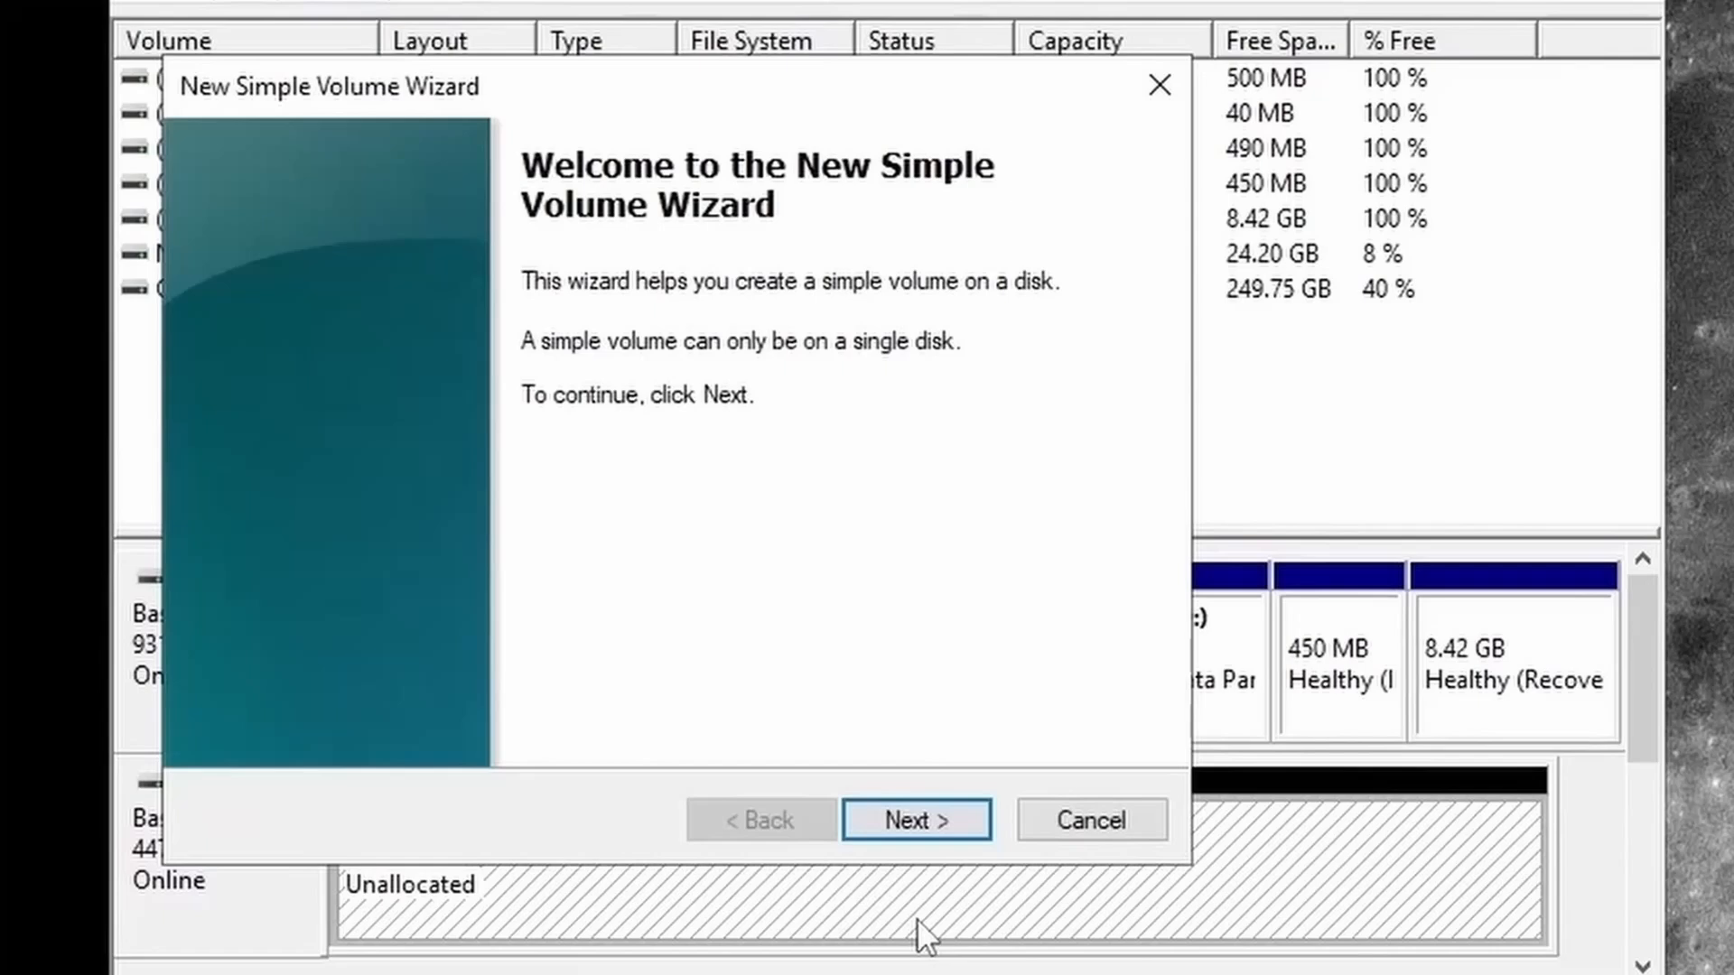
left_click(916, 819)
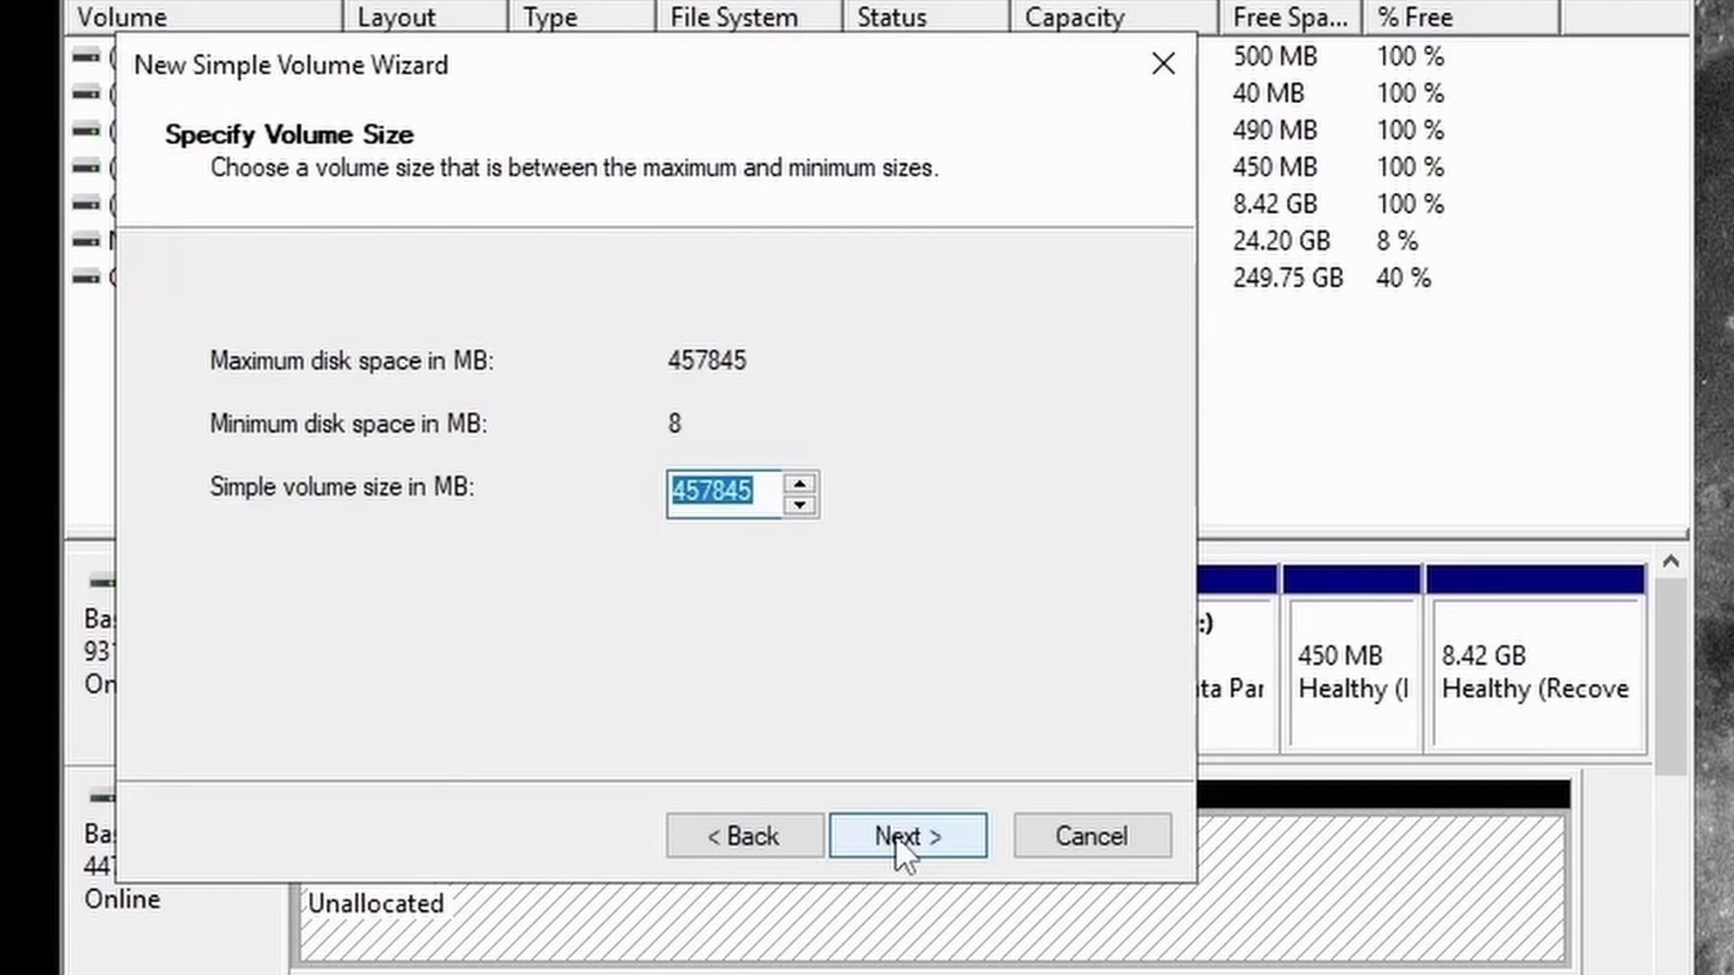
left_click(905, 835)
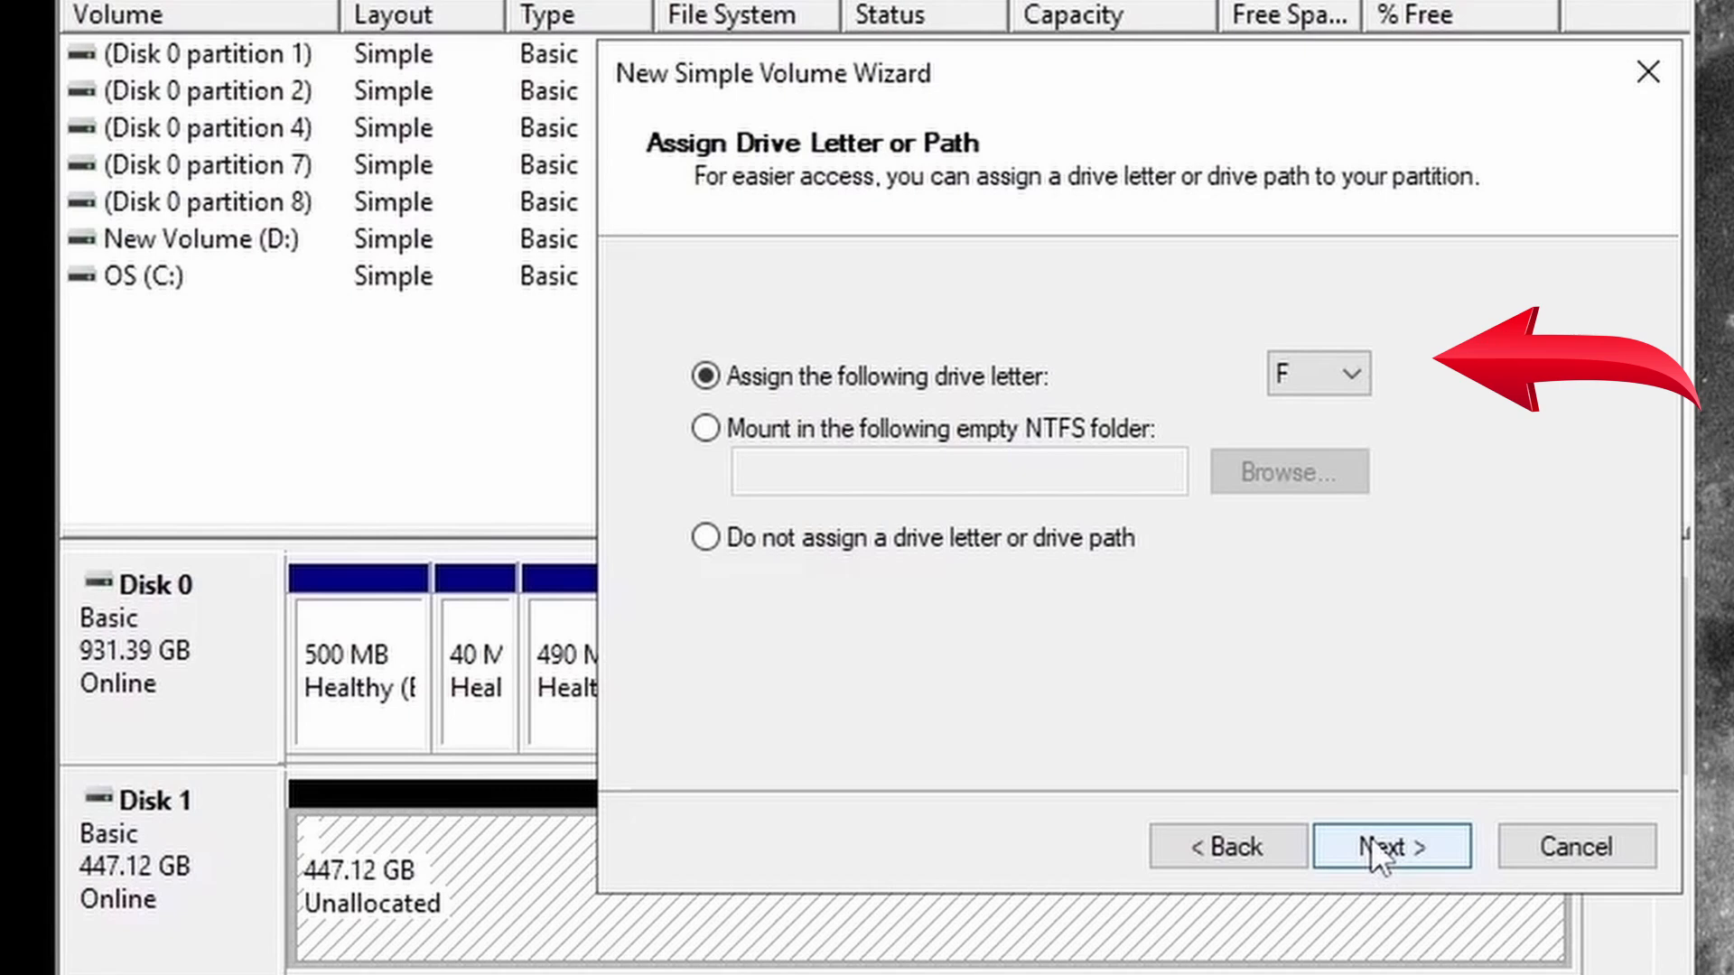
left_click(1391, 847)
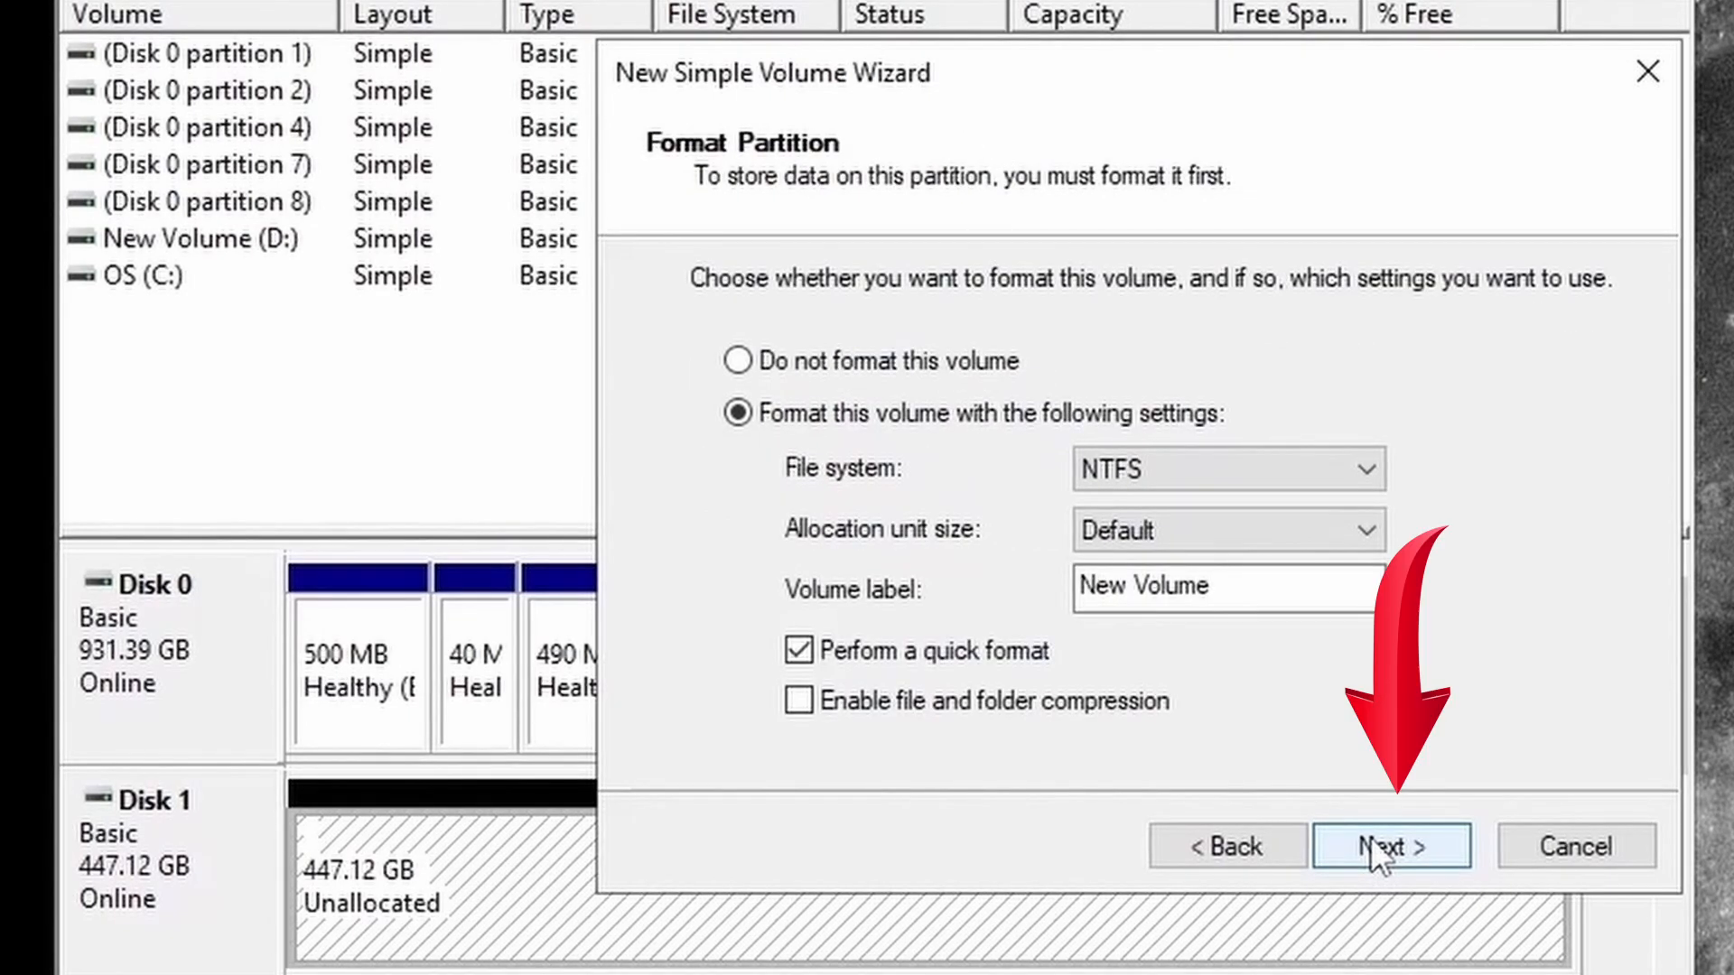
left_click(1389, 846)
type("M")
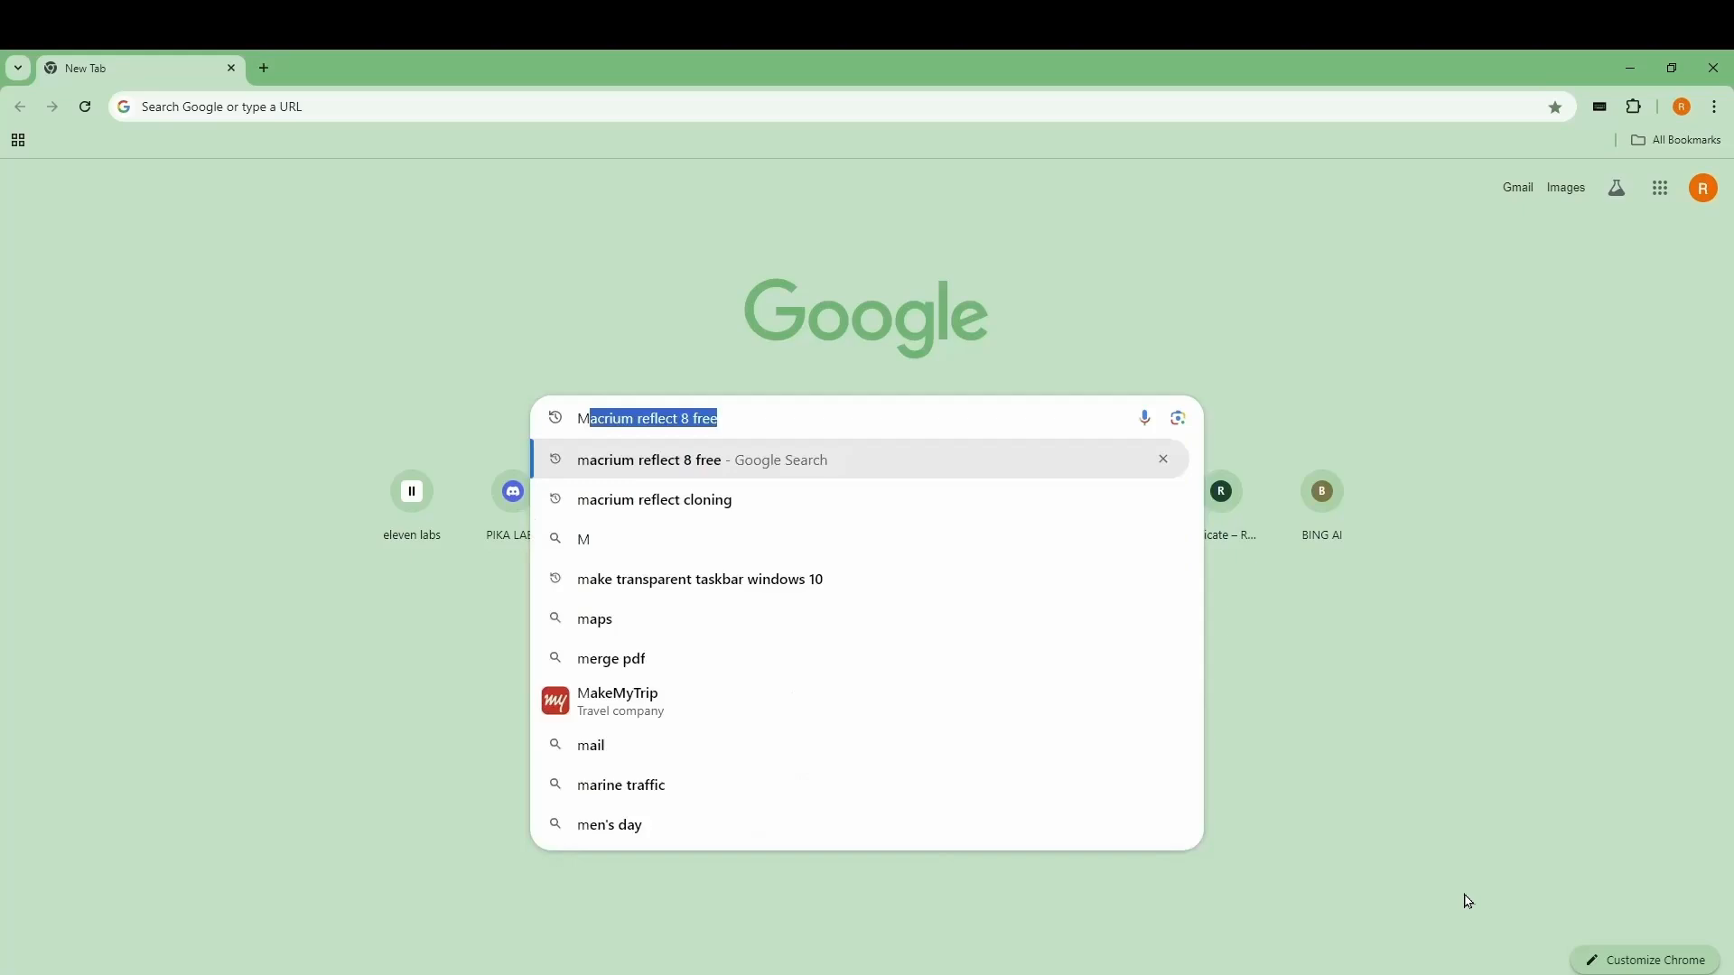
Search 'macrium reflect 8 free' and open the Macrium Reflect Free 30-Day Trial result
type("ACRIU")
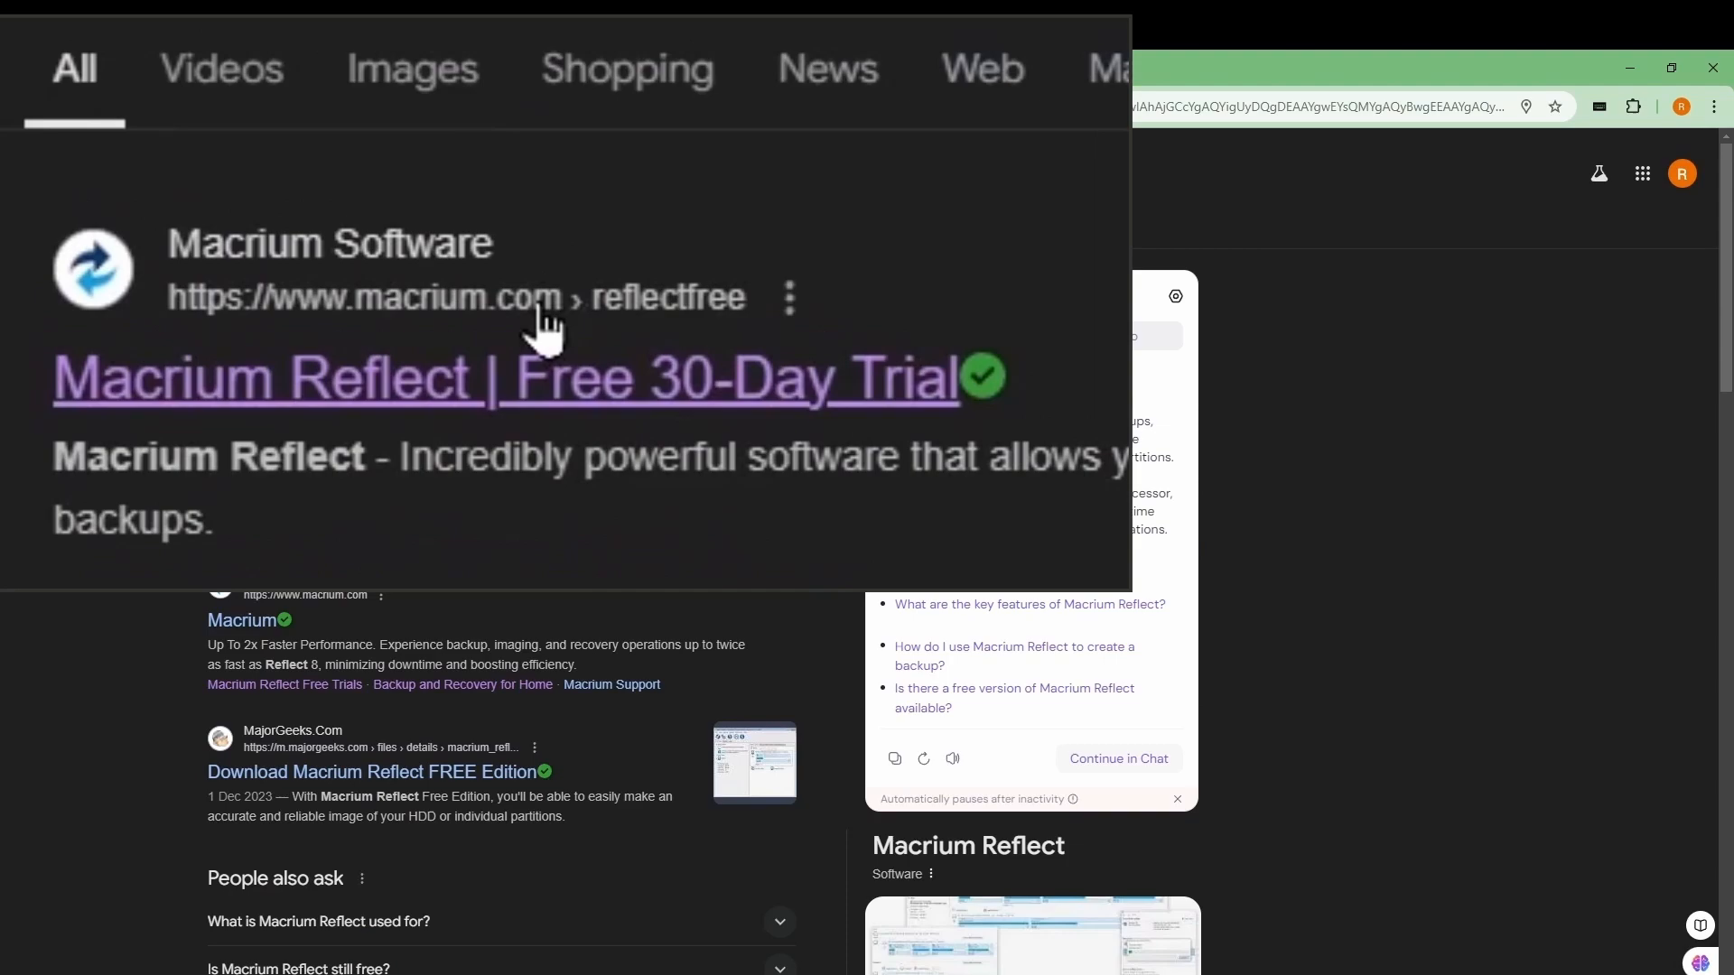
left_click(505, 377)
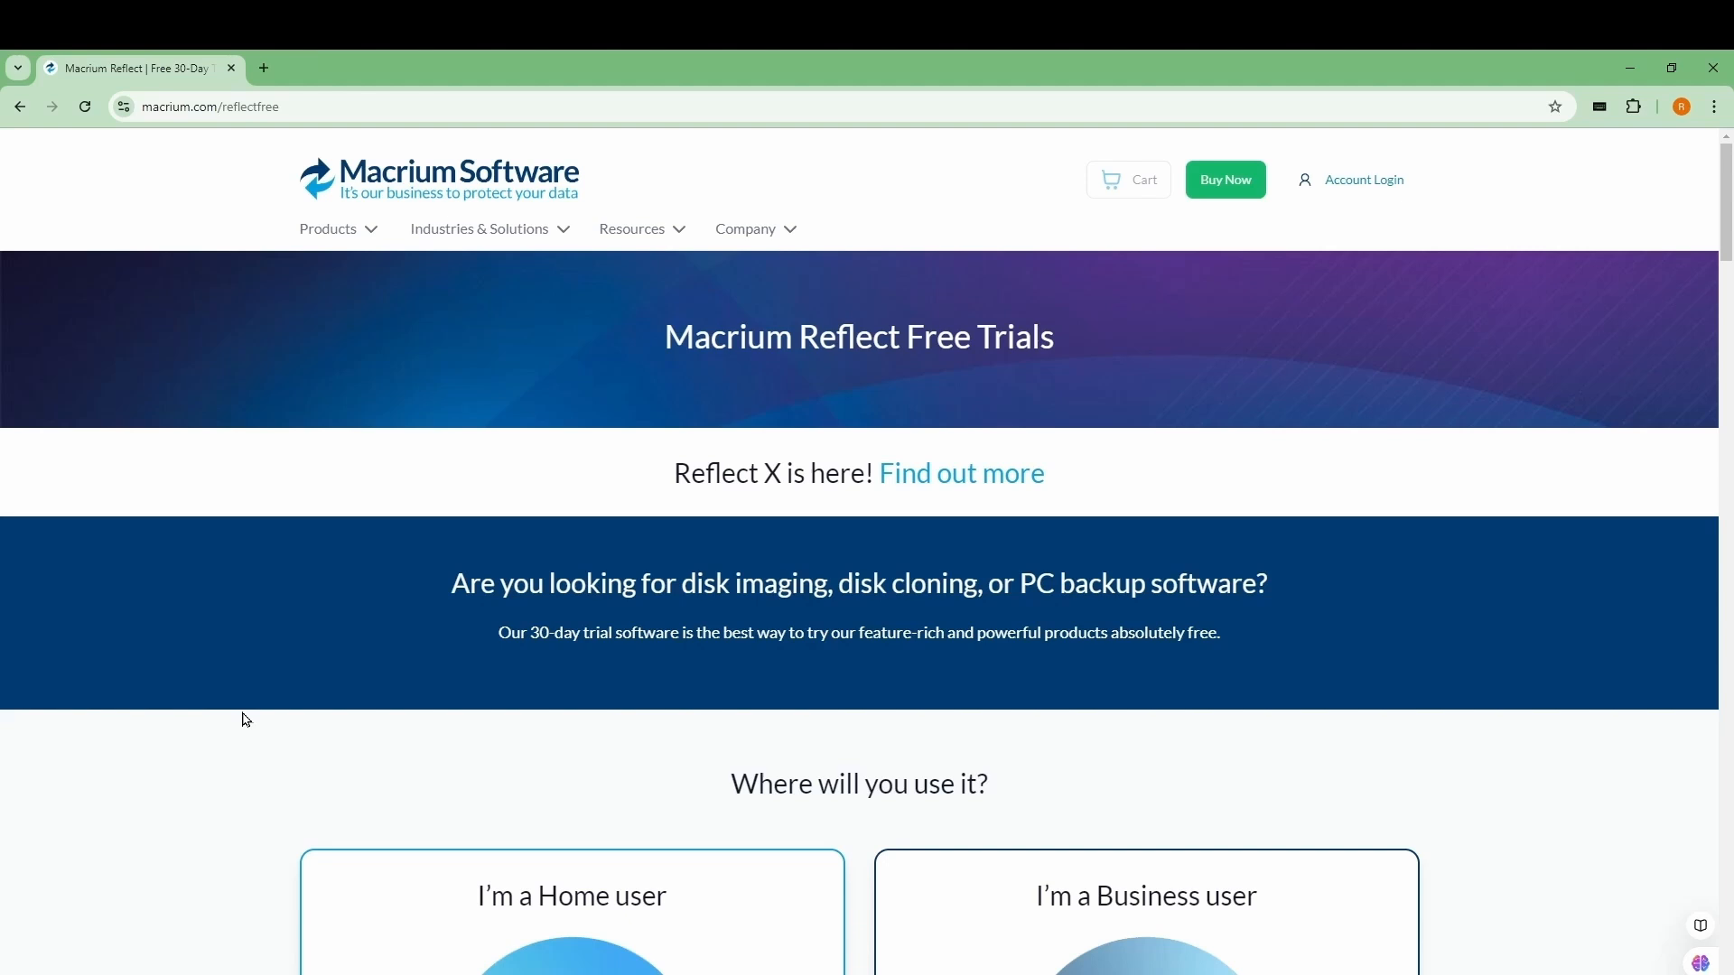
Scroll down and use Discover Reflect Home to reach the Reflect X Home free trial section
scroll("down", 3)
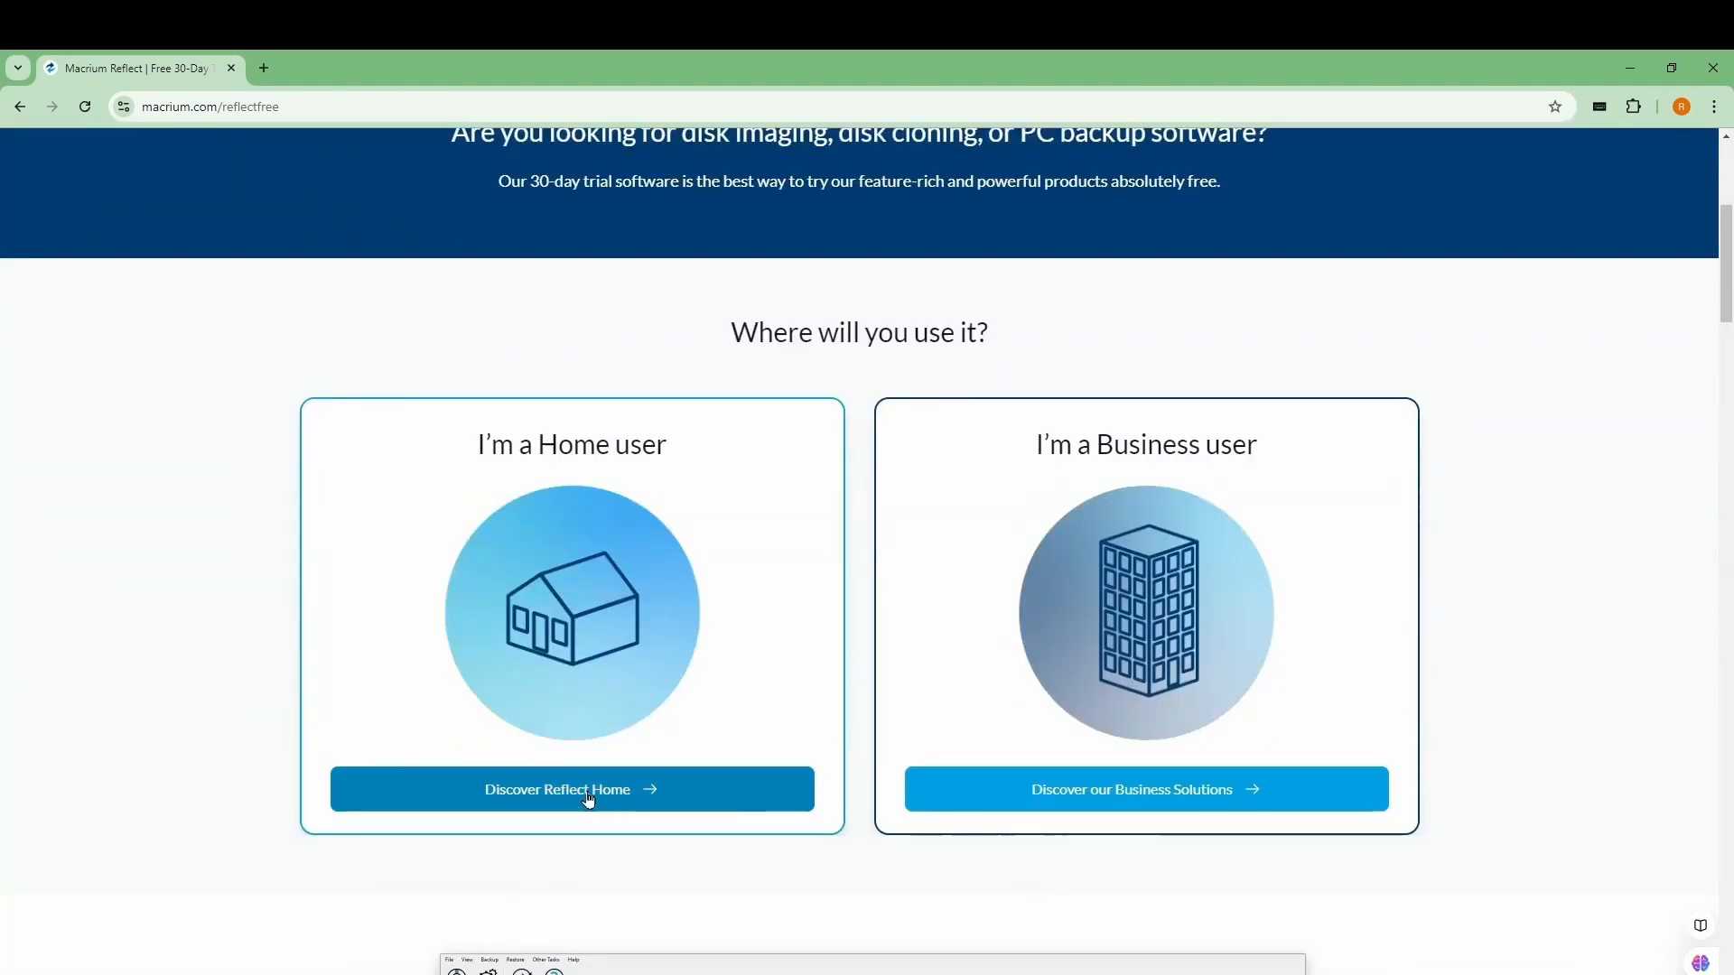
left_click(571, 789)
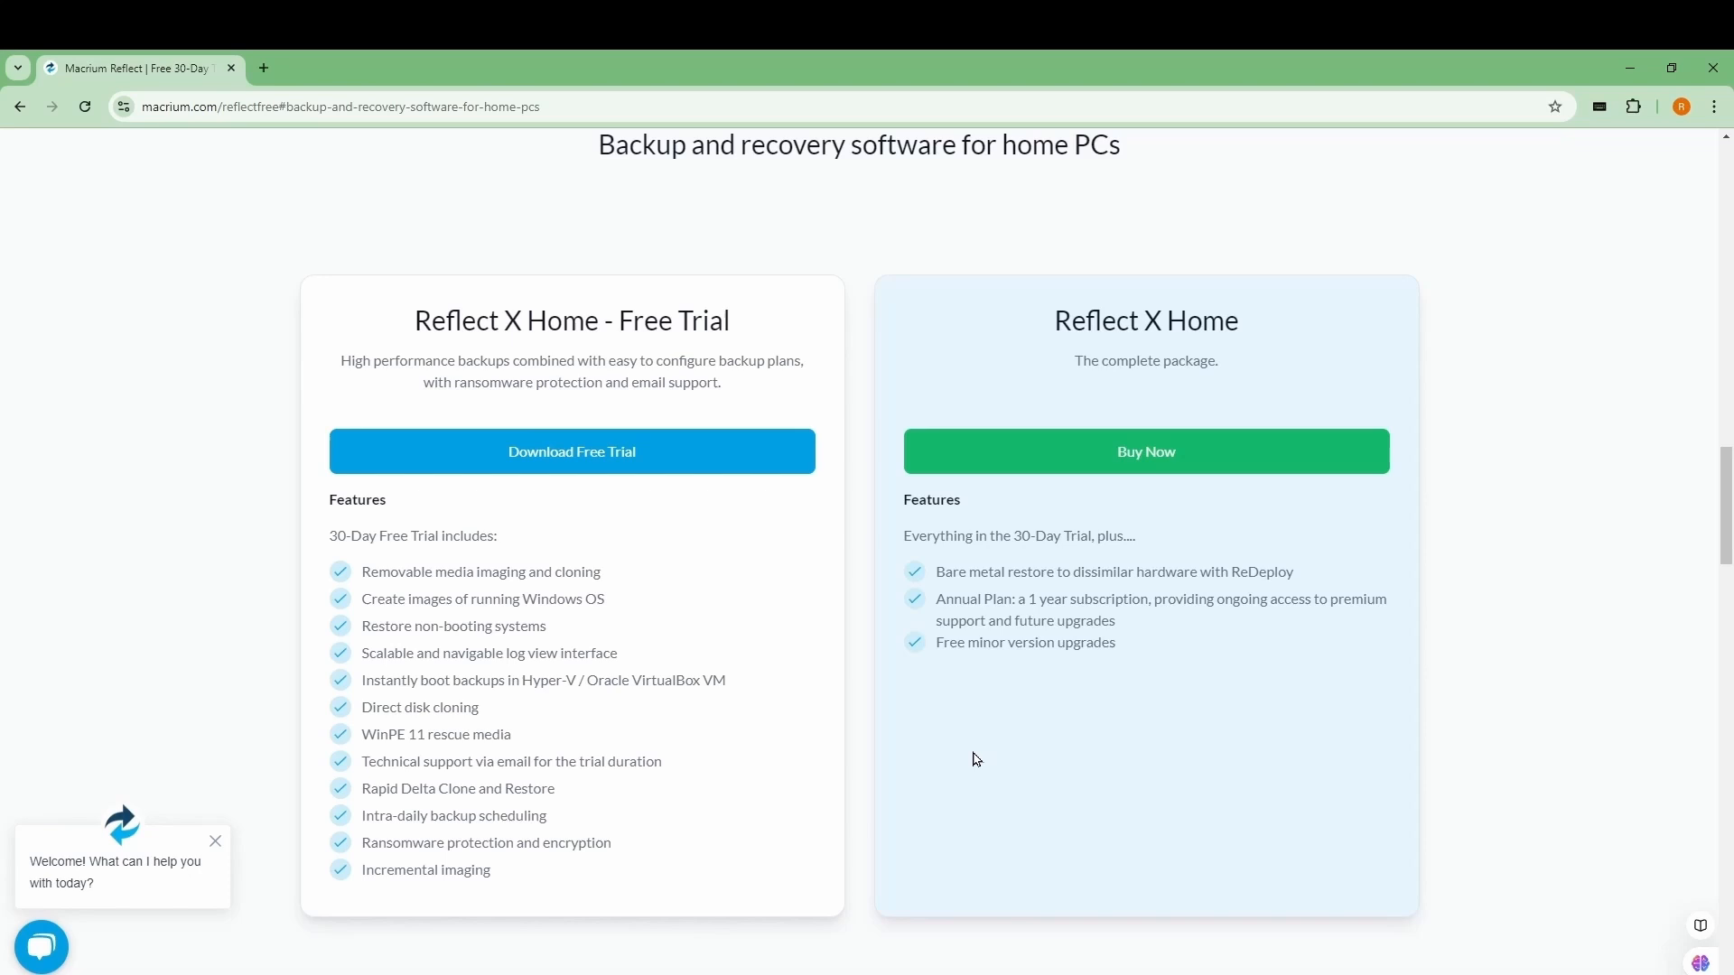
left_click(572, 451)
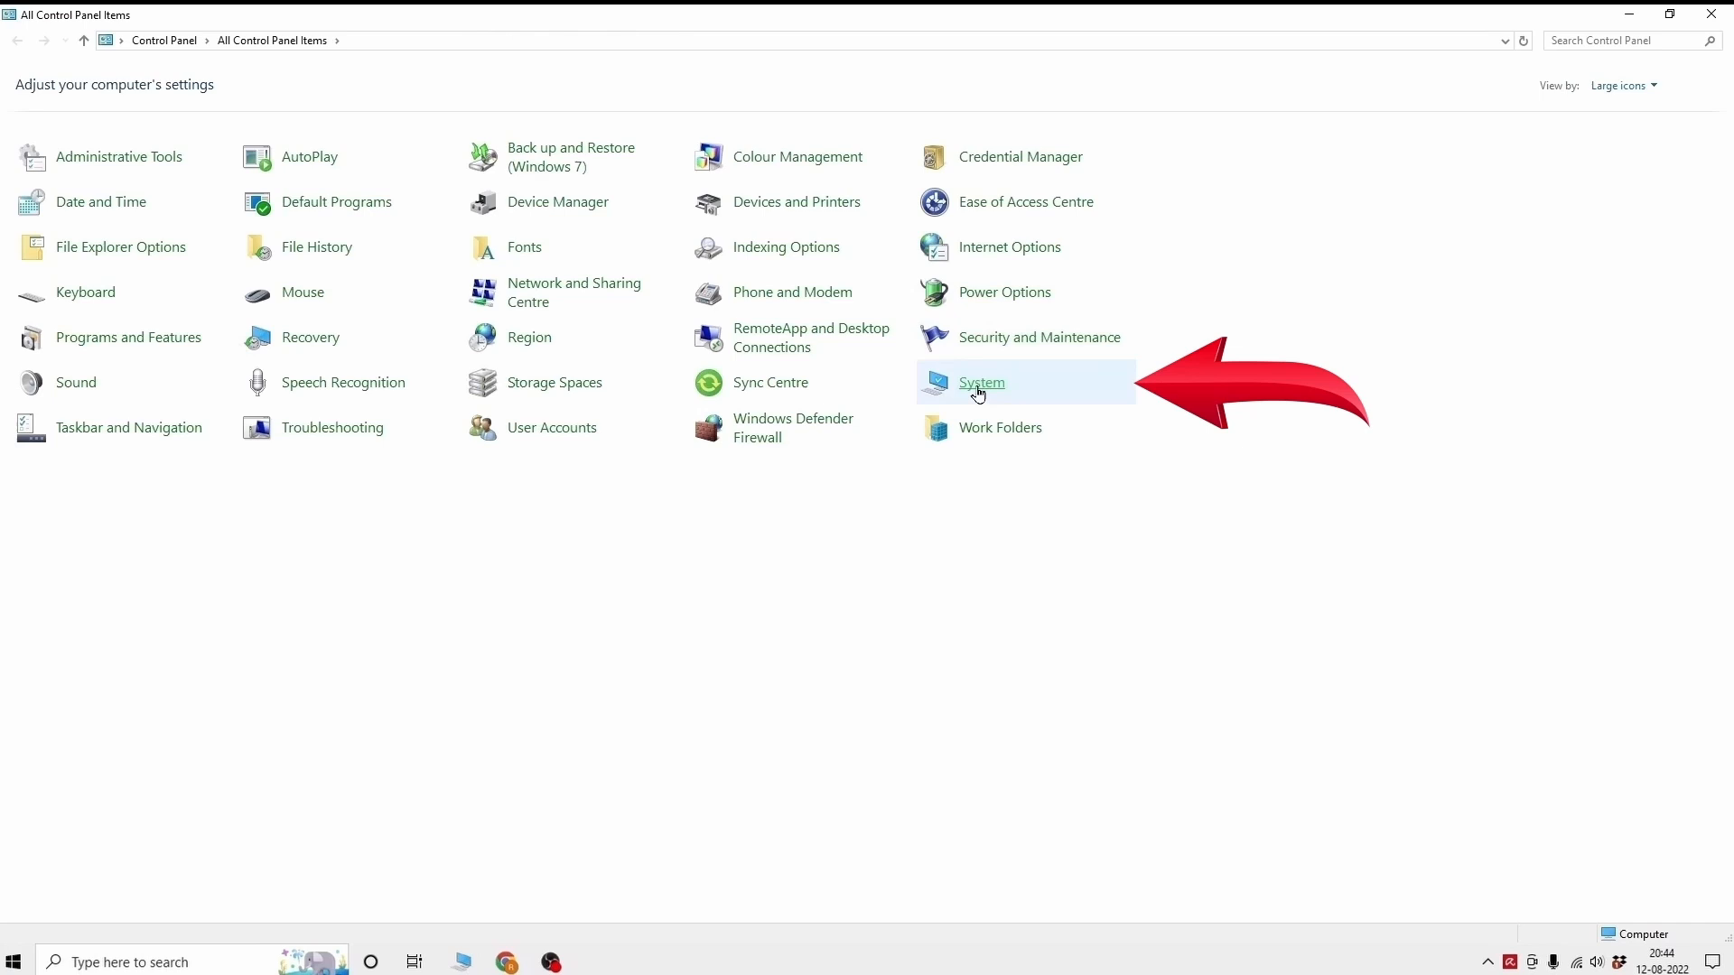
Open System from All Control Panel Items to check the system type
left_click(980, 381)
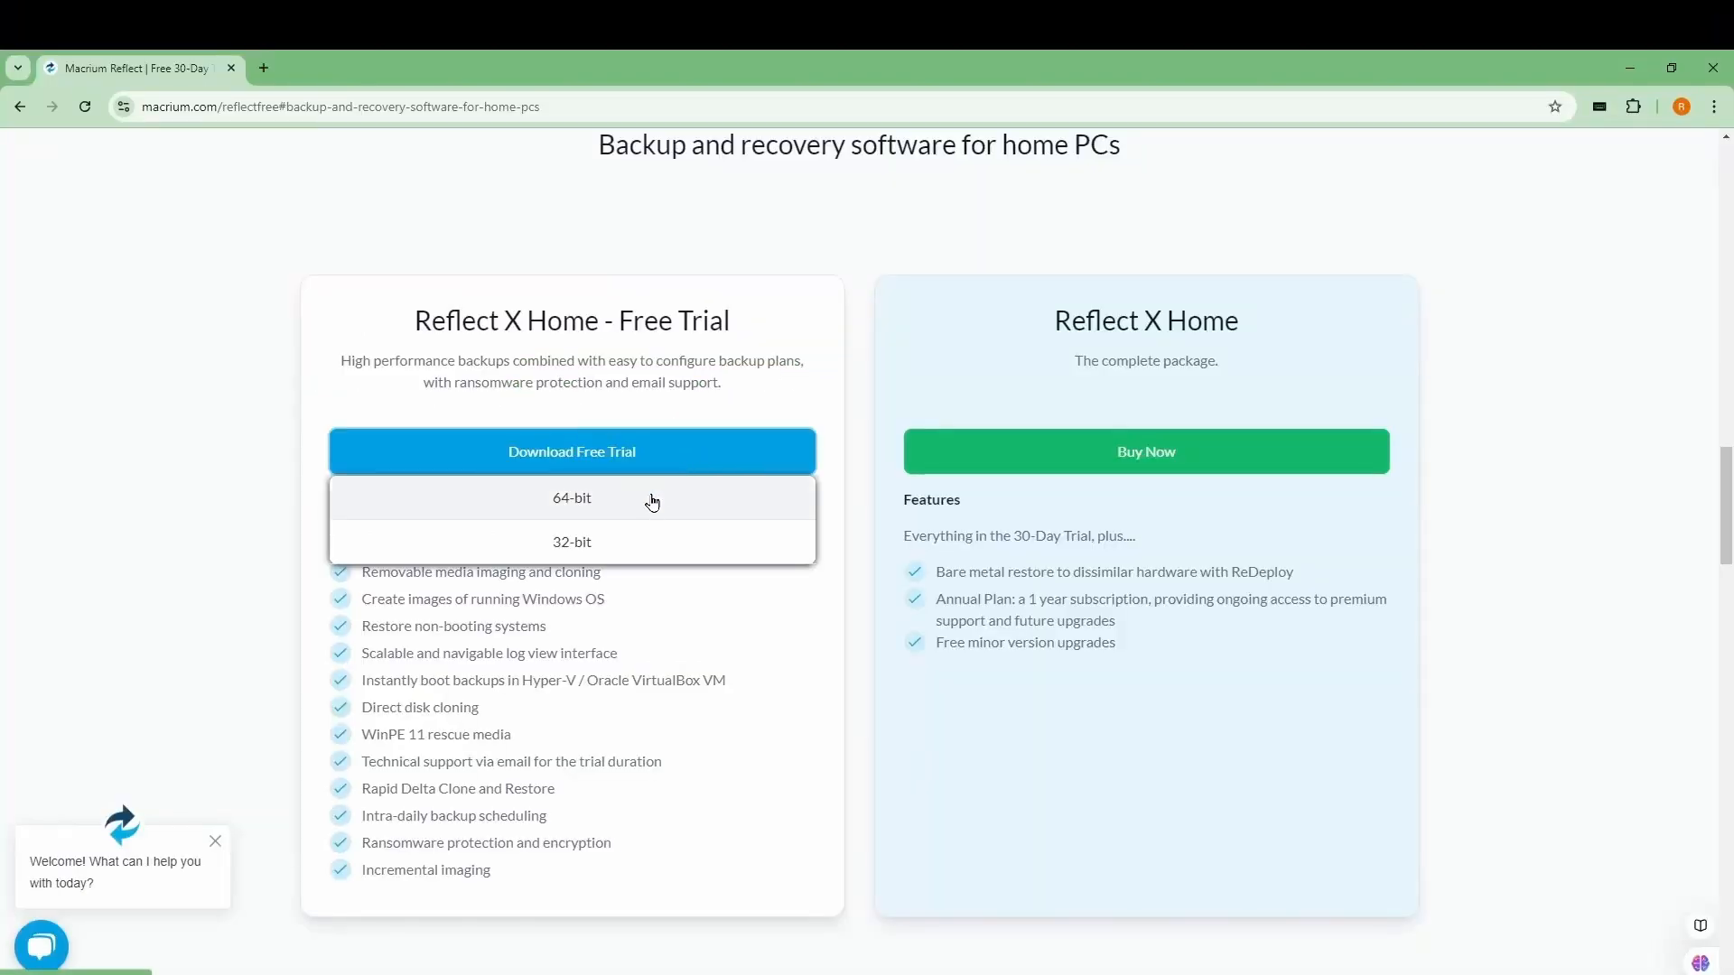
Choose the 64-bit Reflect Home trial download and scroll to the registration sign-up form
left_click(571, 498)
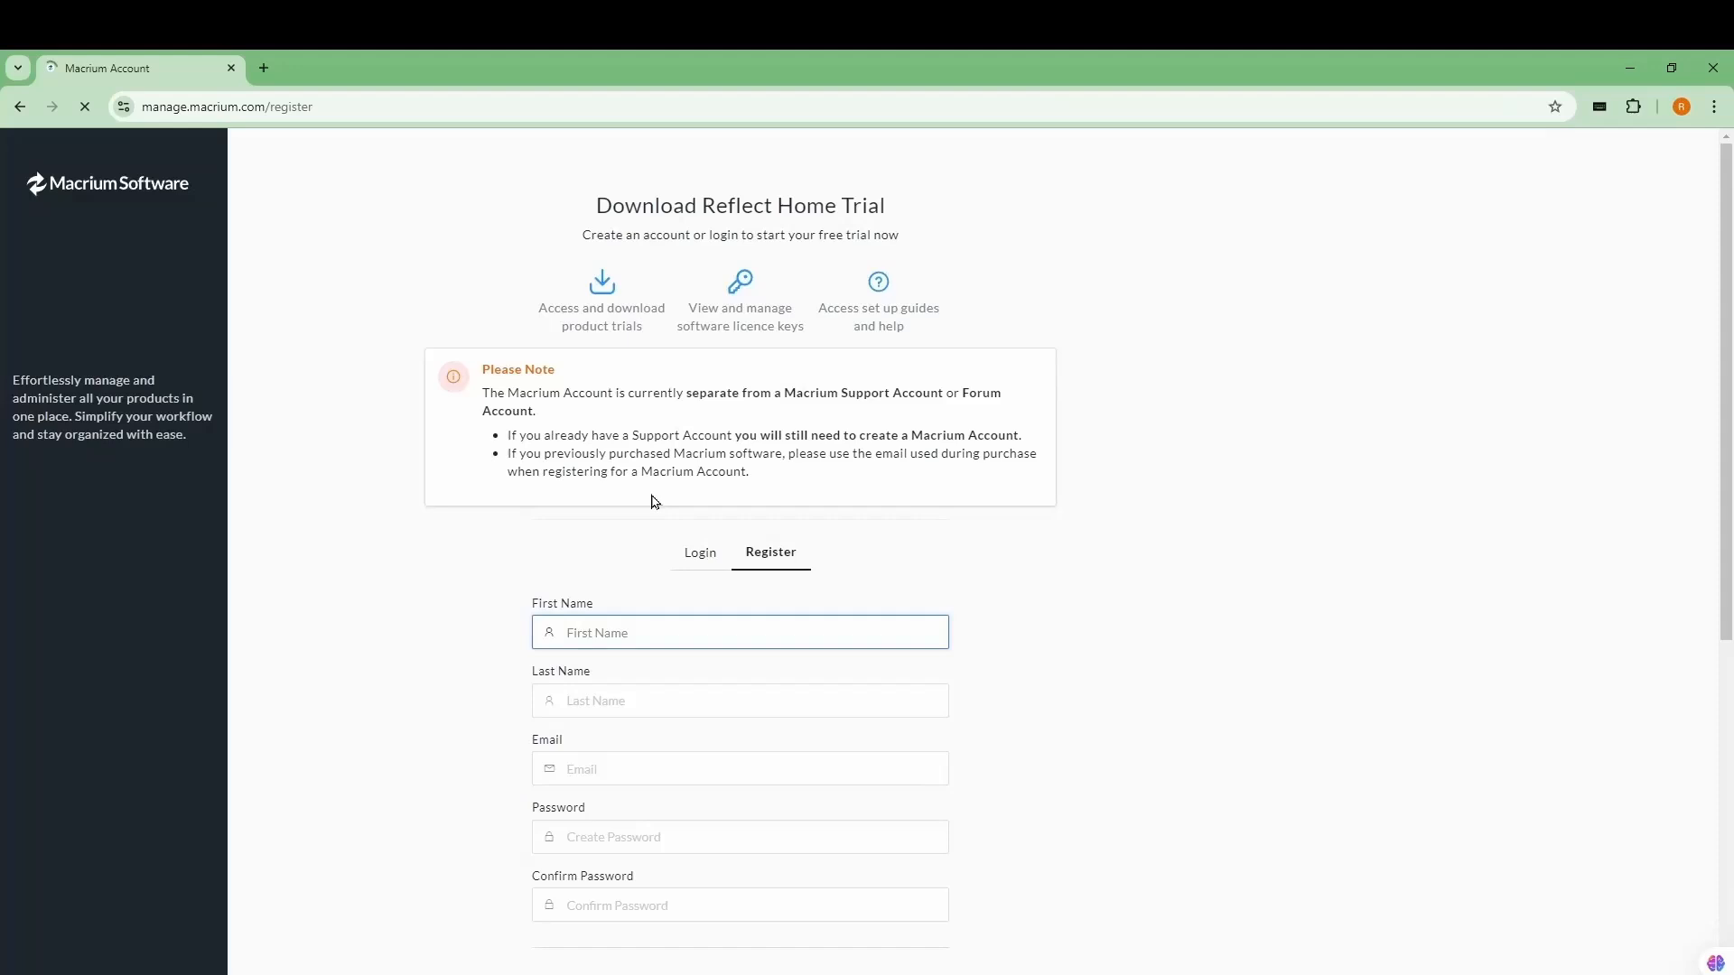
scroll("down", 3)
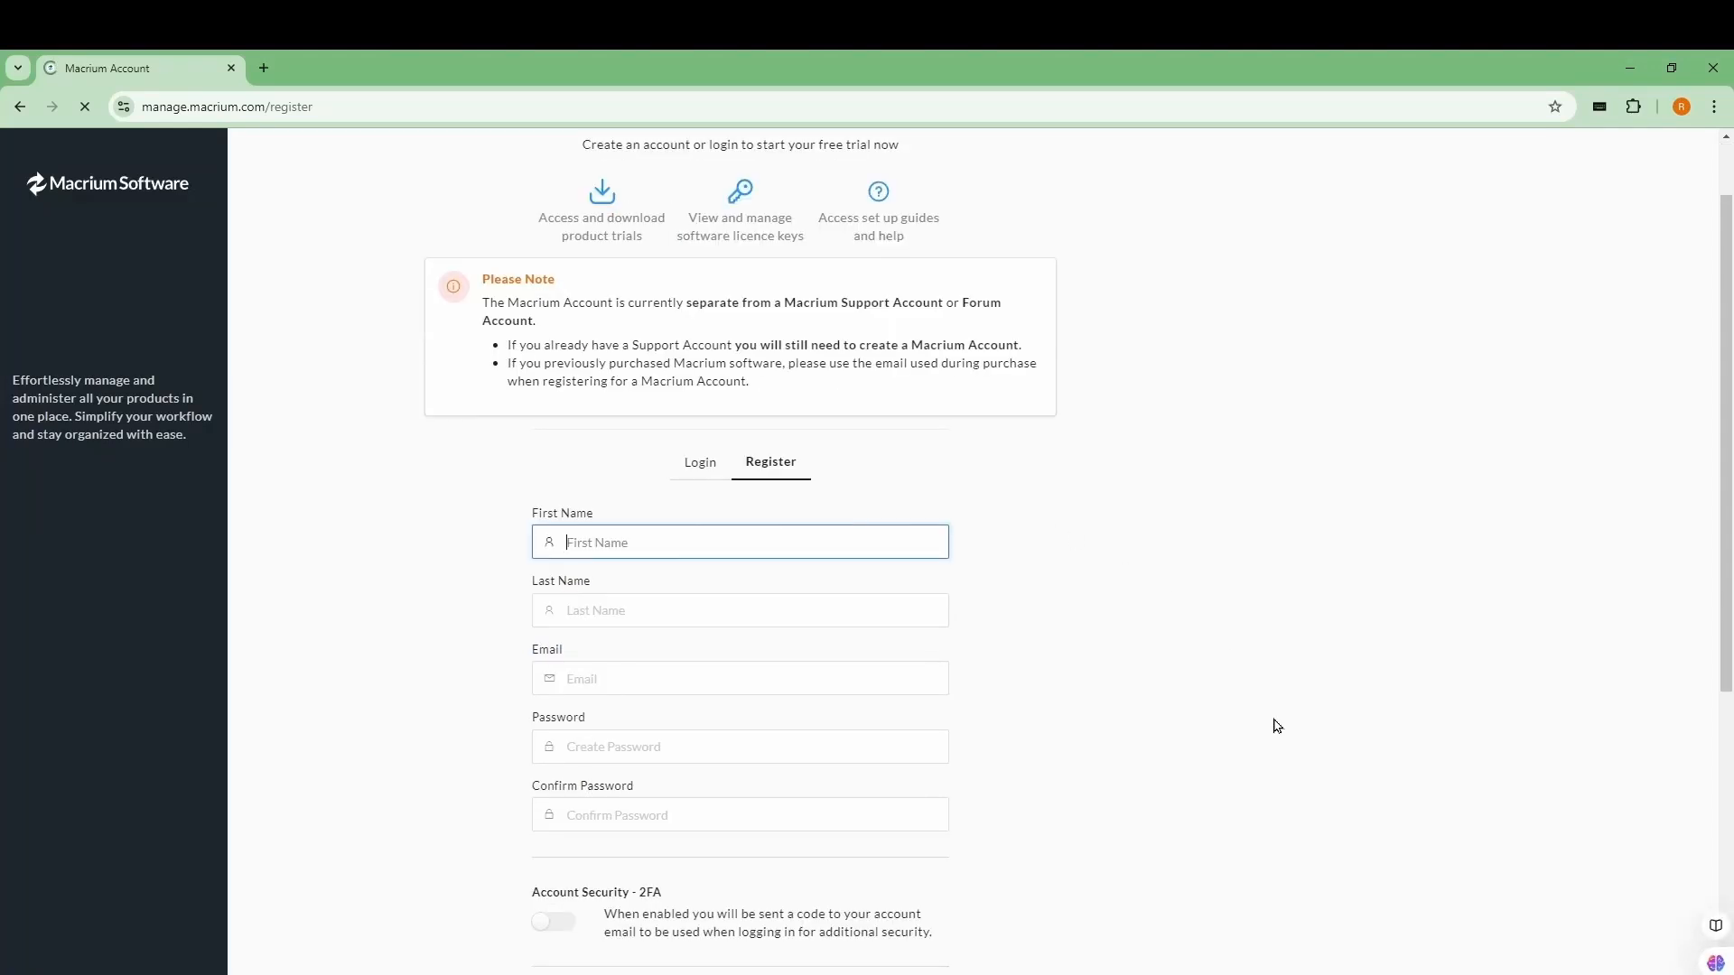
left_click(739, 541)
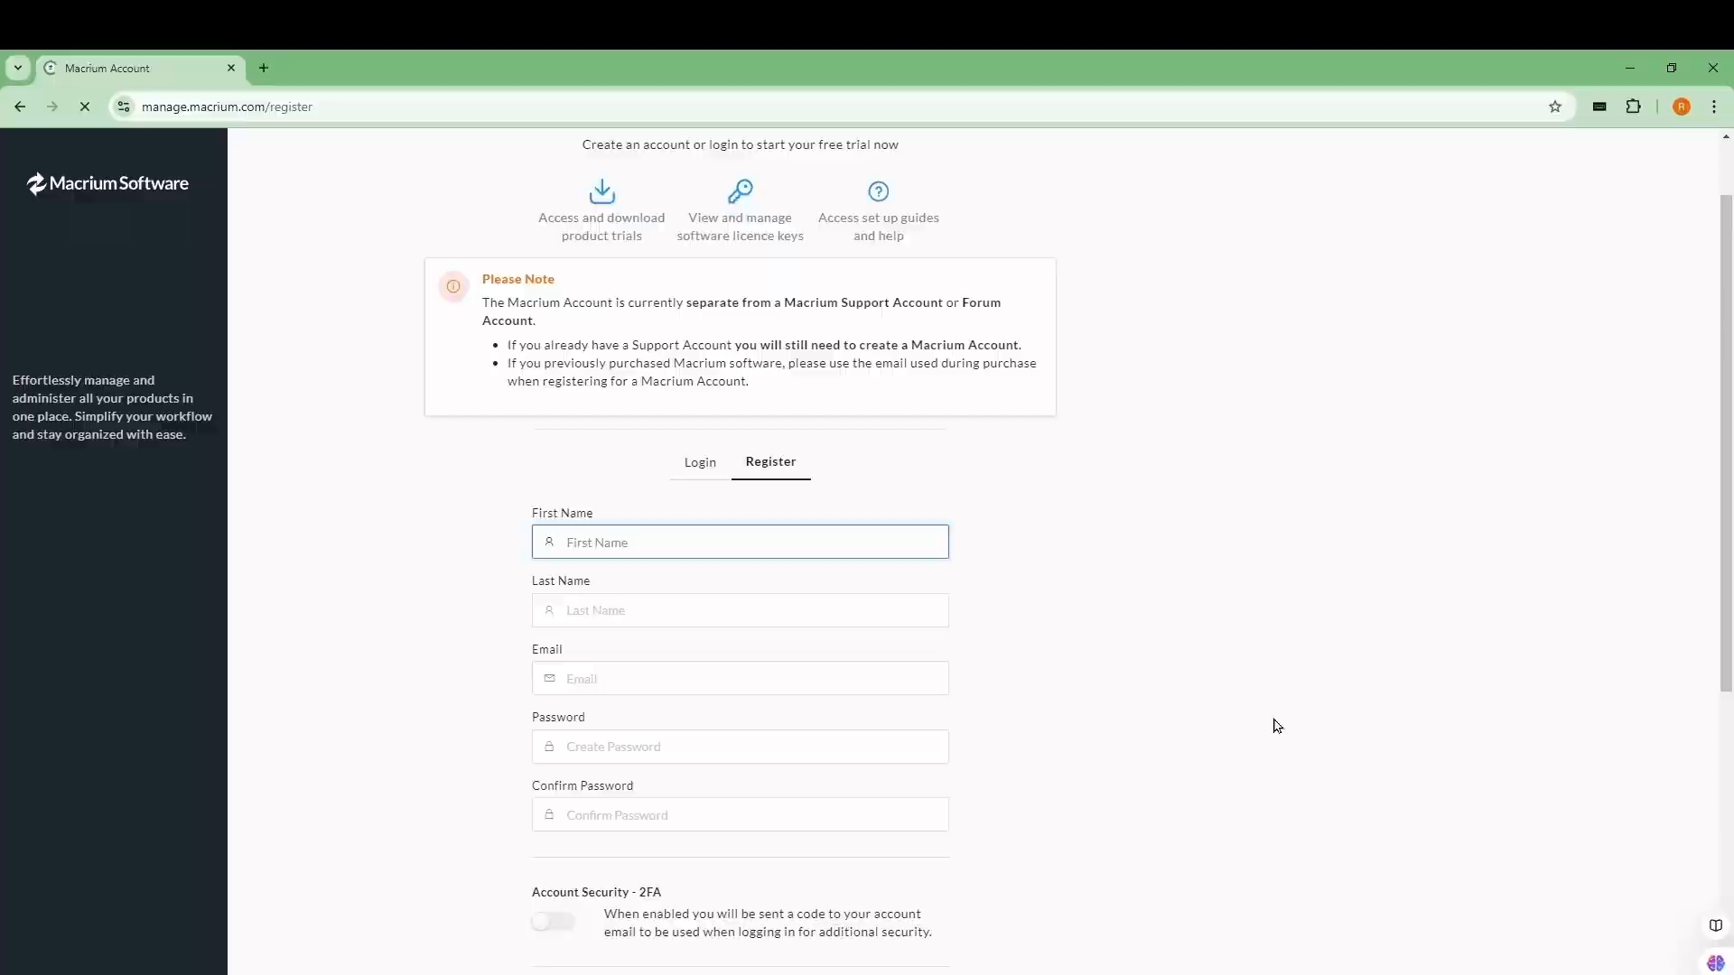
scroll("down", 3)
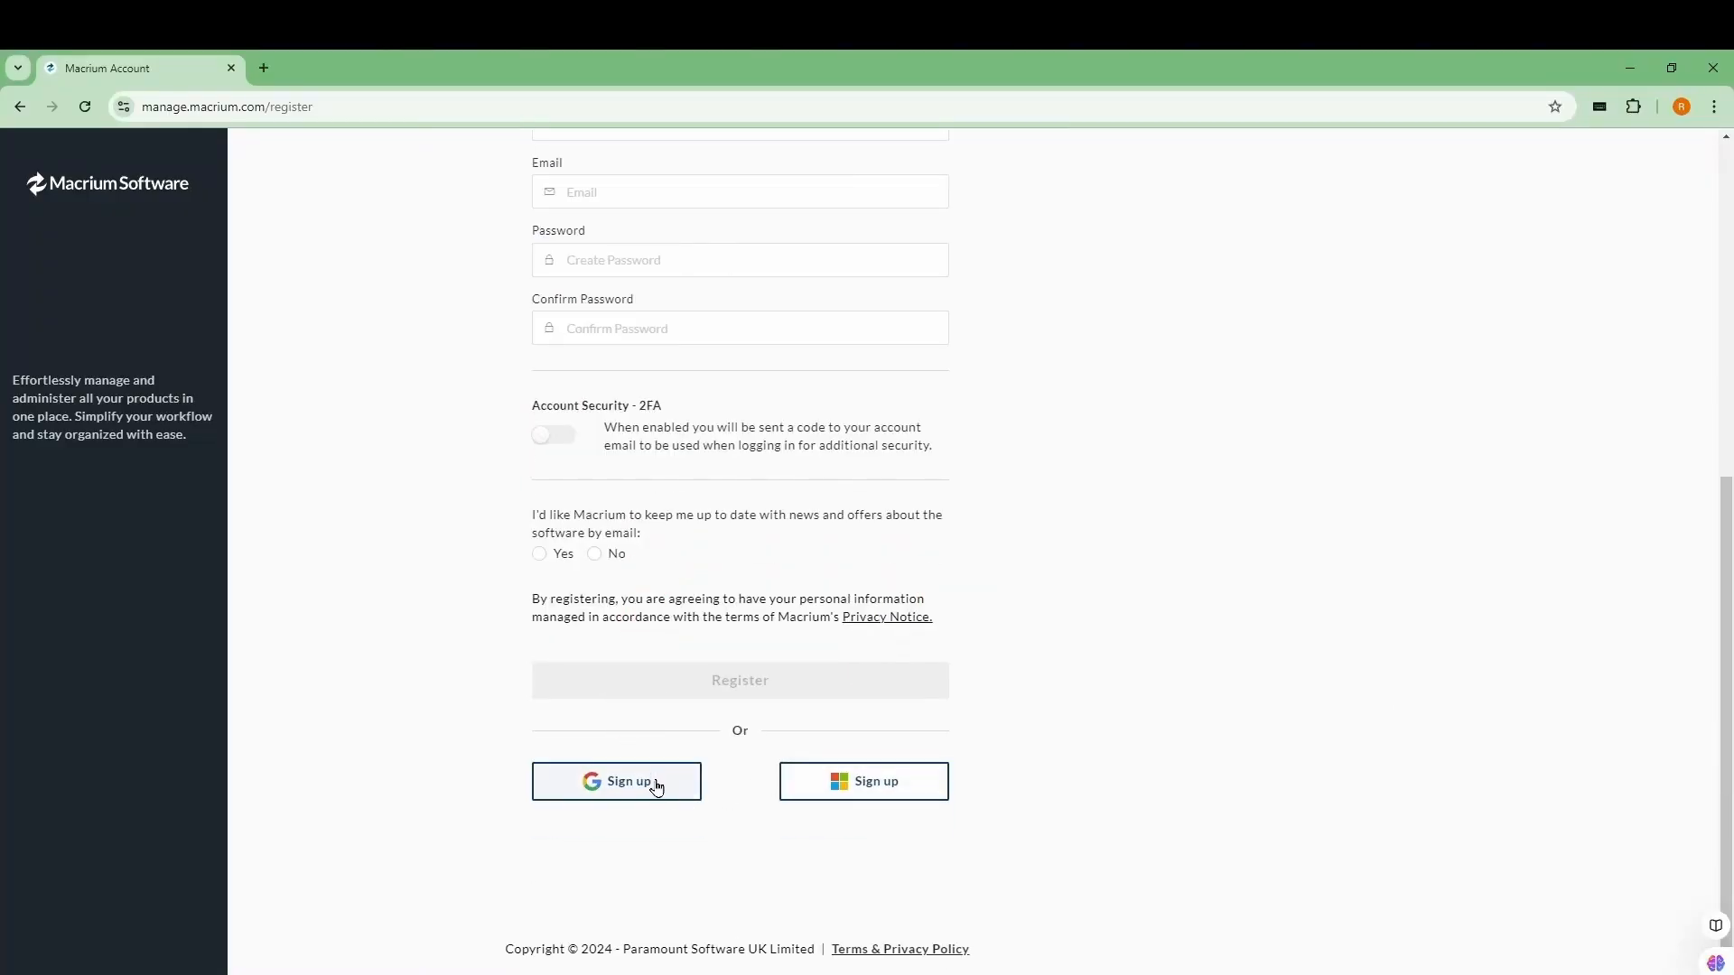
Sign up with a Google account, decline marketing emails, and register to get the trial download
left_click(616, 780)
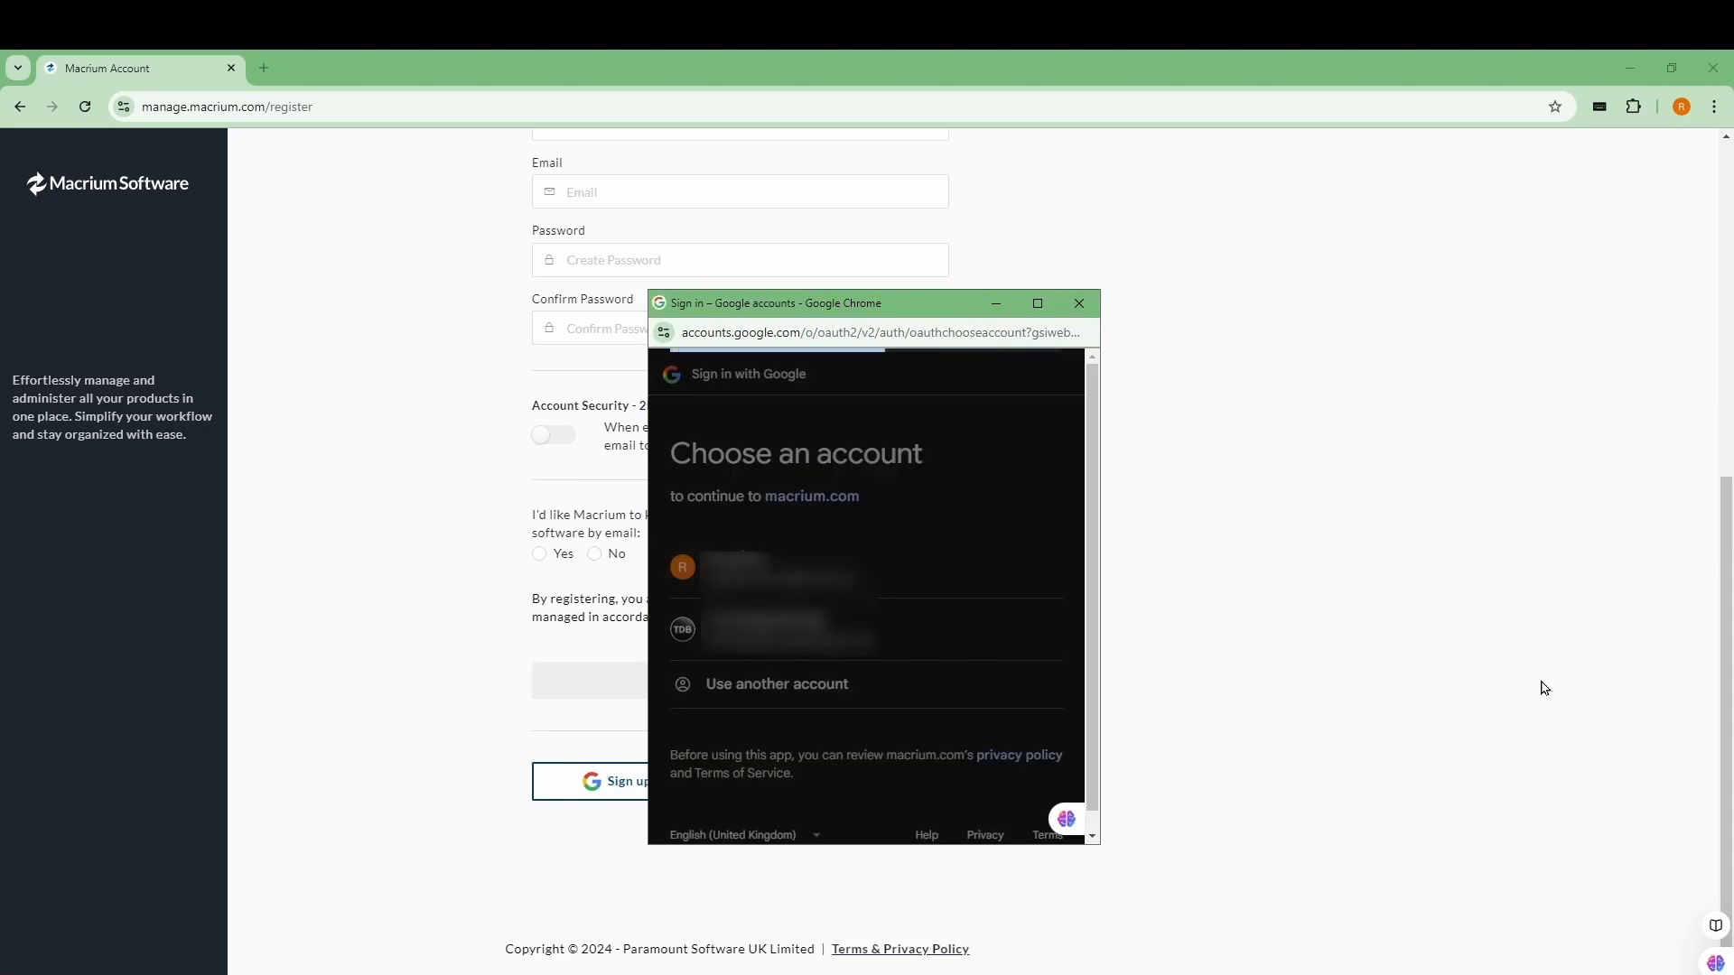
left_click(773, 575)
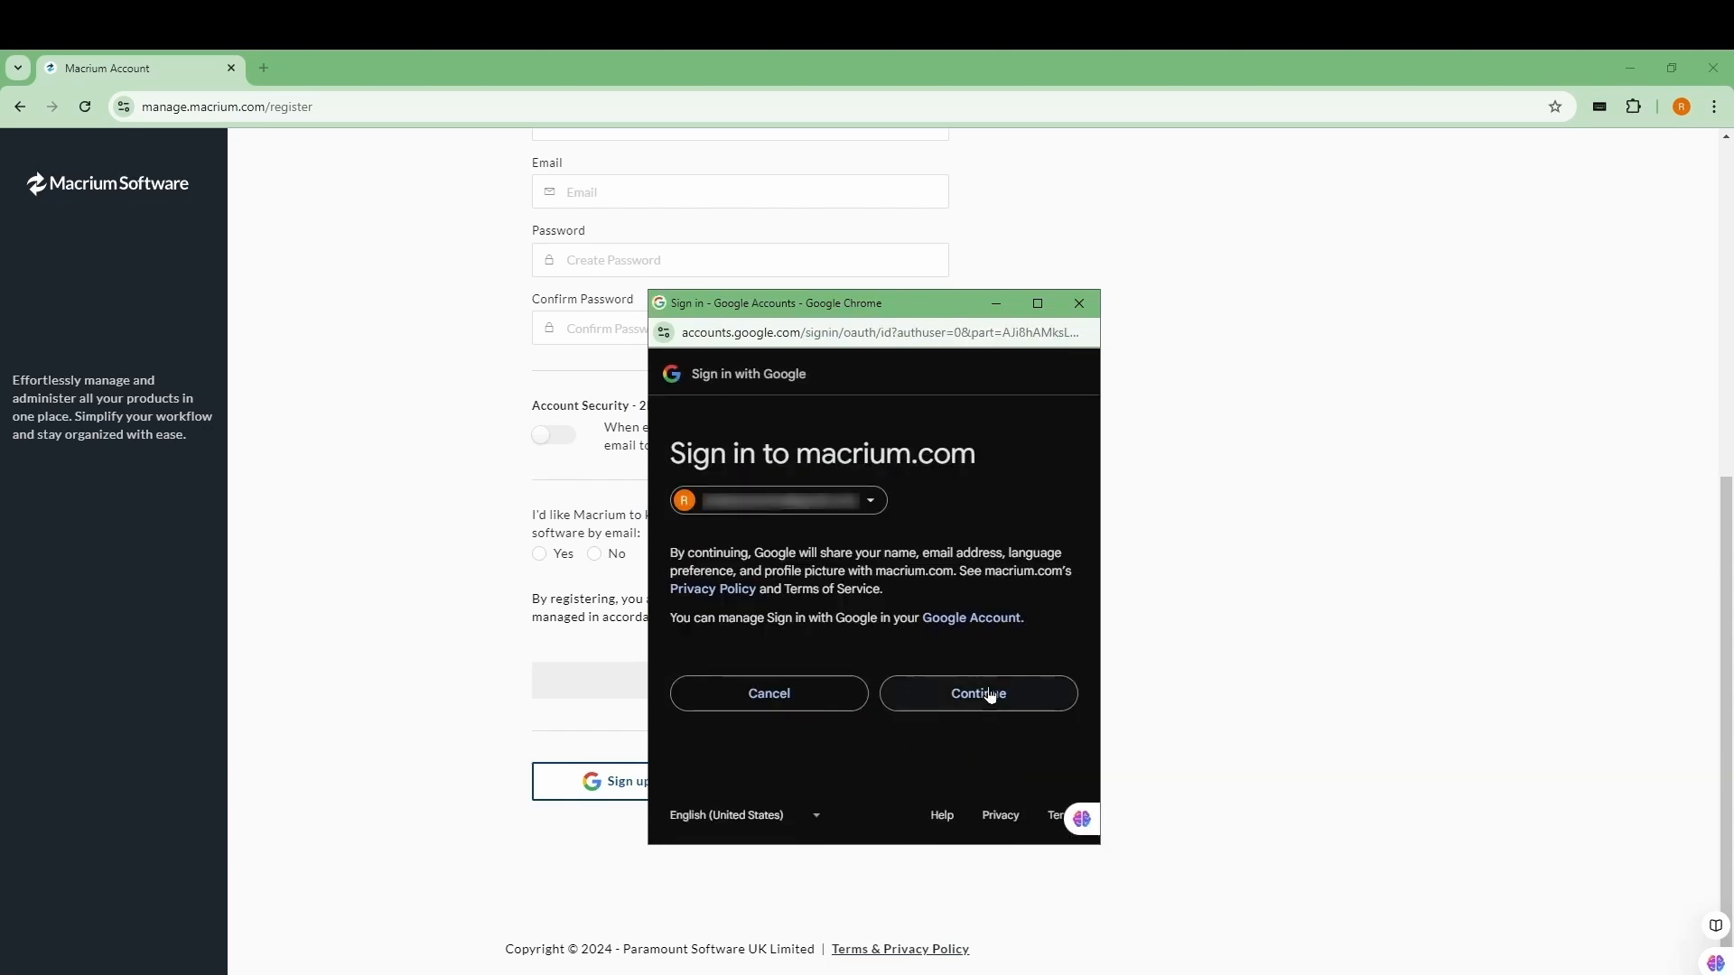
left_click(977, 694)
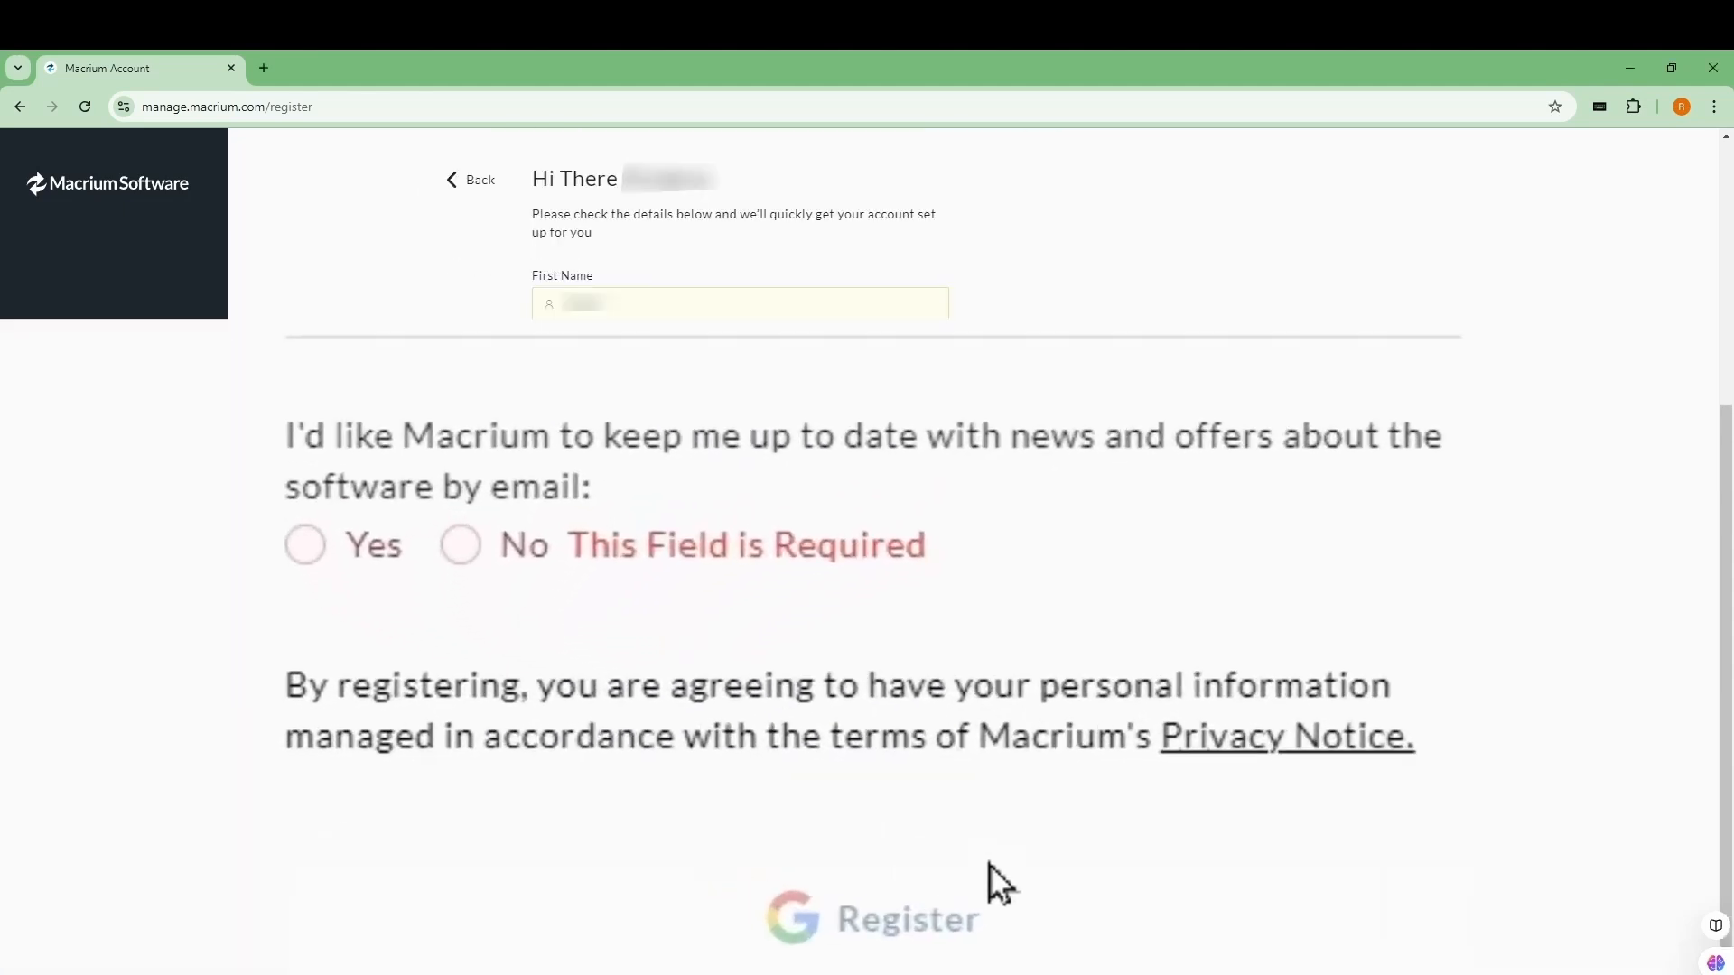
left_click(459, 546)
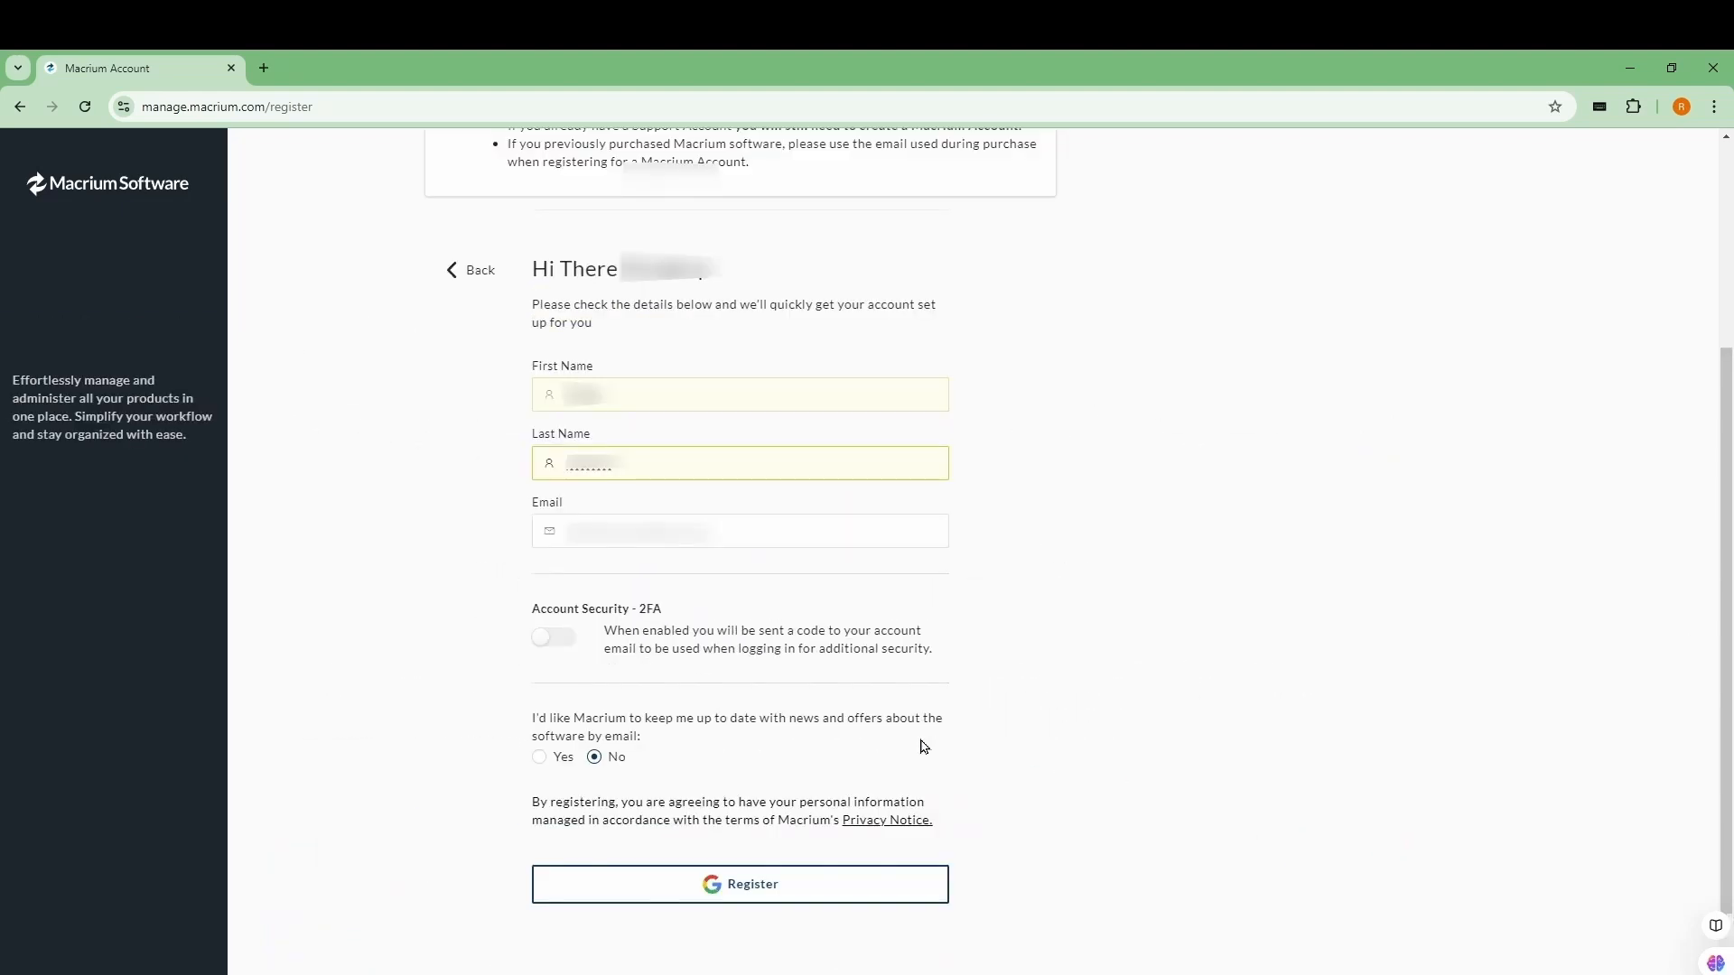
left_click(740, 883)
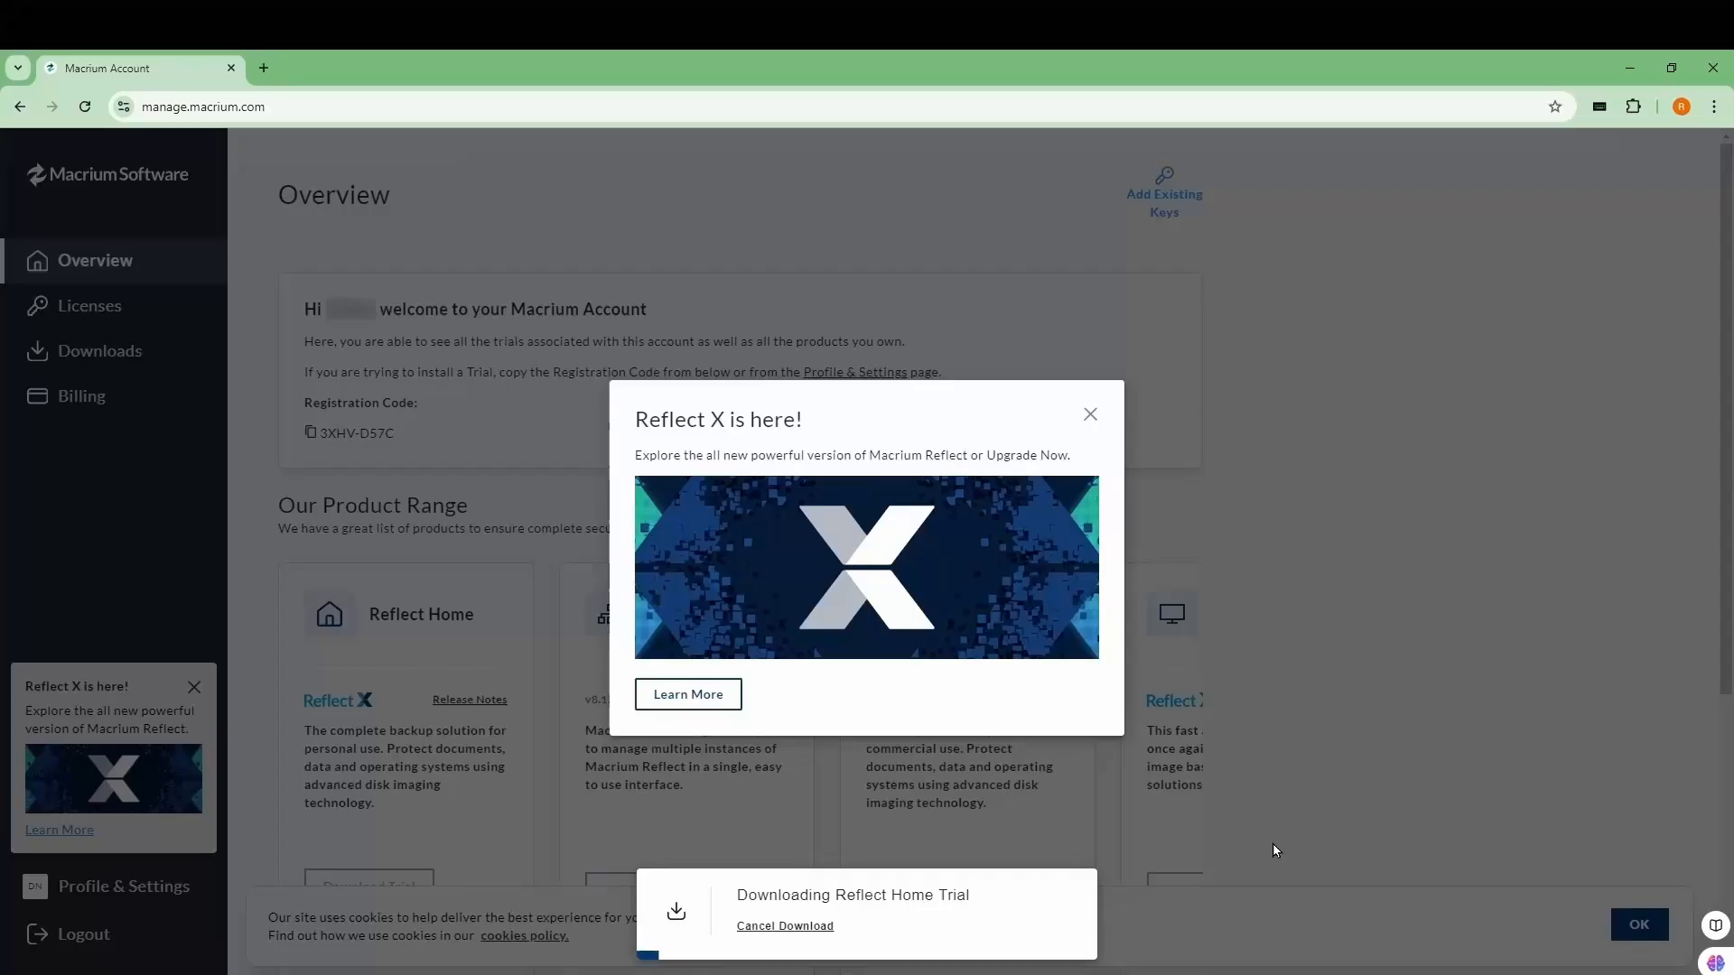
mouse_move(1341, 819)
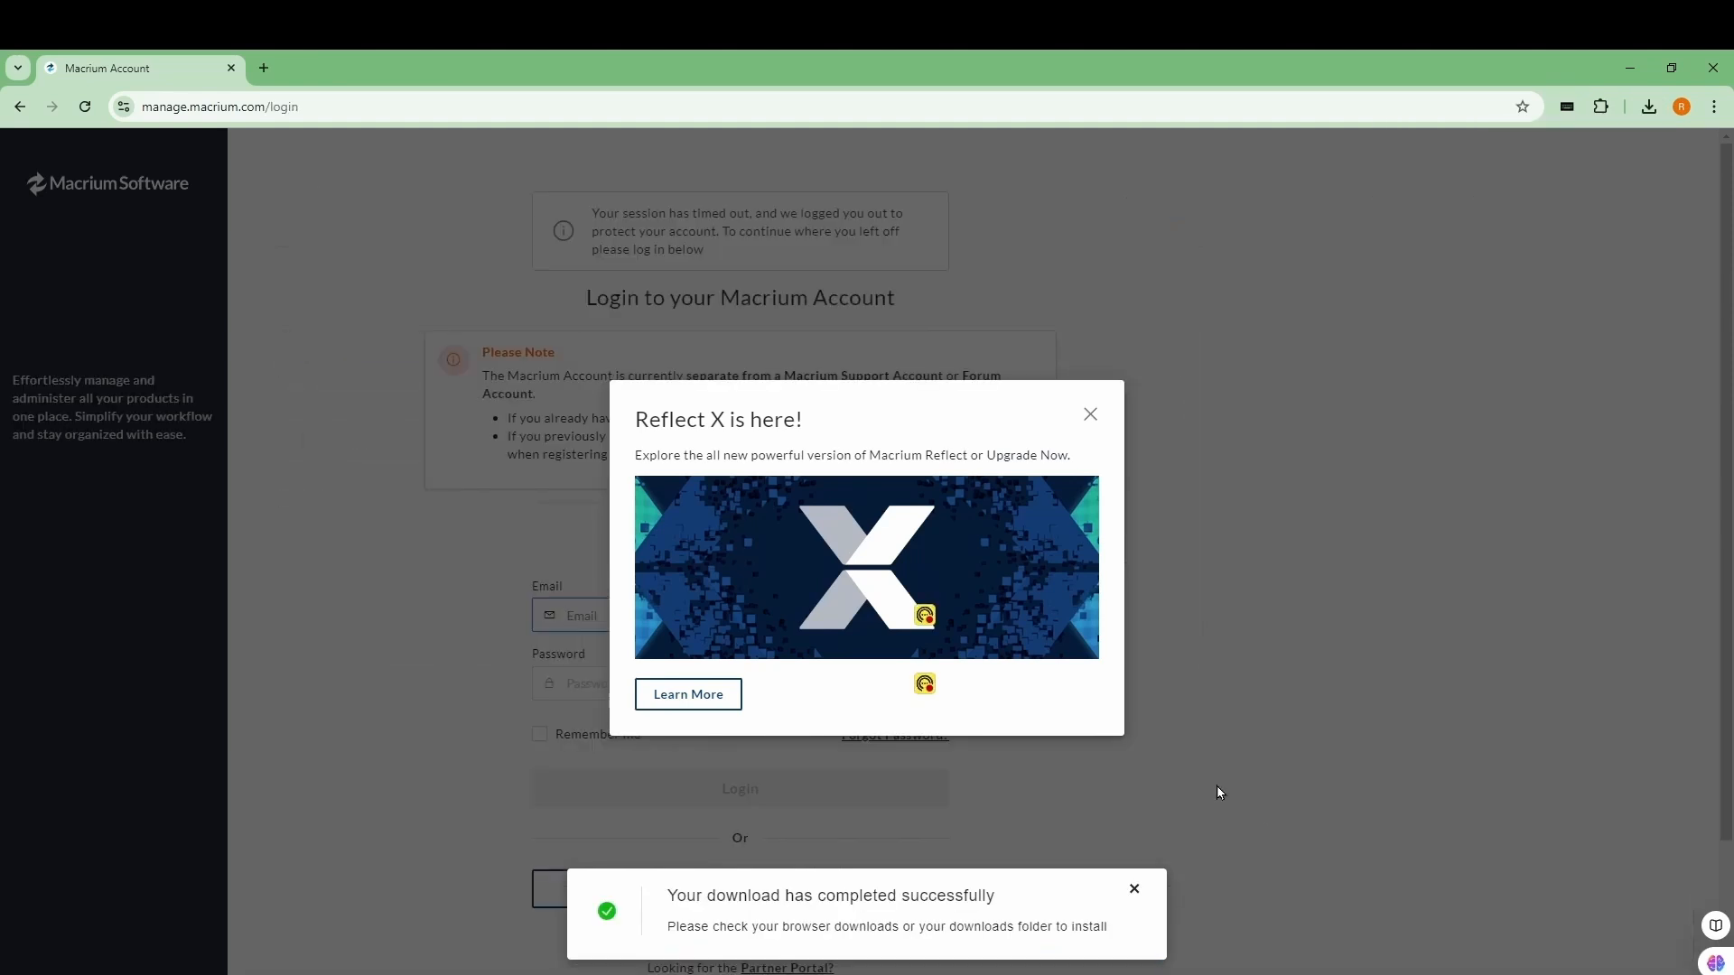
left_click(1647, 106)
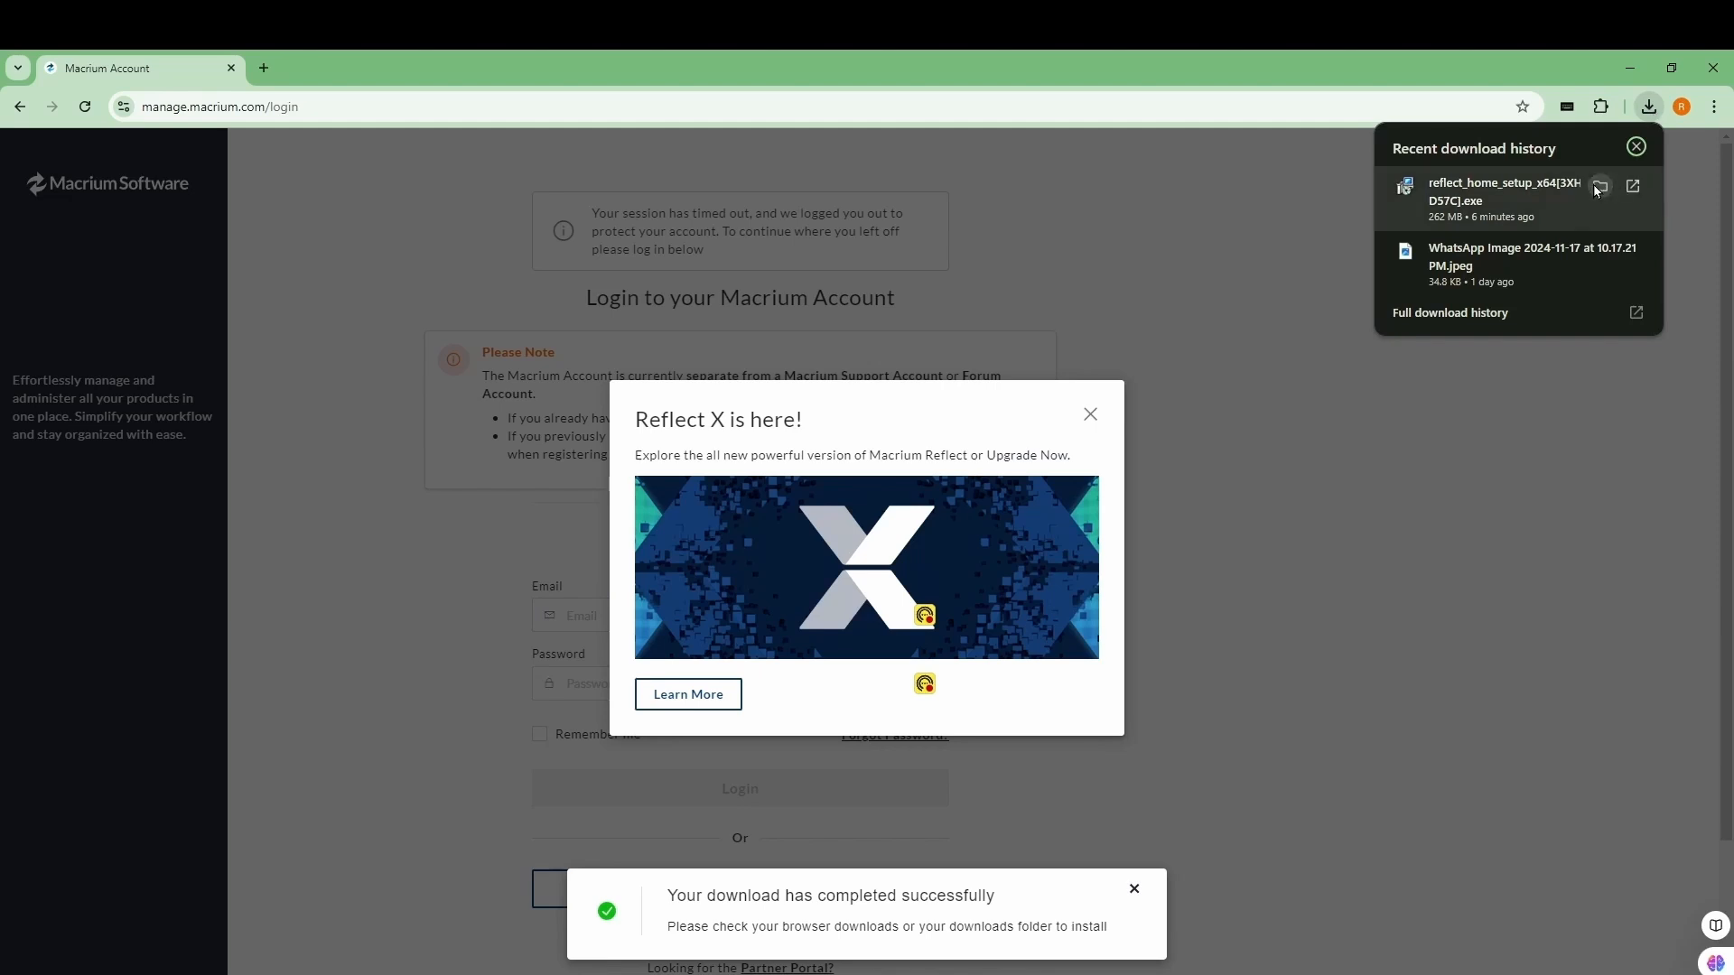
Show the download in its folder and launch reflect_home_setup from Downloads
left_click(1597, 184)
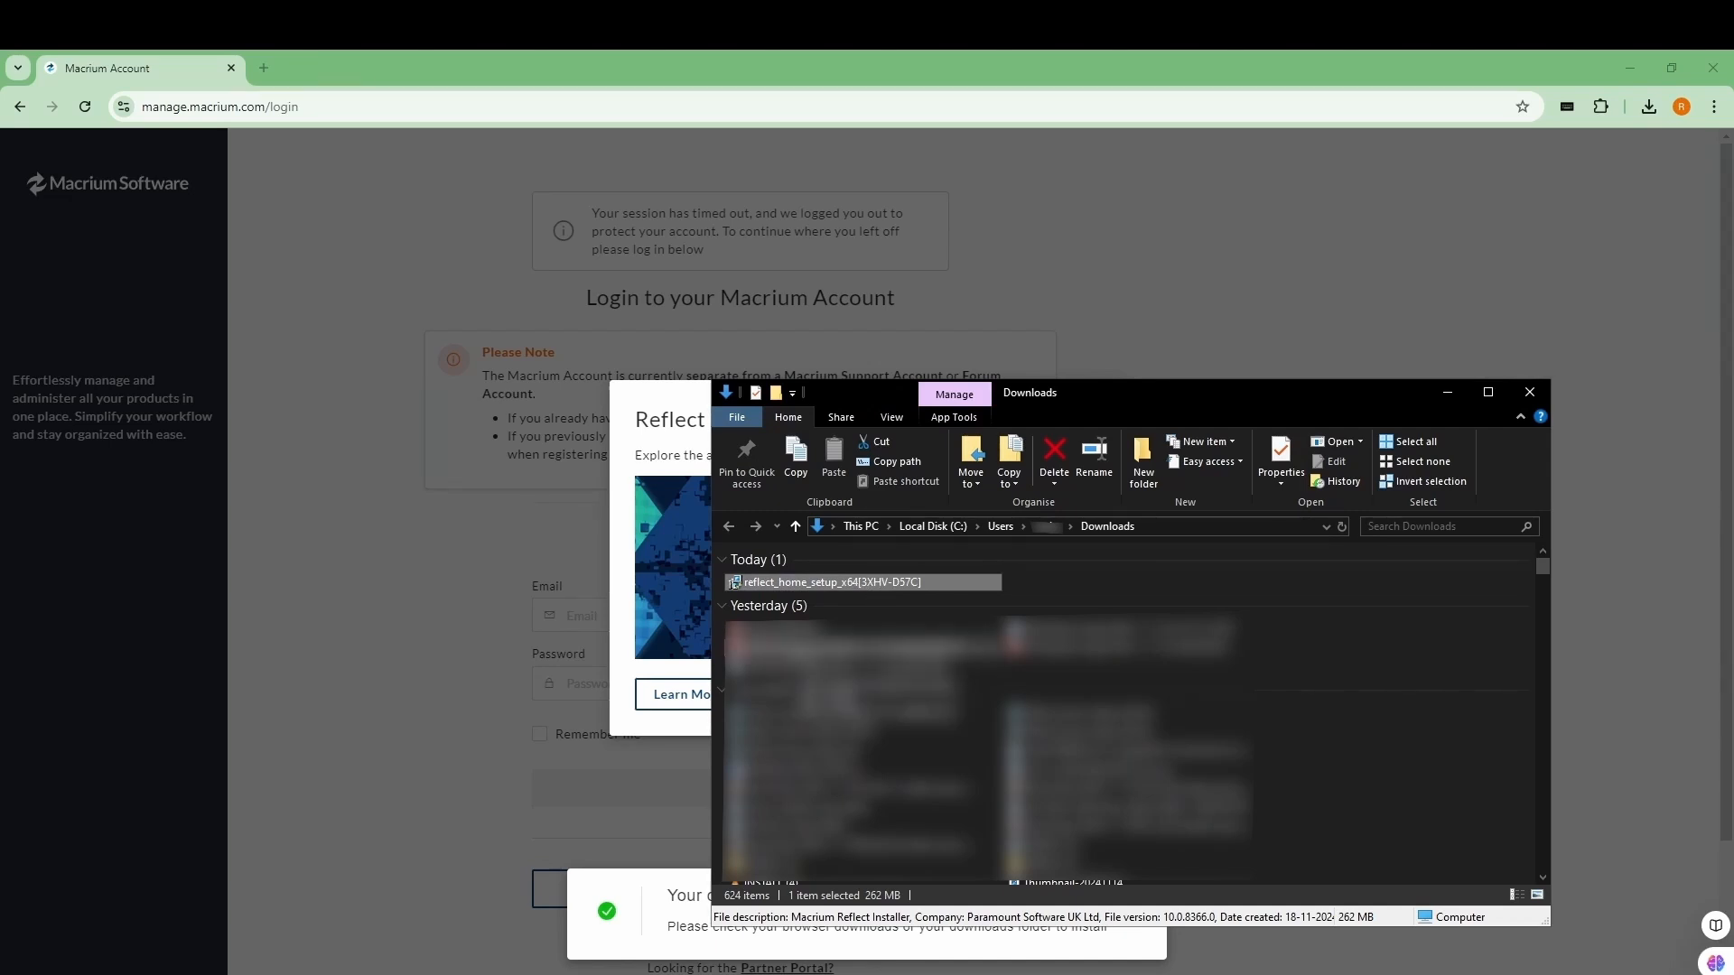
double_click(829, 581)
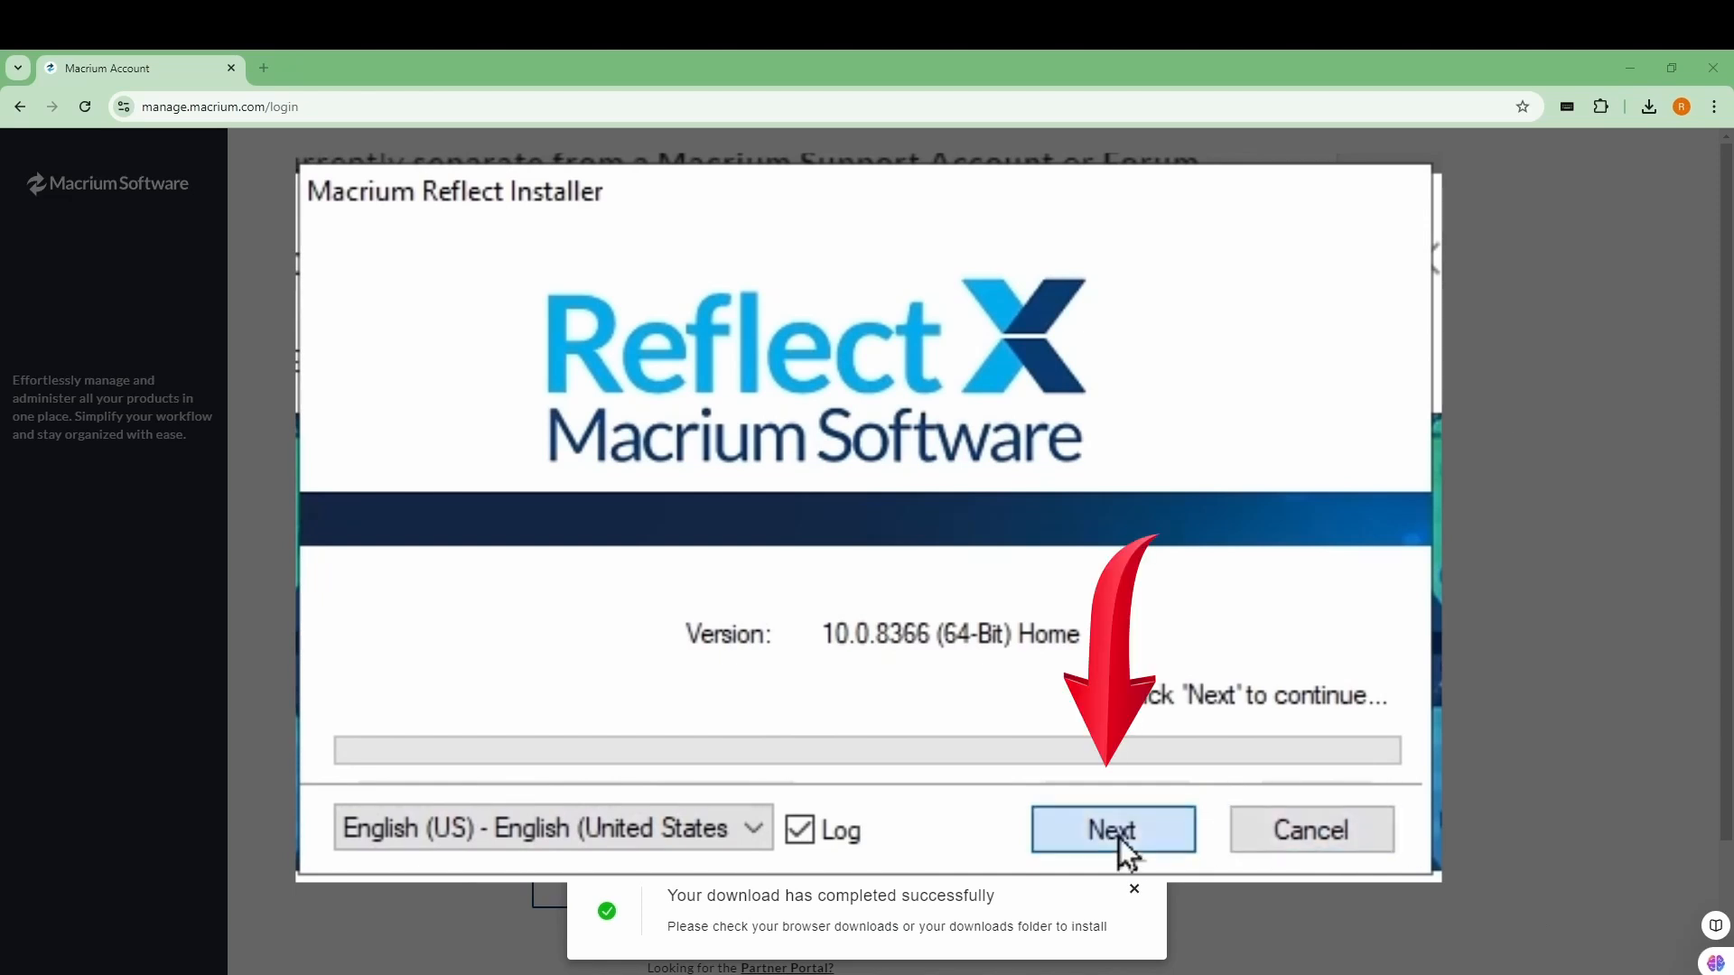
Install Macrium Reflect Home, accepting the license terms and keeping the 30-day trial, then finish setup
left_click(1110, 828)
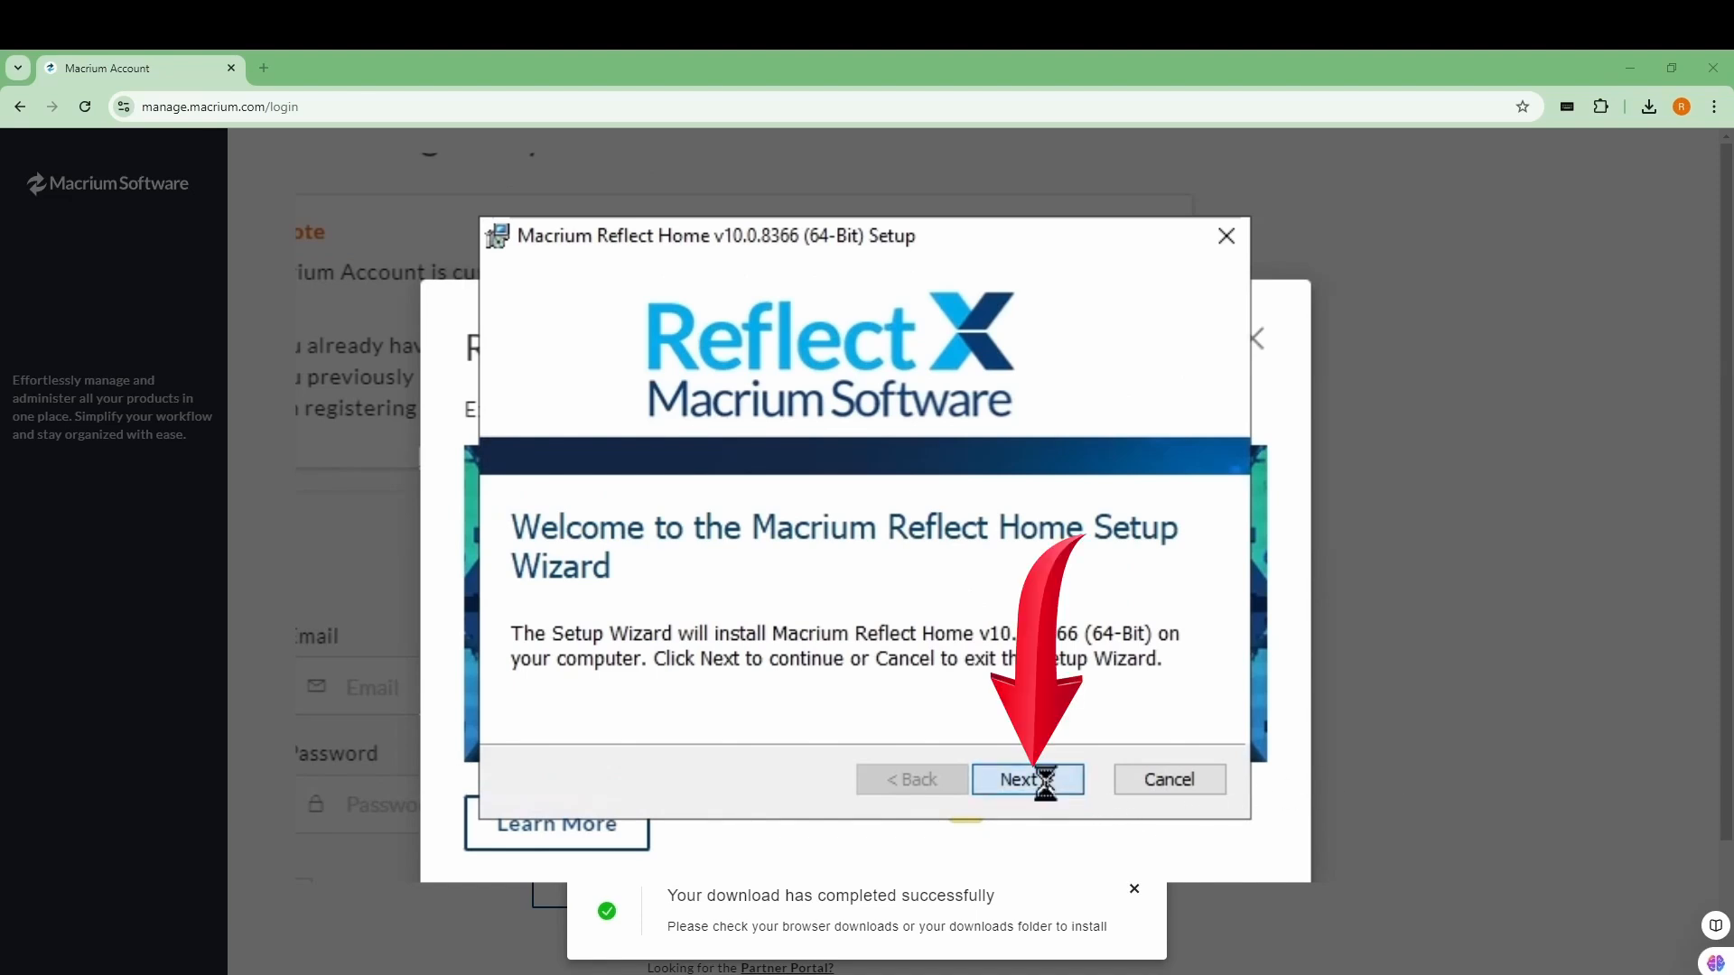
left_click(1028, 779)
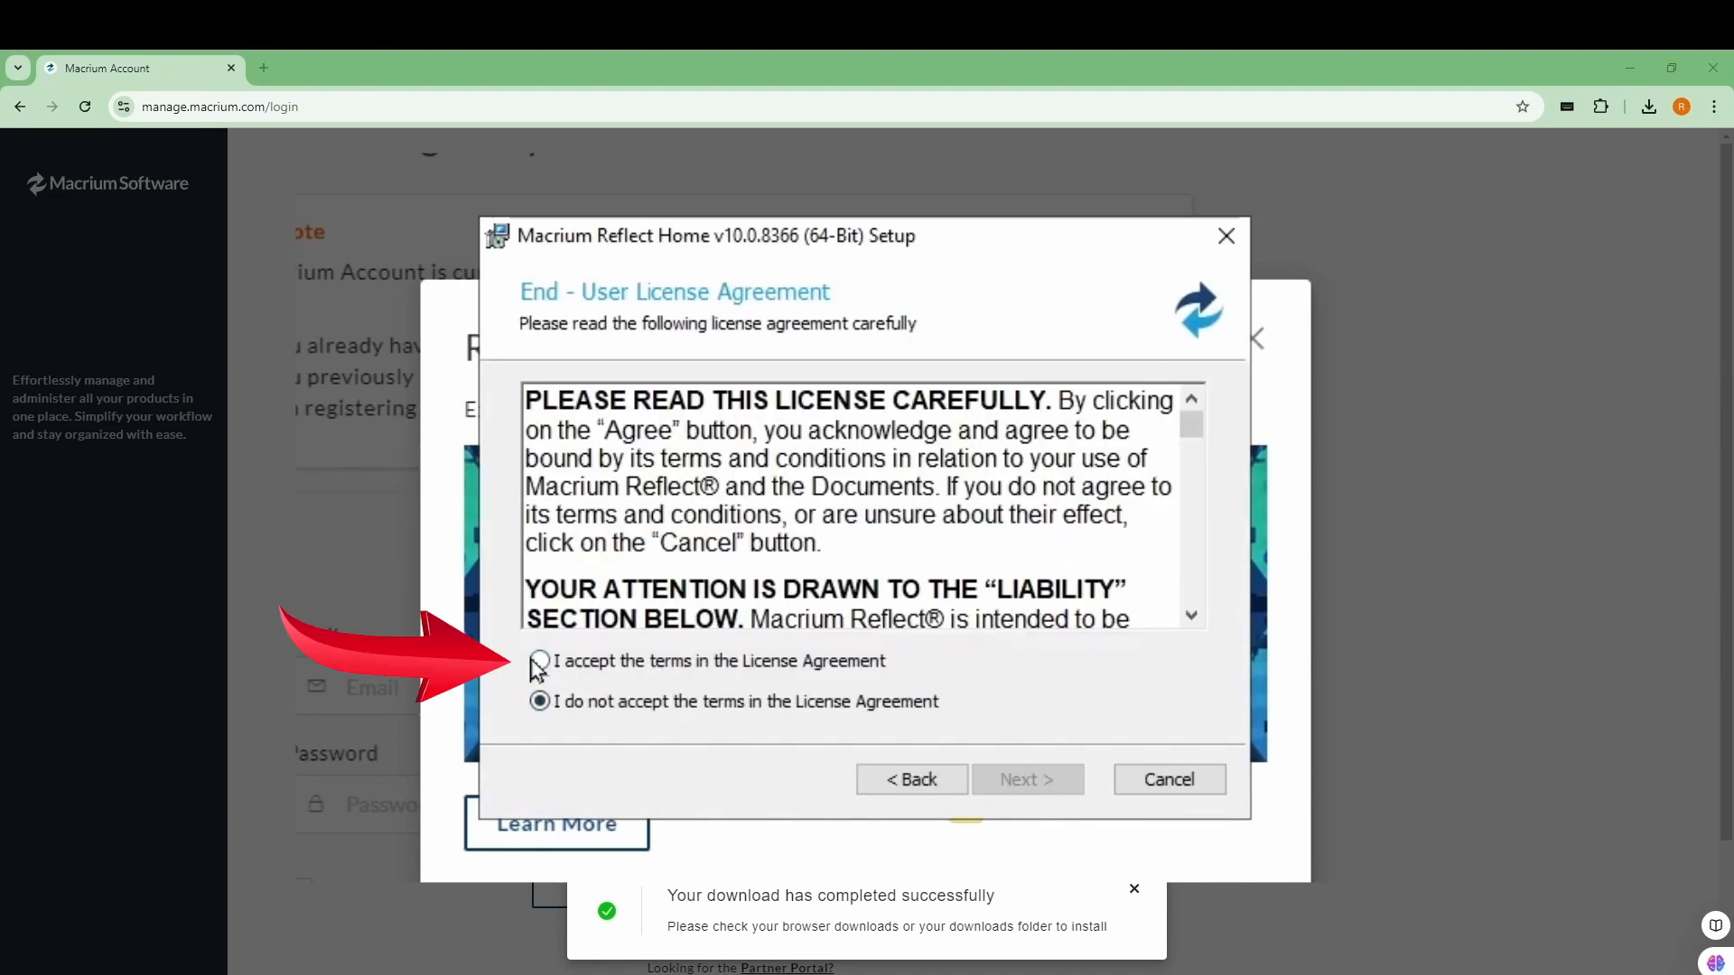
left_click(538, 660)
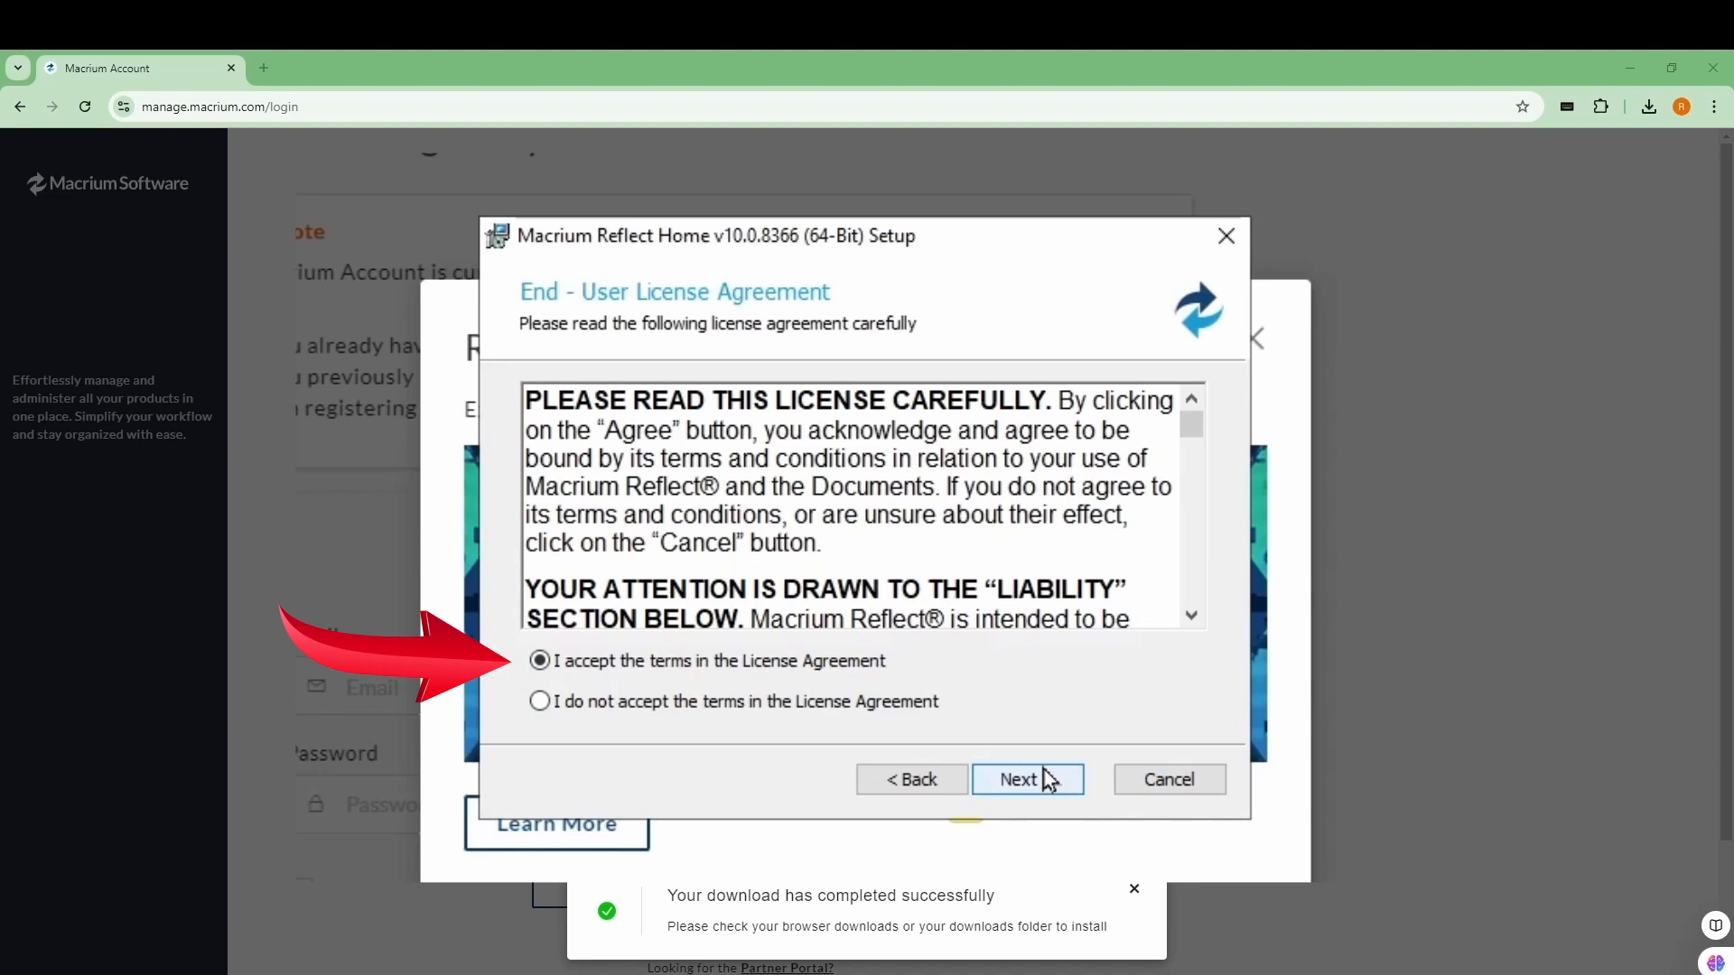
left_click(1026, 779)
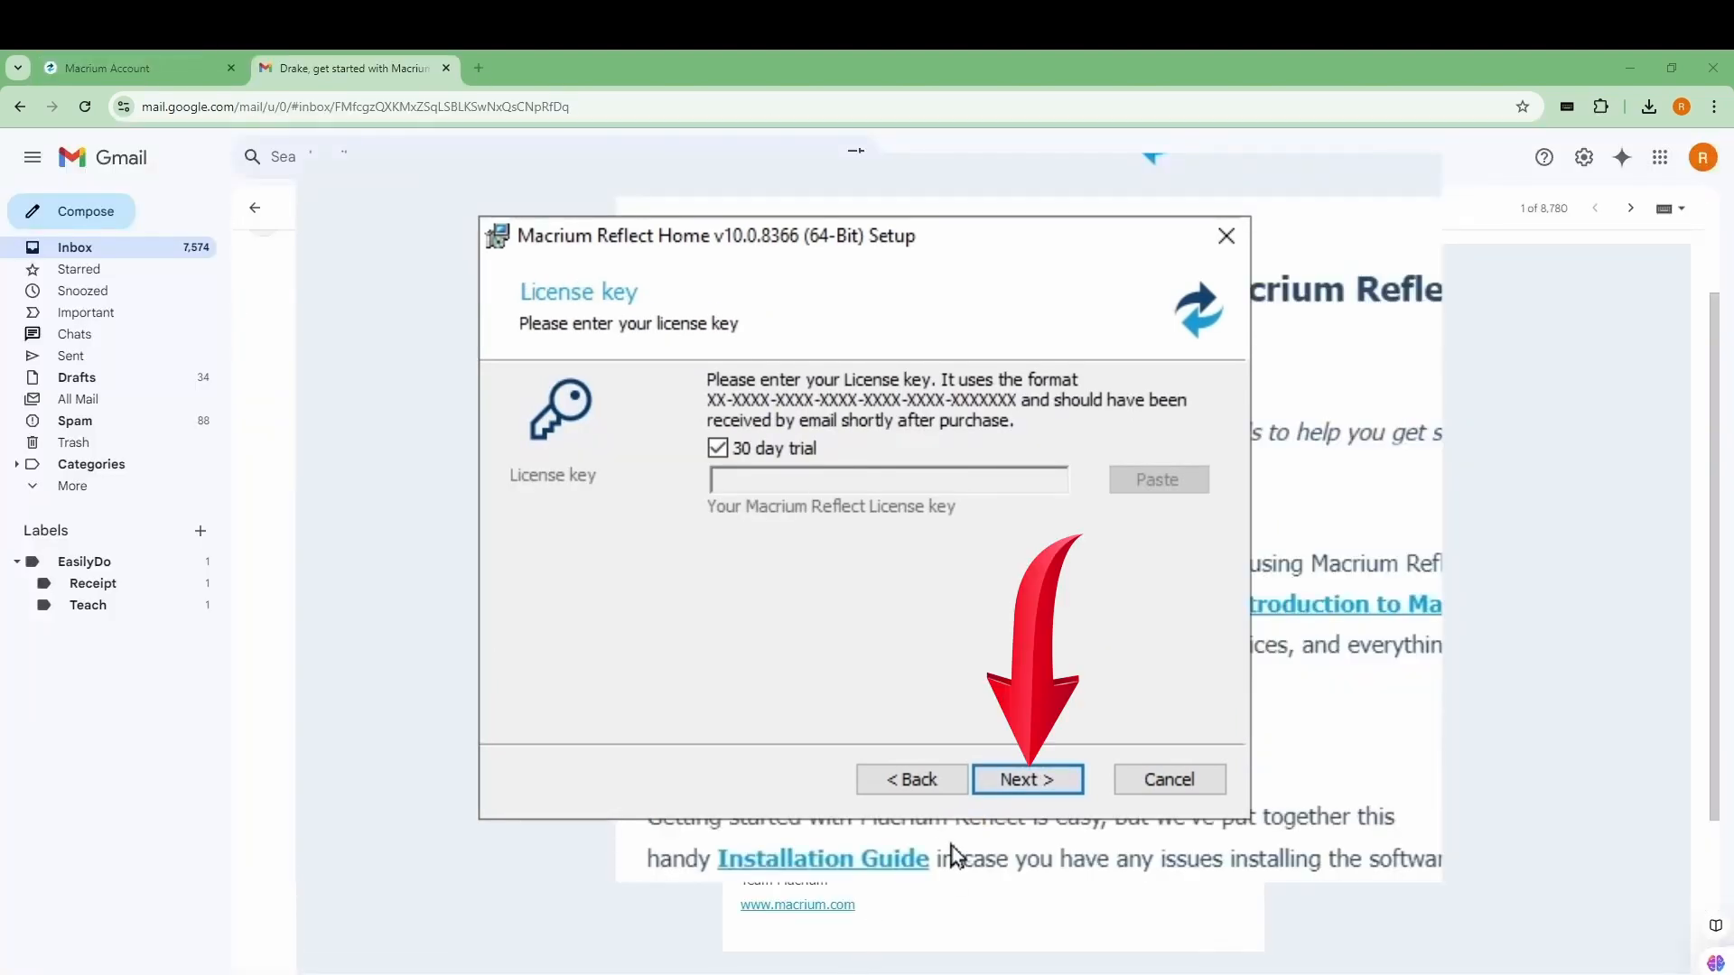
left_click(1026, 779)
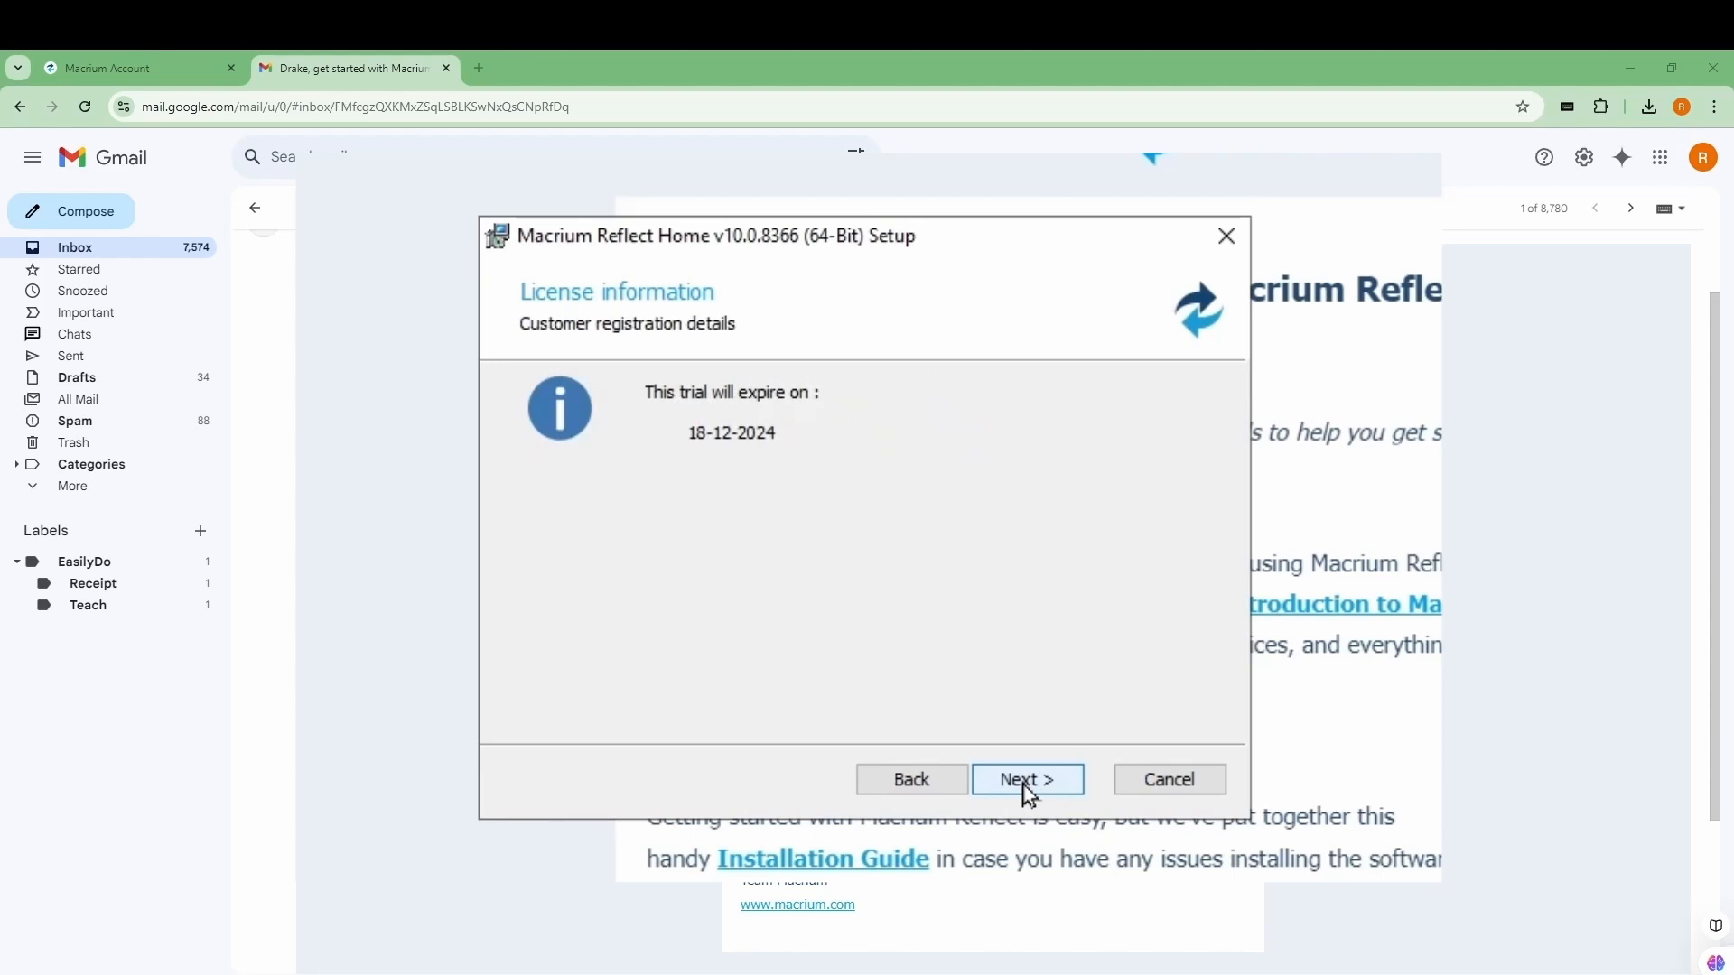
left_click(1025, 778)
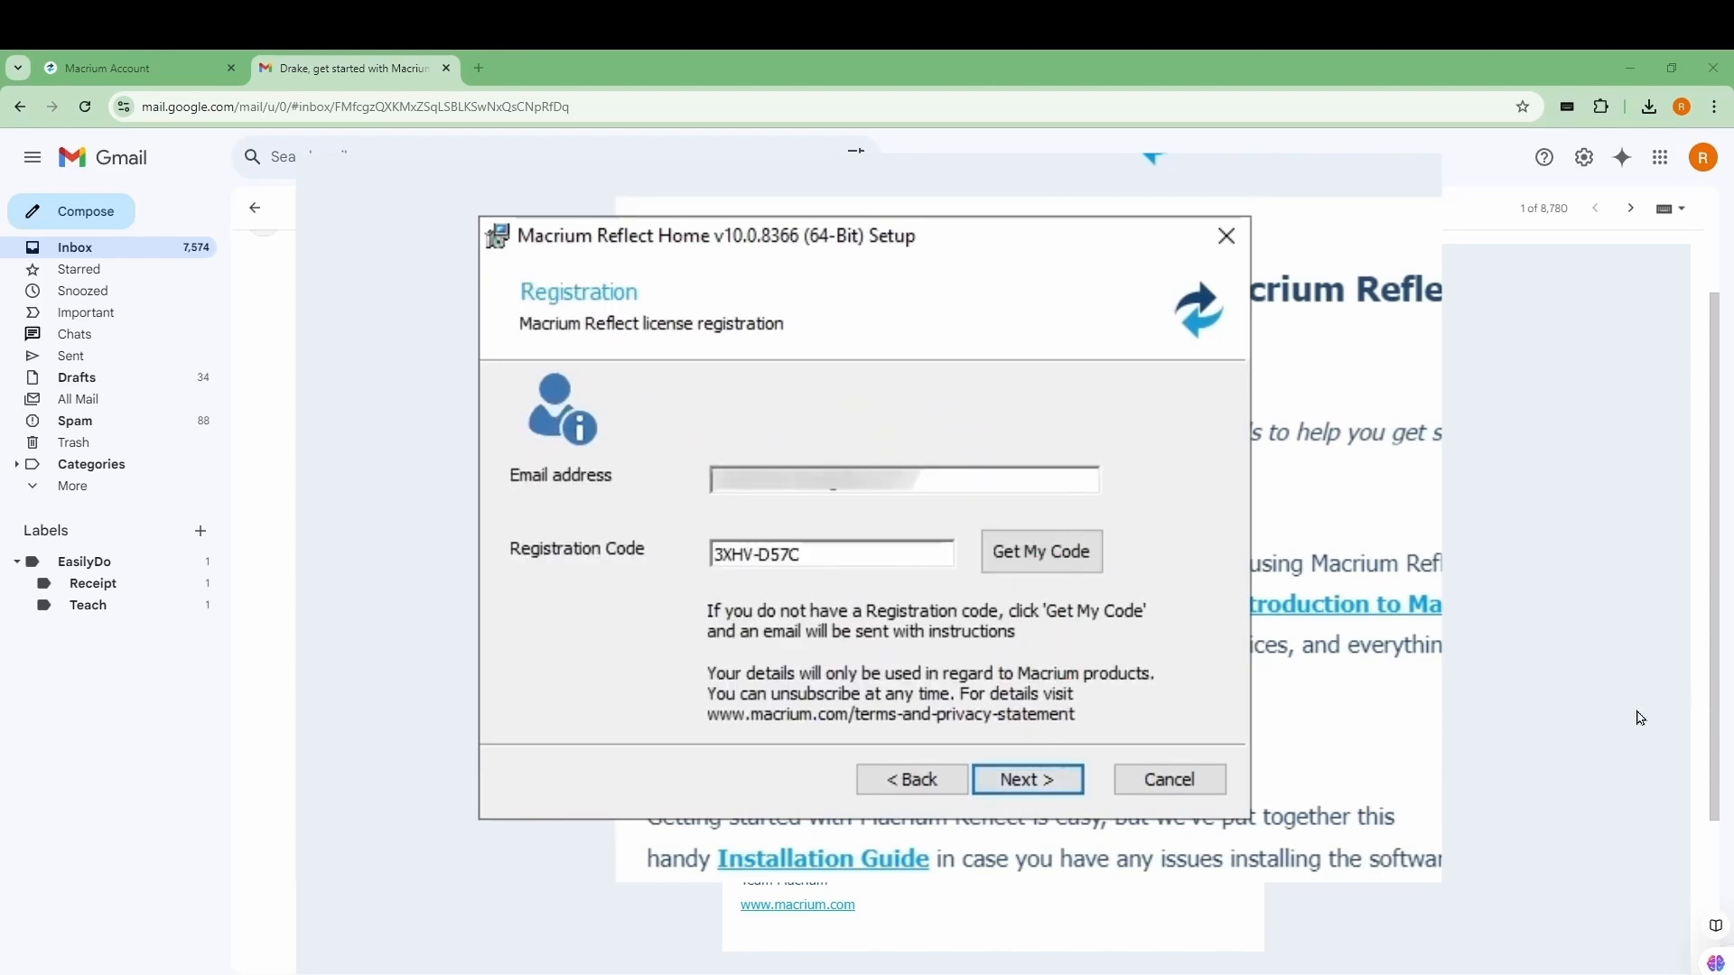
left_click(1026, 779)
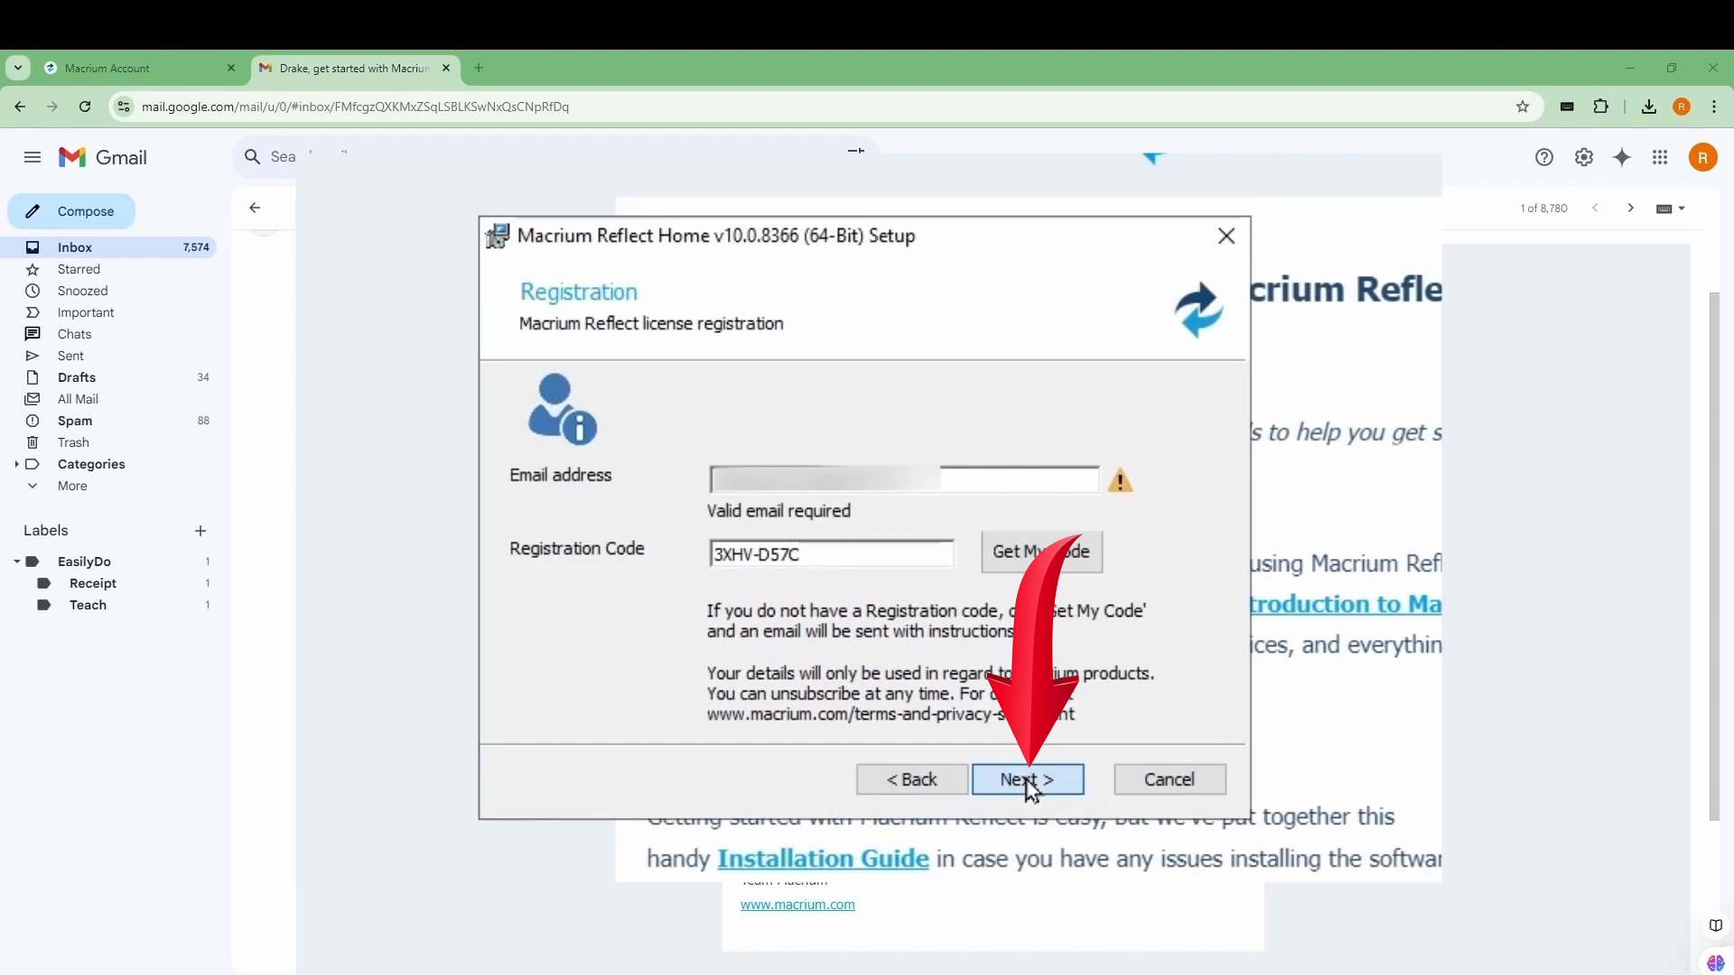
left_click(1025, 779)
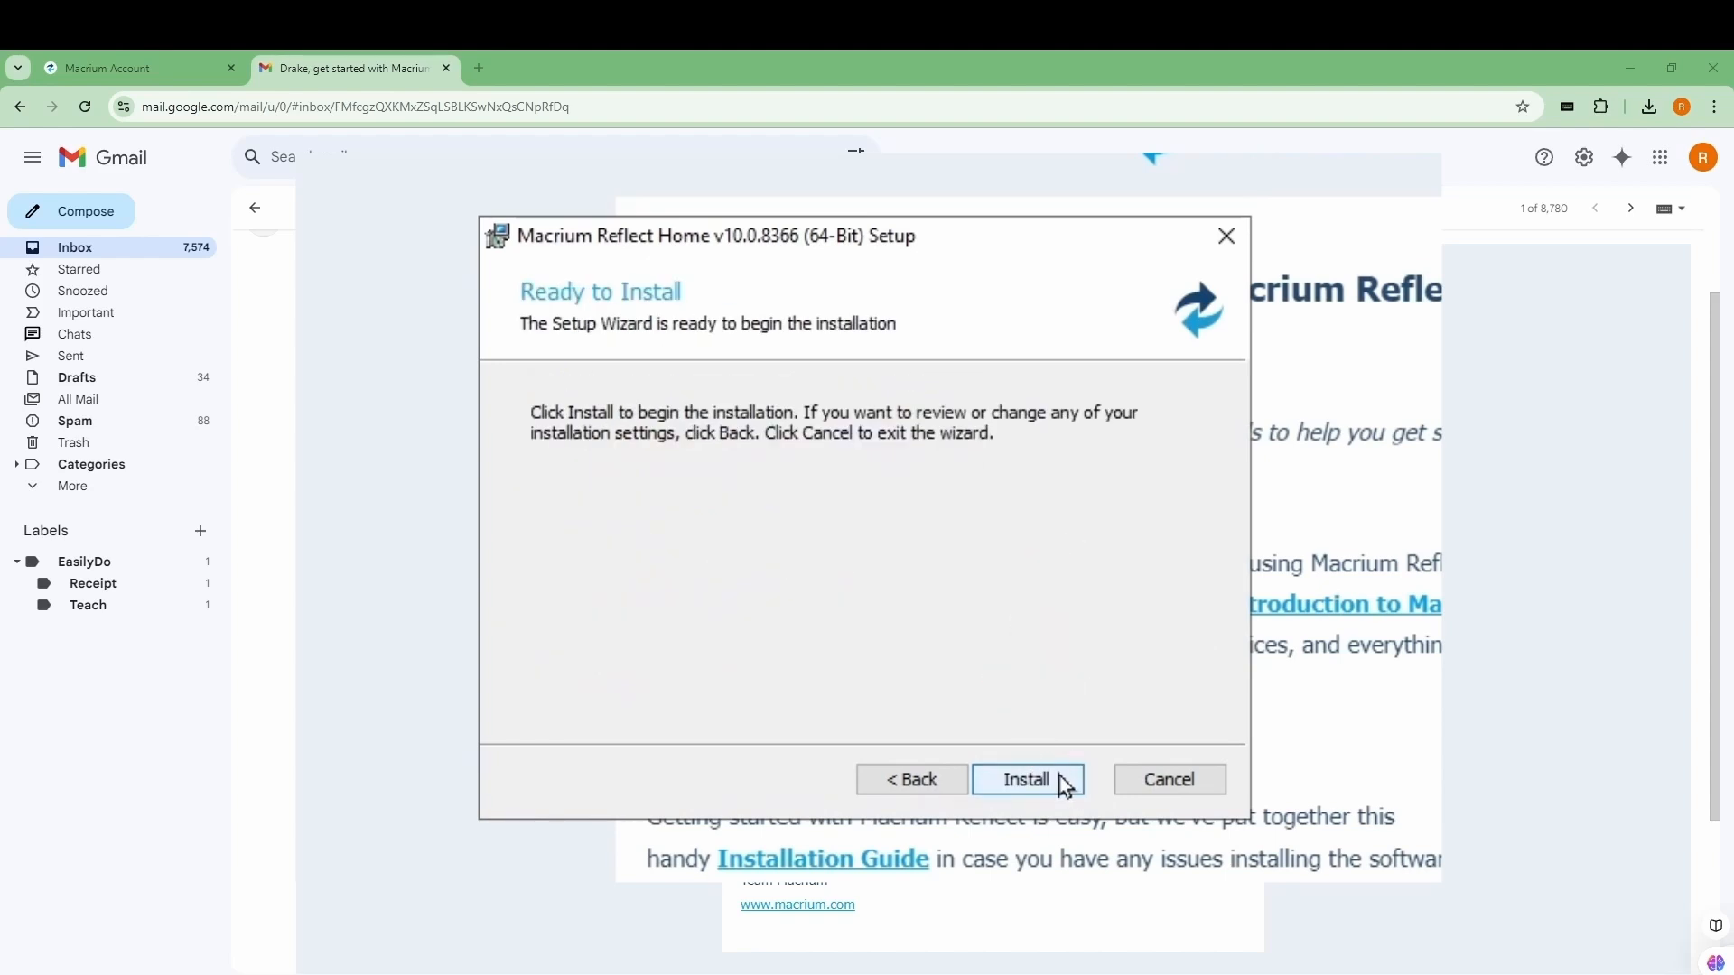
left_click(1025, 779)
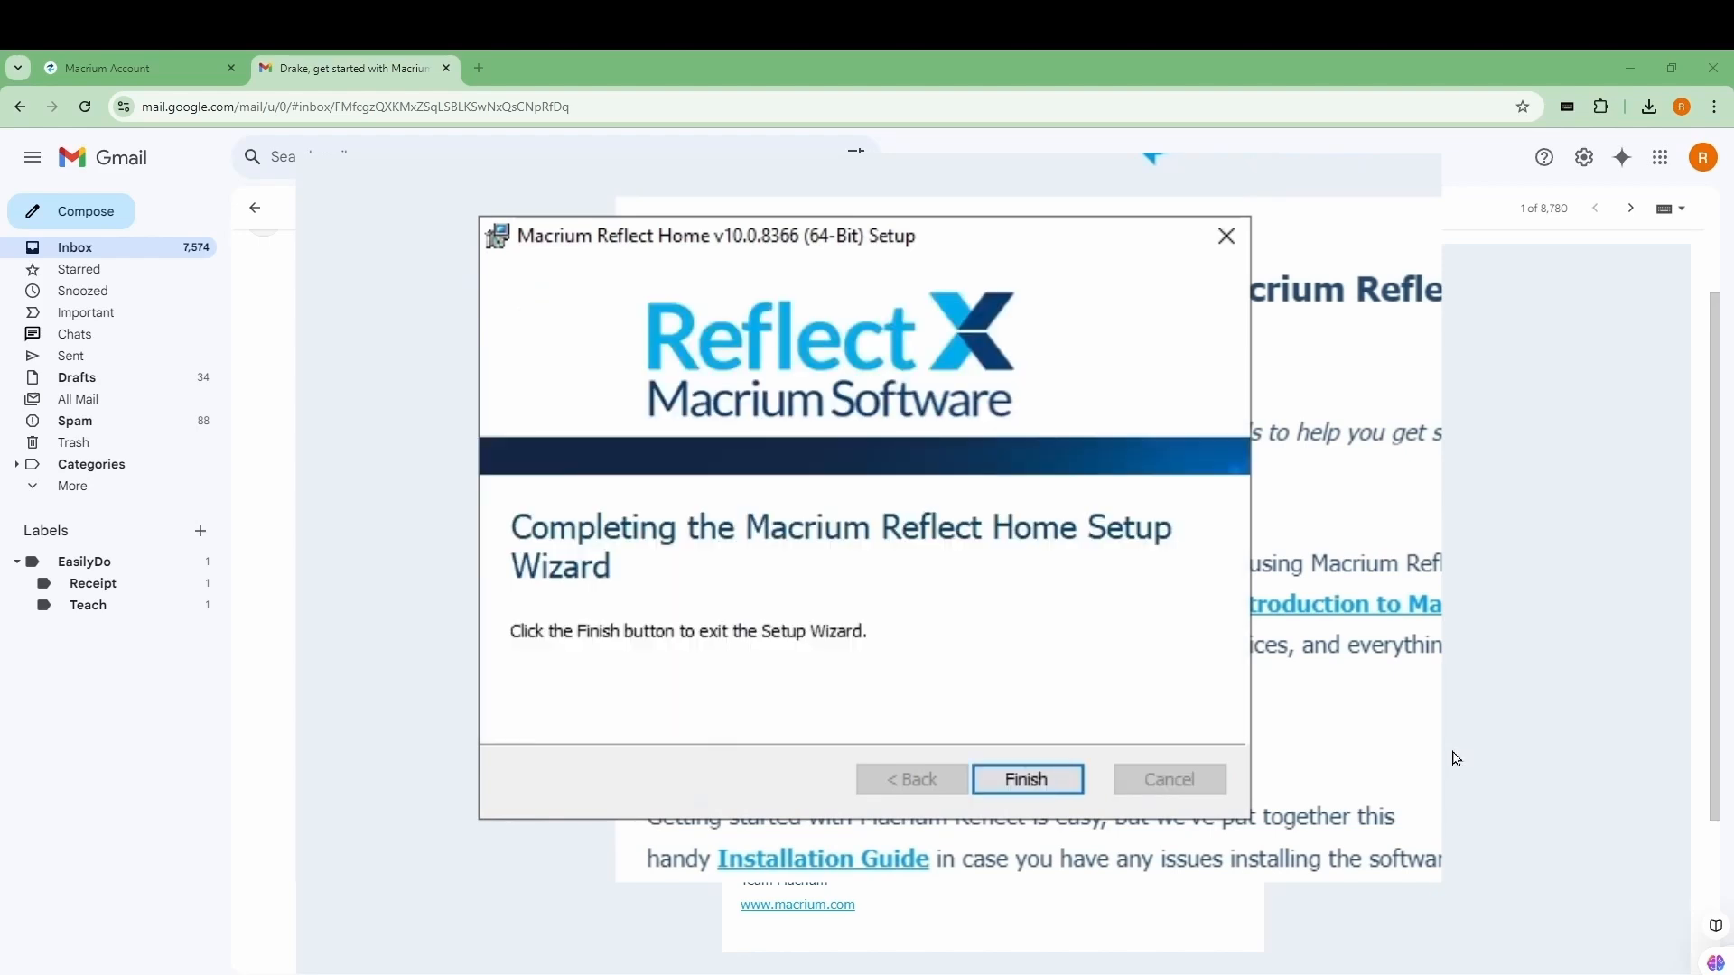
left_click(1025, 779)
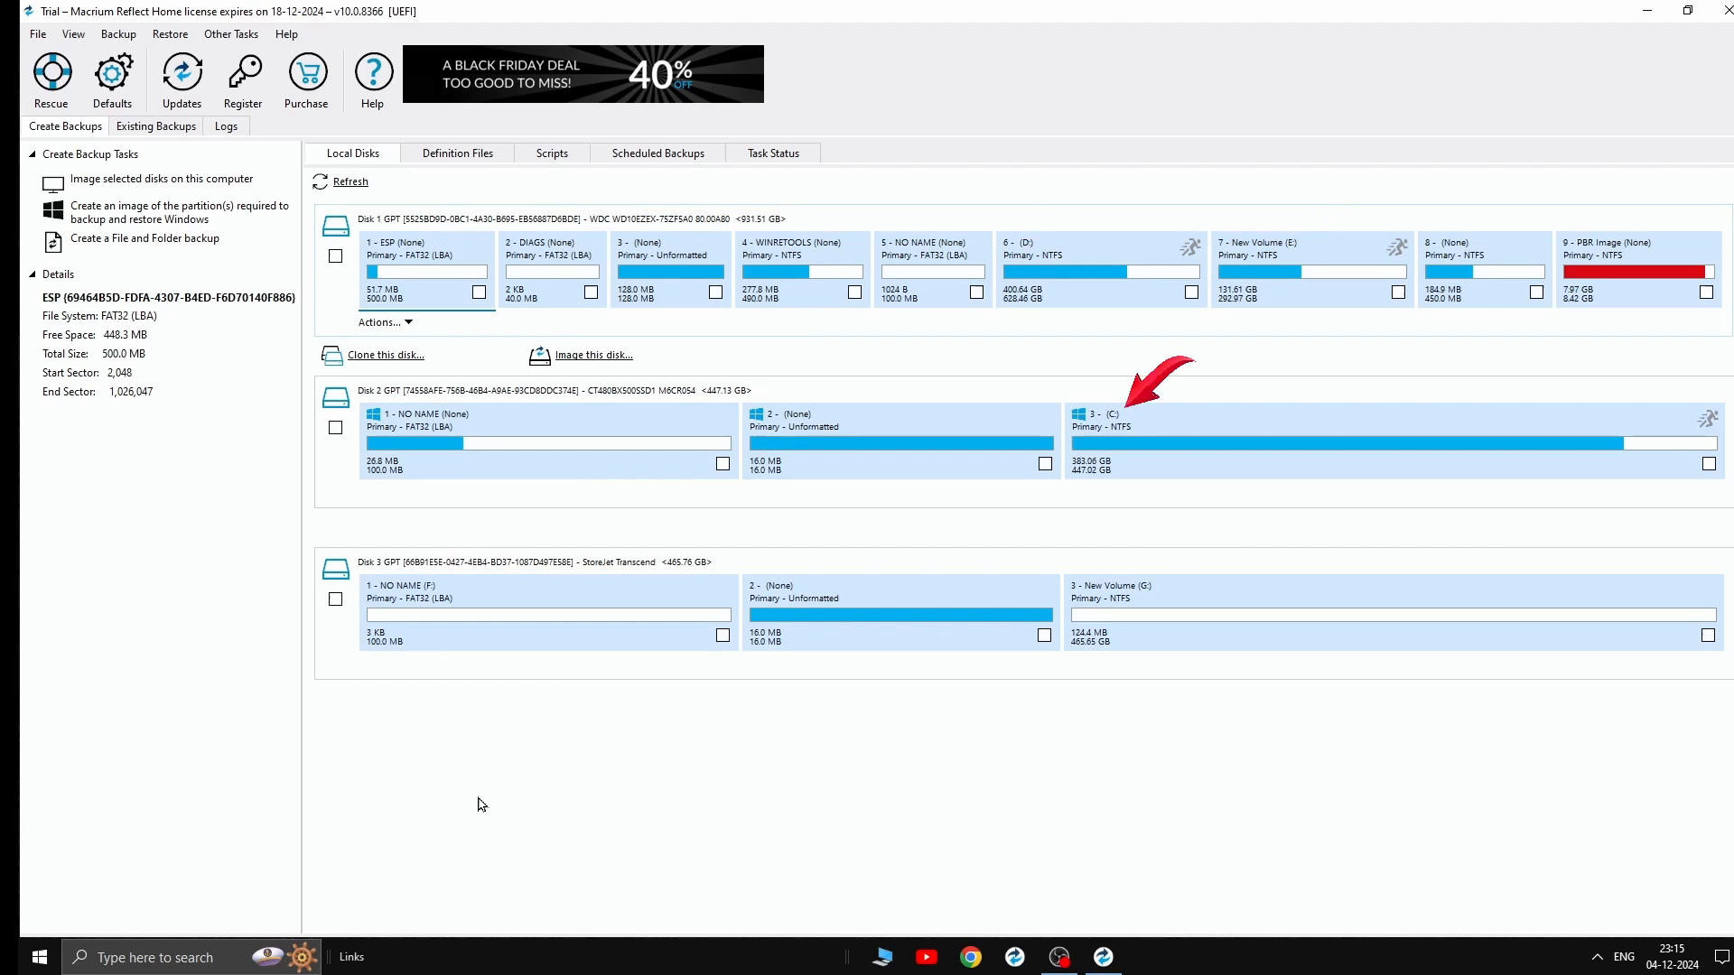
mouse_move(403, 770)
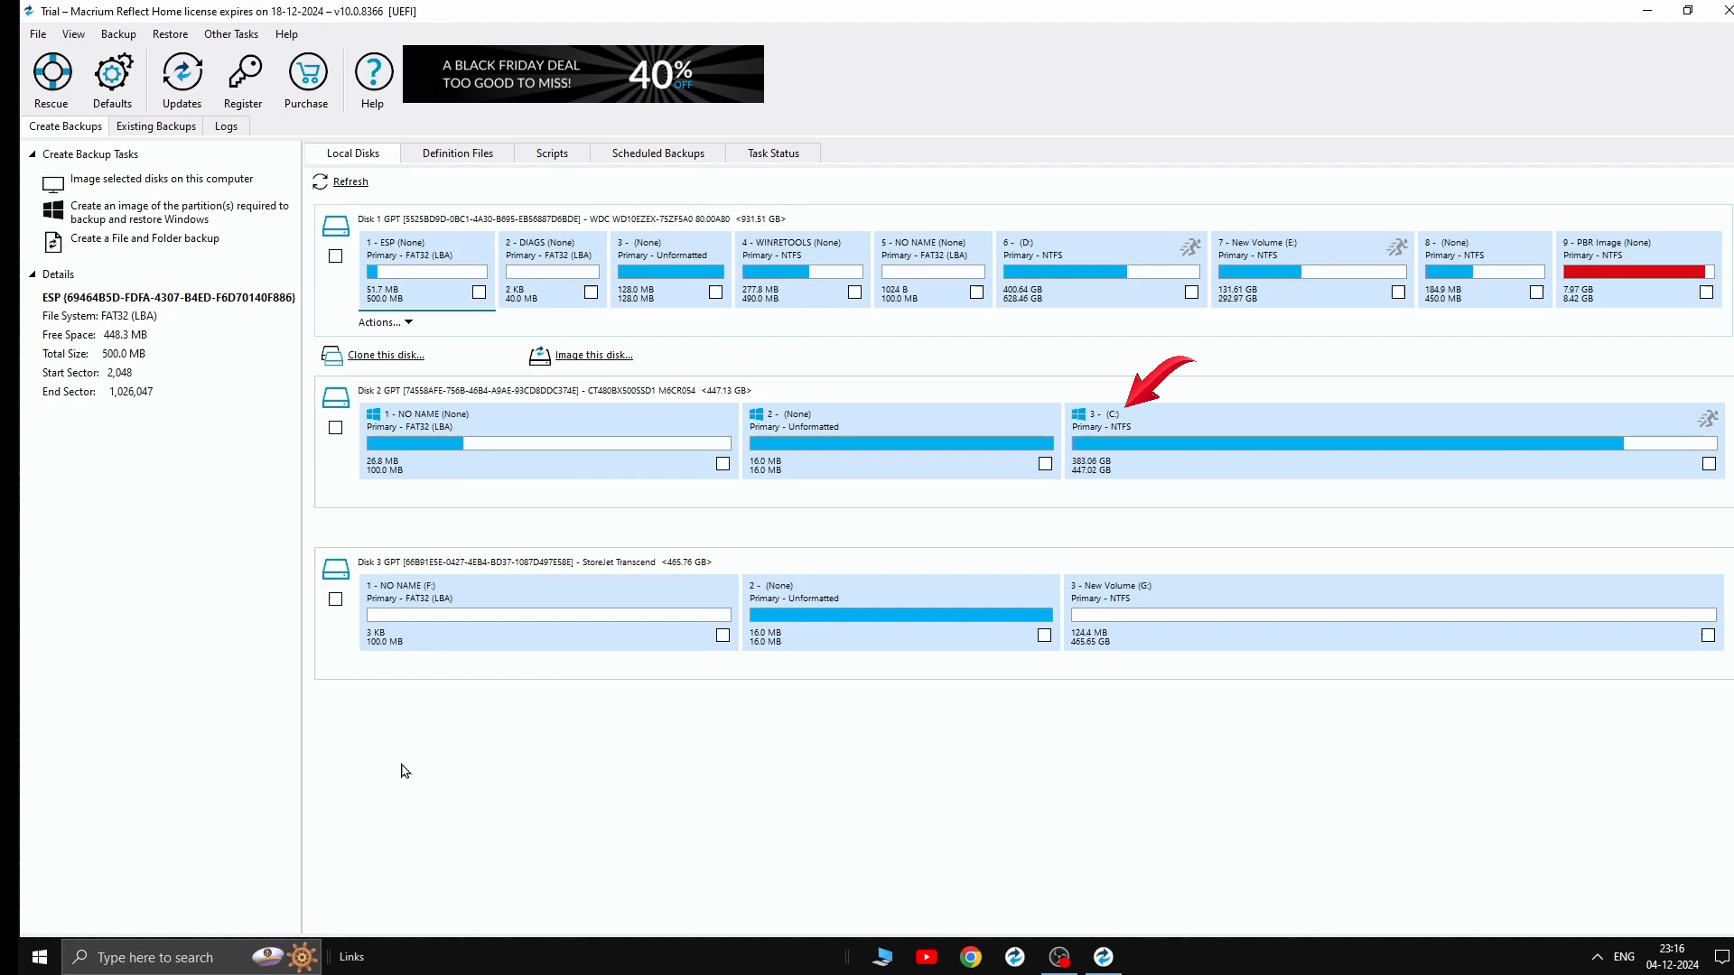
mouse_move(386, 355)
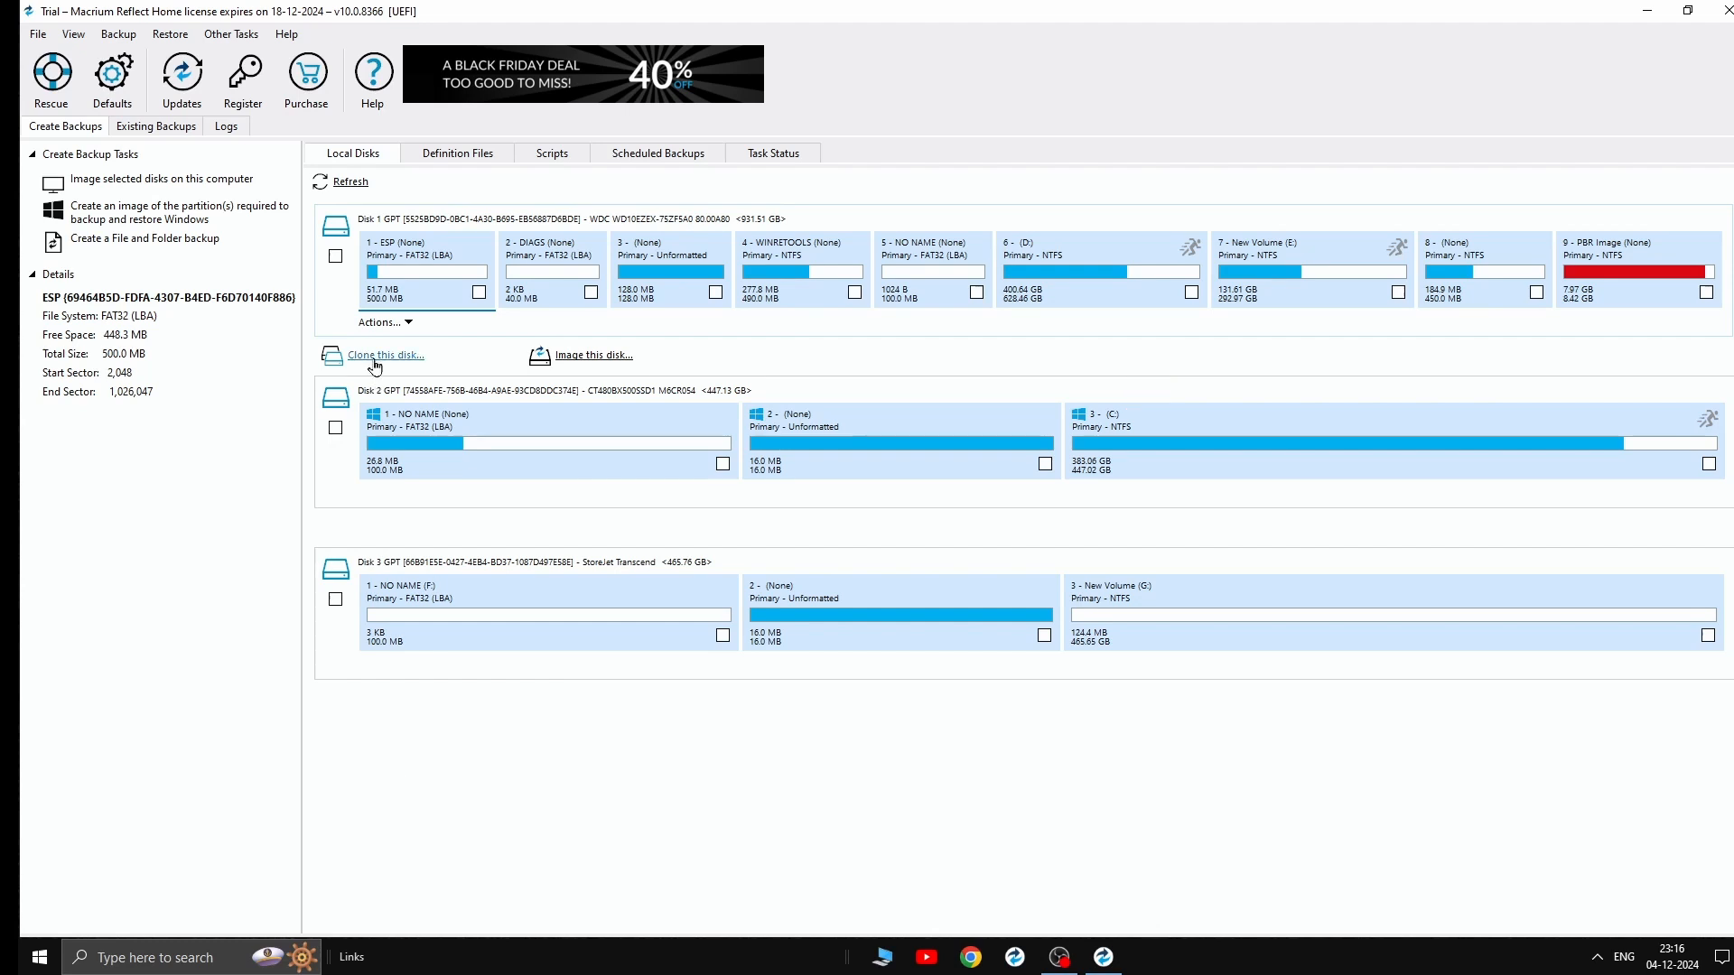
Set up a clone with source Disk 2 (C:), destination Transcend Disk 3, and all source partitions ticked
left_click(385, 353)
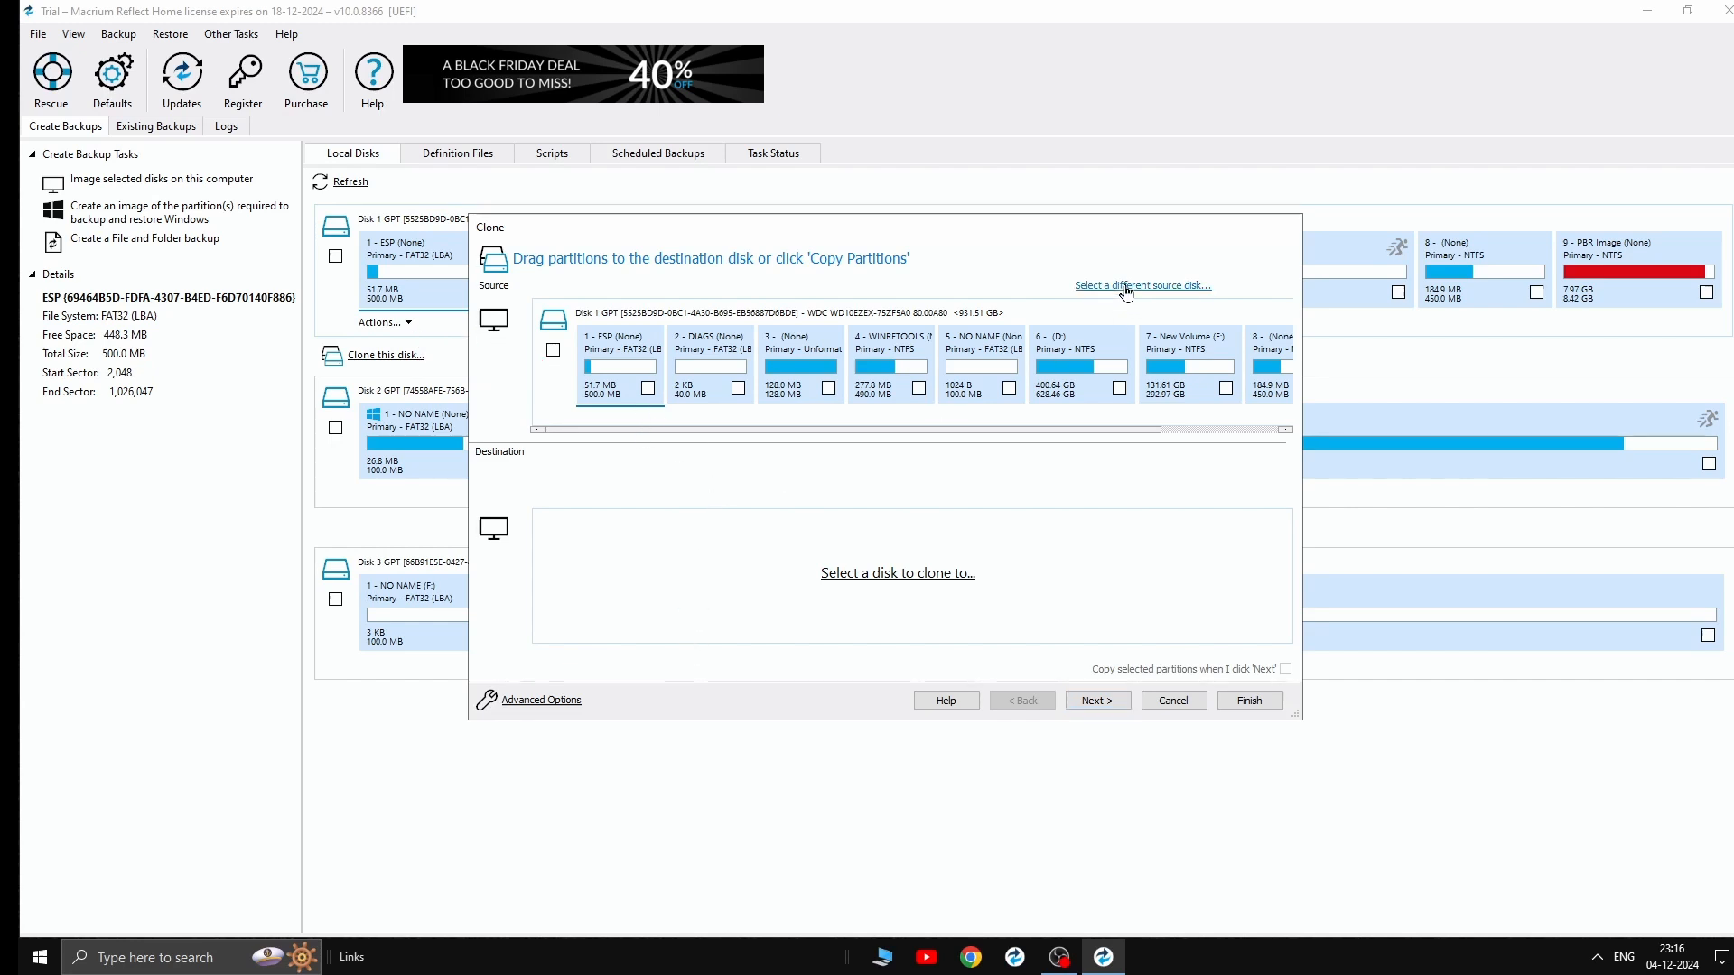
left_click(1143, 285)
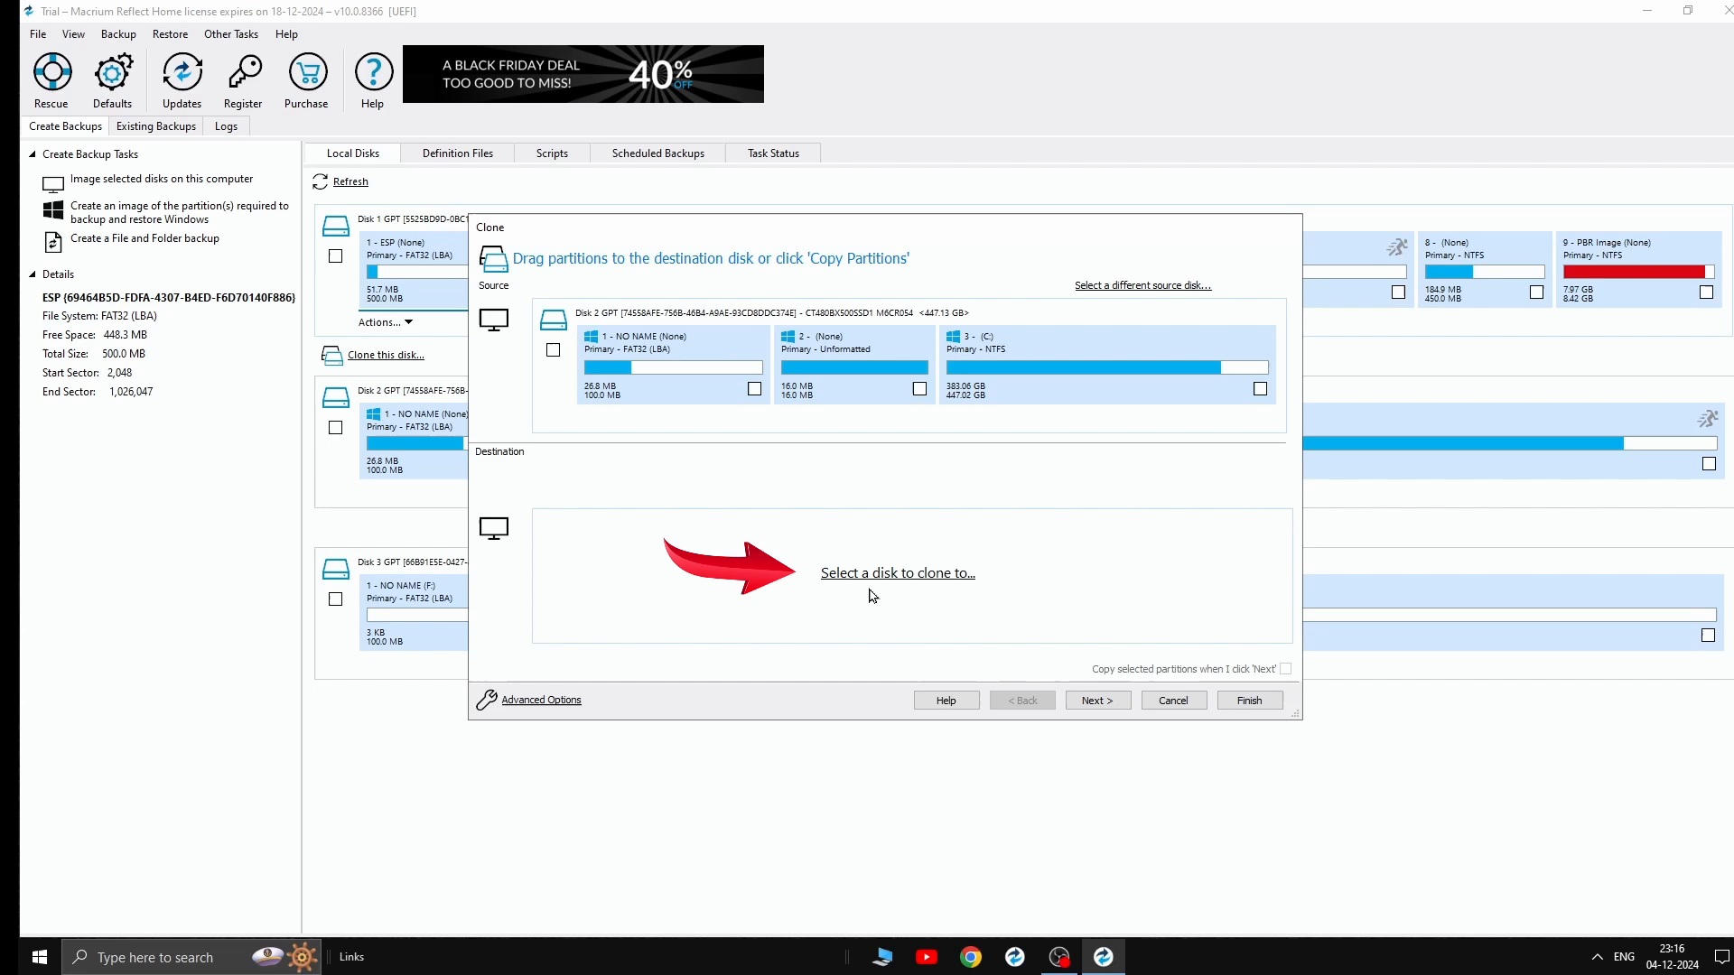
left_click(896, 573)
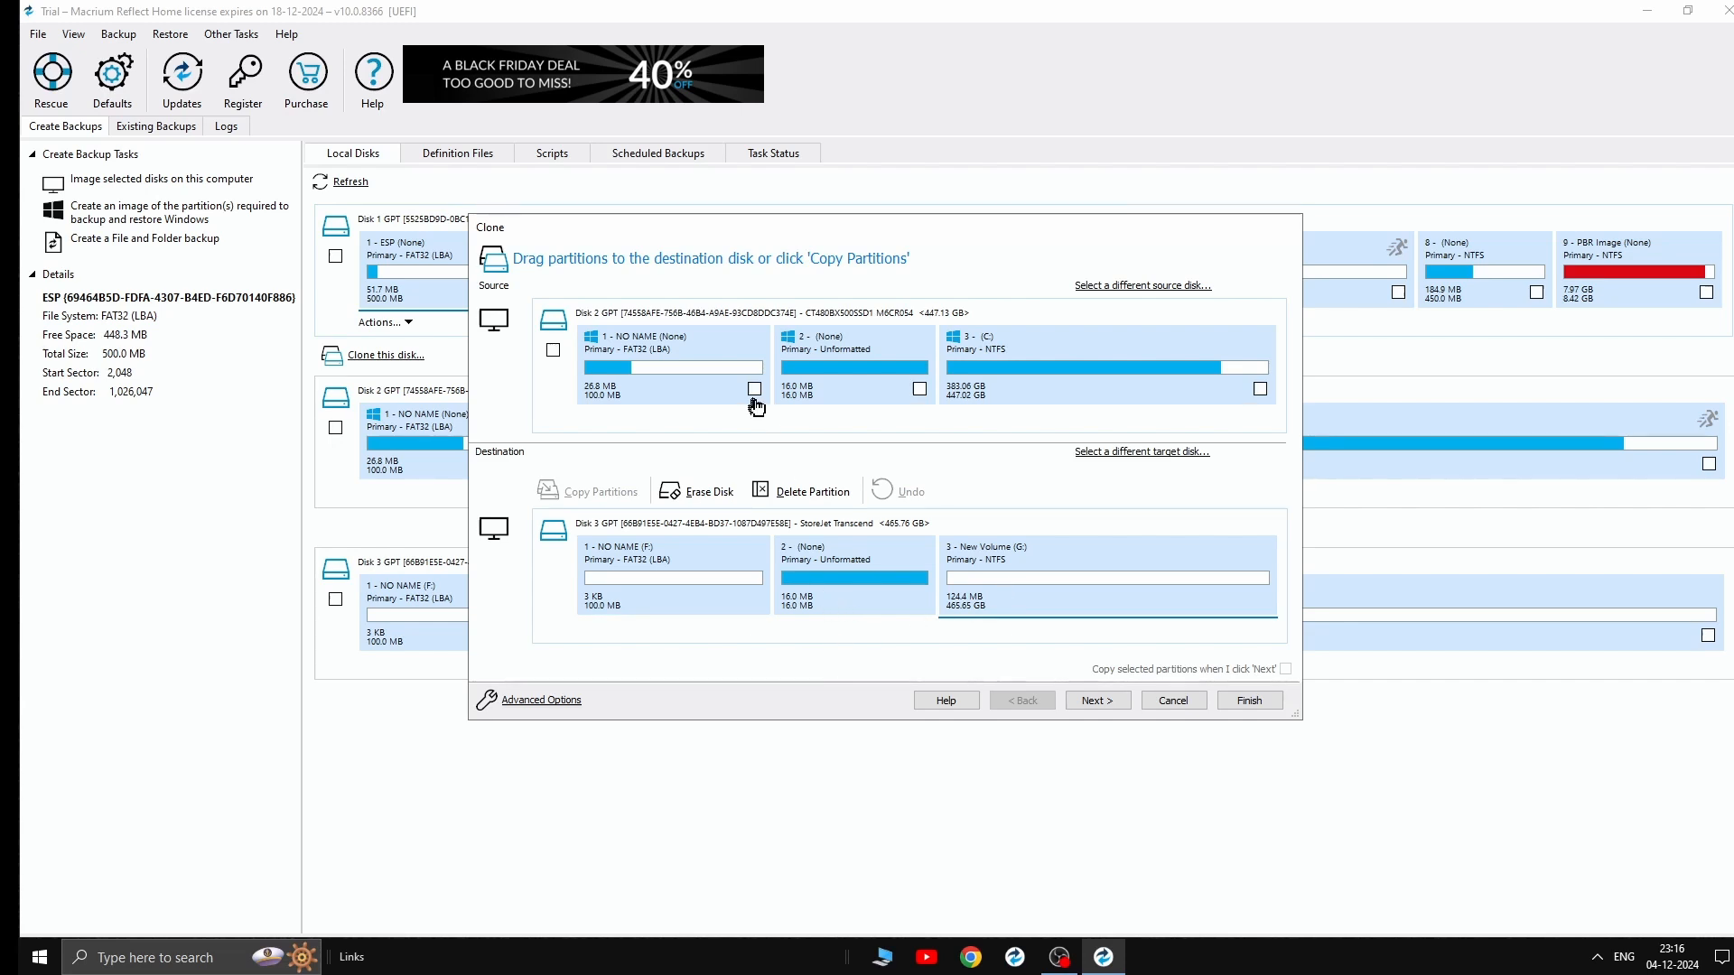
left_click(754, 388)
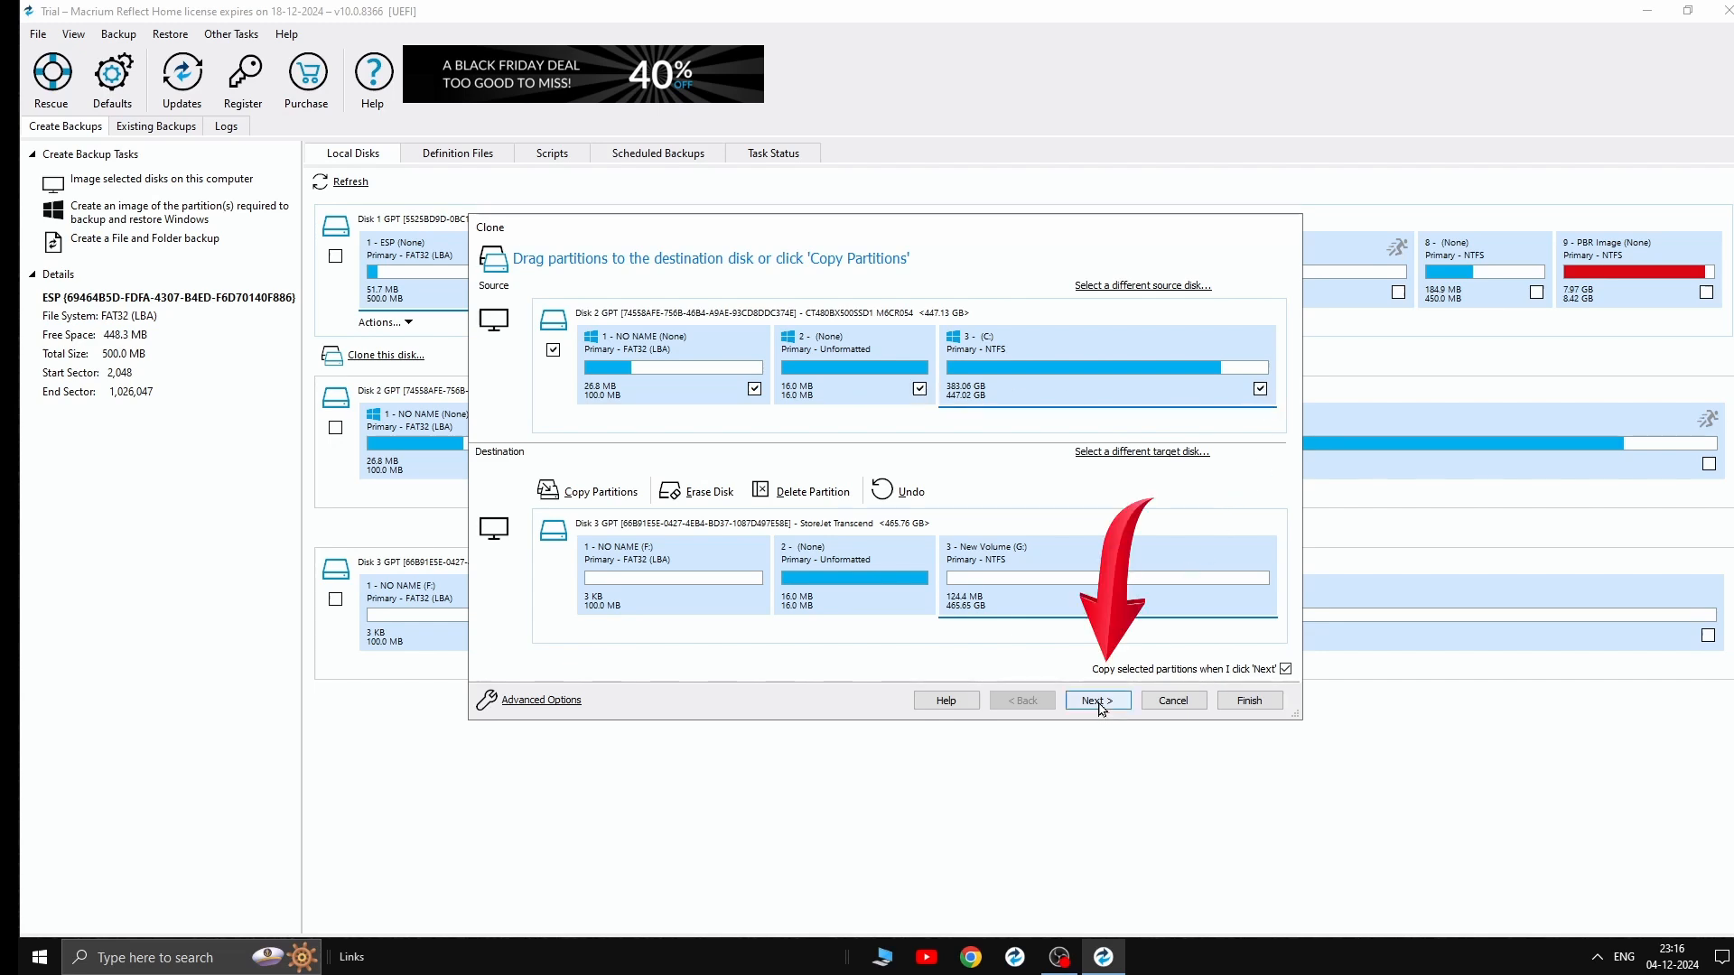
Finish the clone wizard without scheduling, accept save options, confirm overwriting the Transcend drive, and start cloning
left_click(1095, 700)
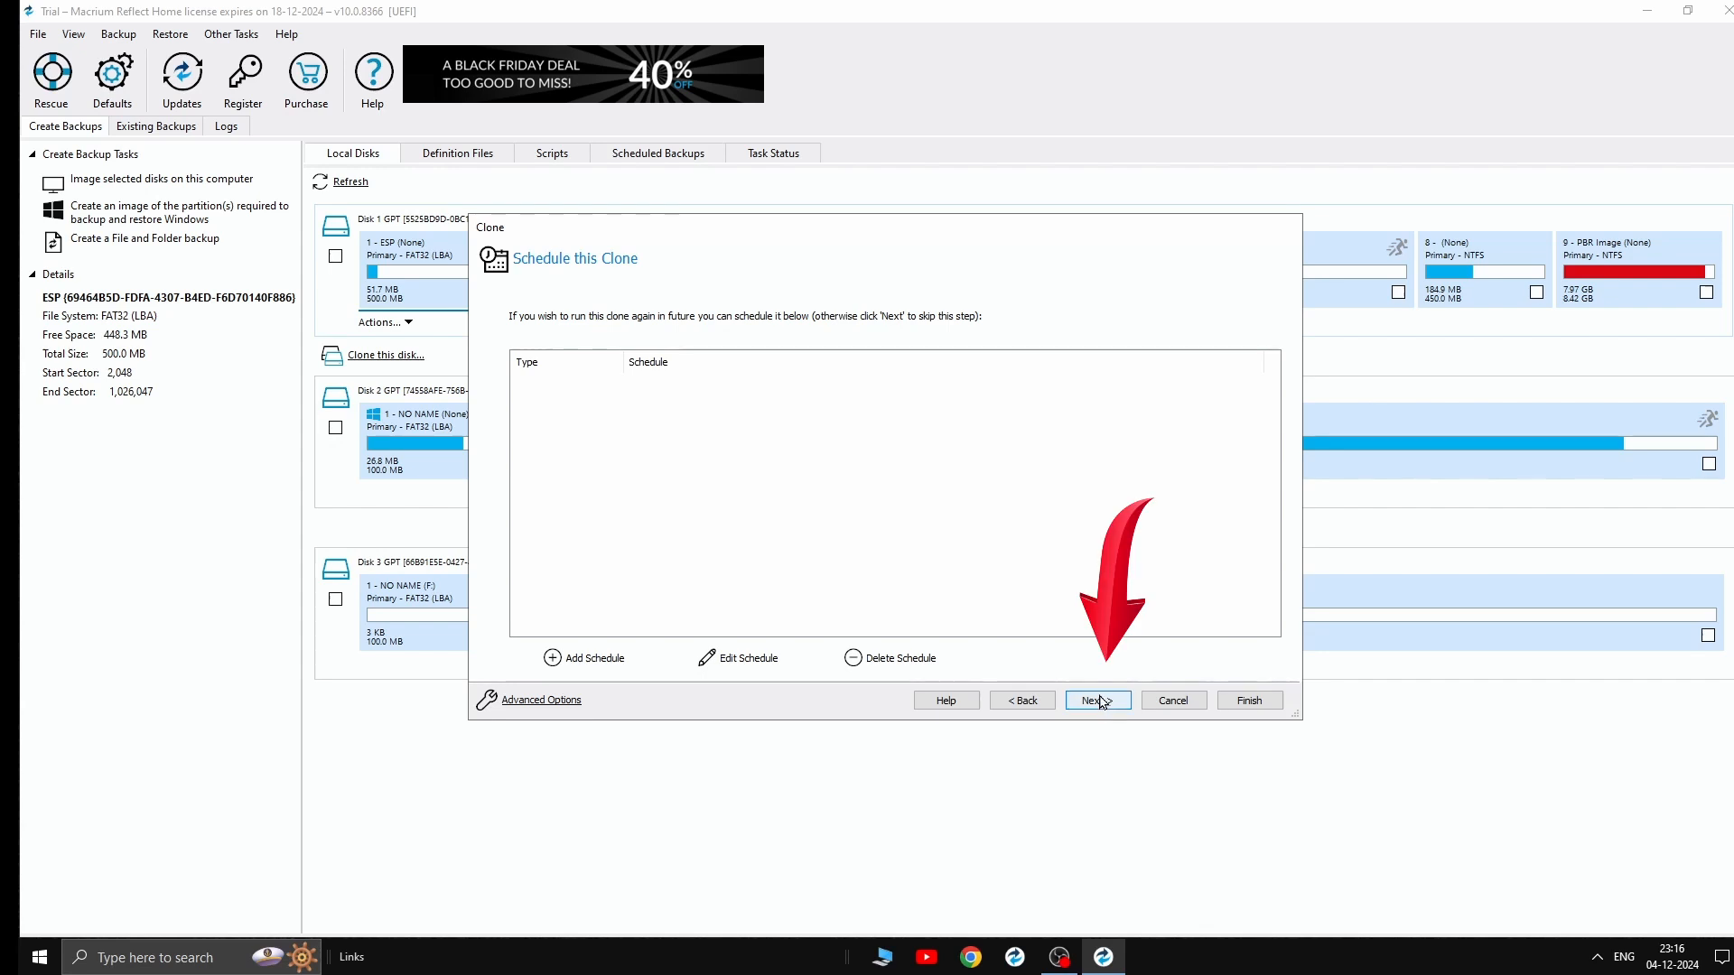
left_click(1095, 700)
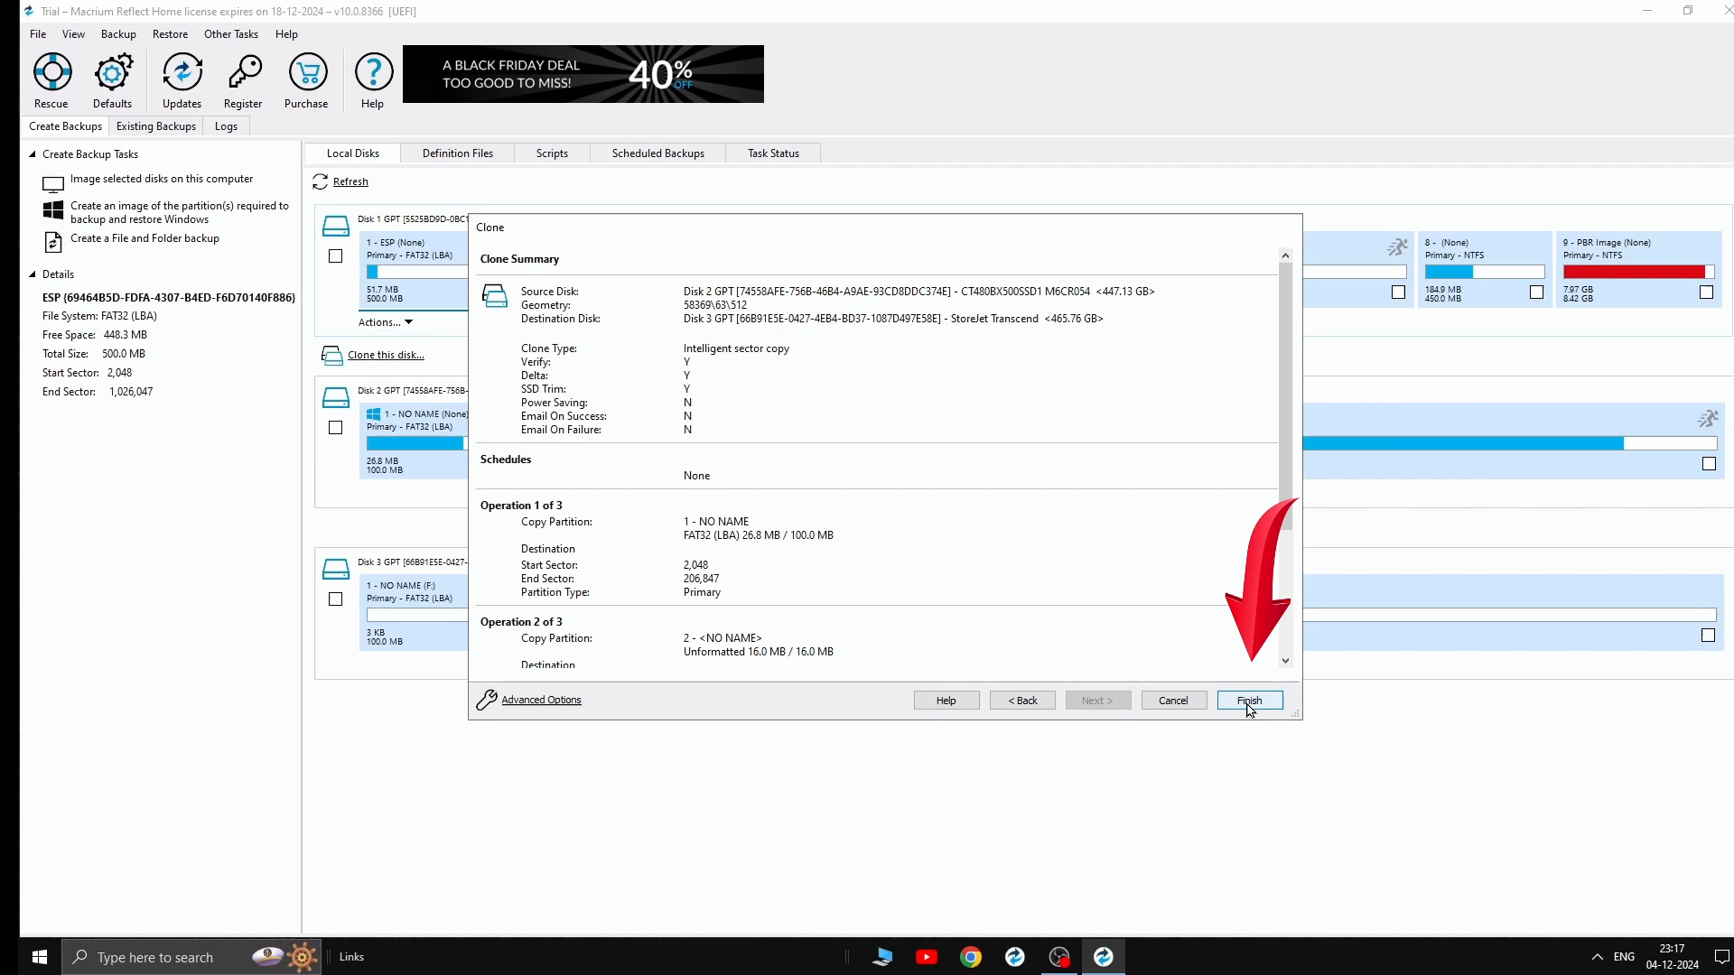
left_click(1247, 700)
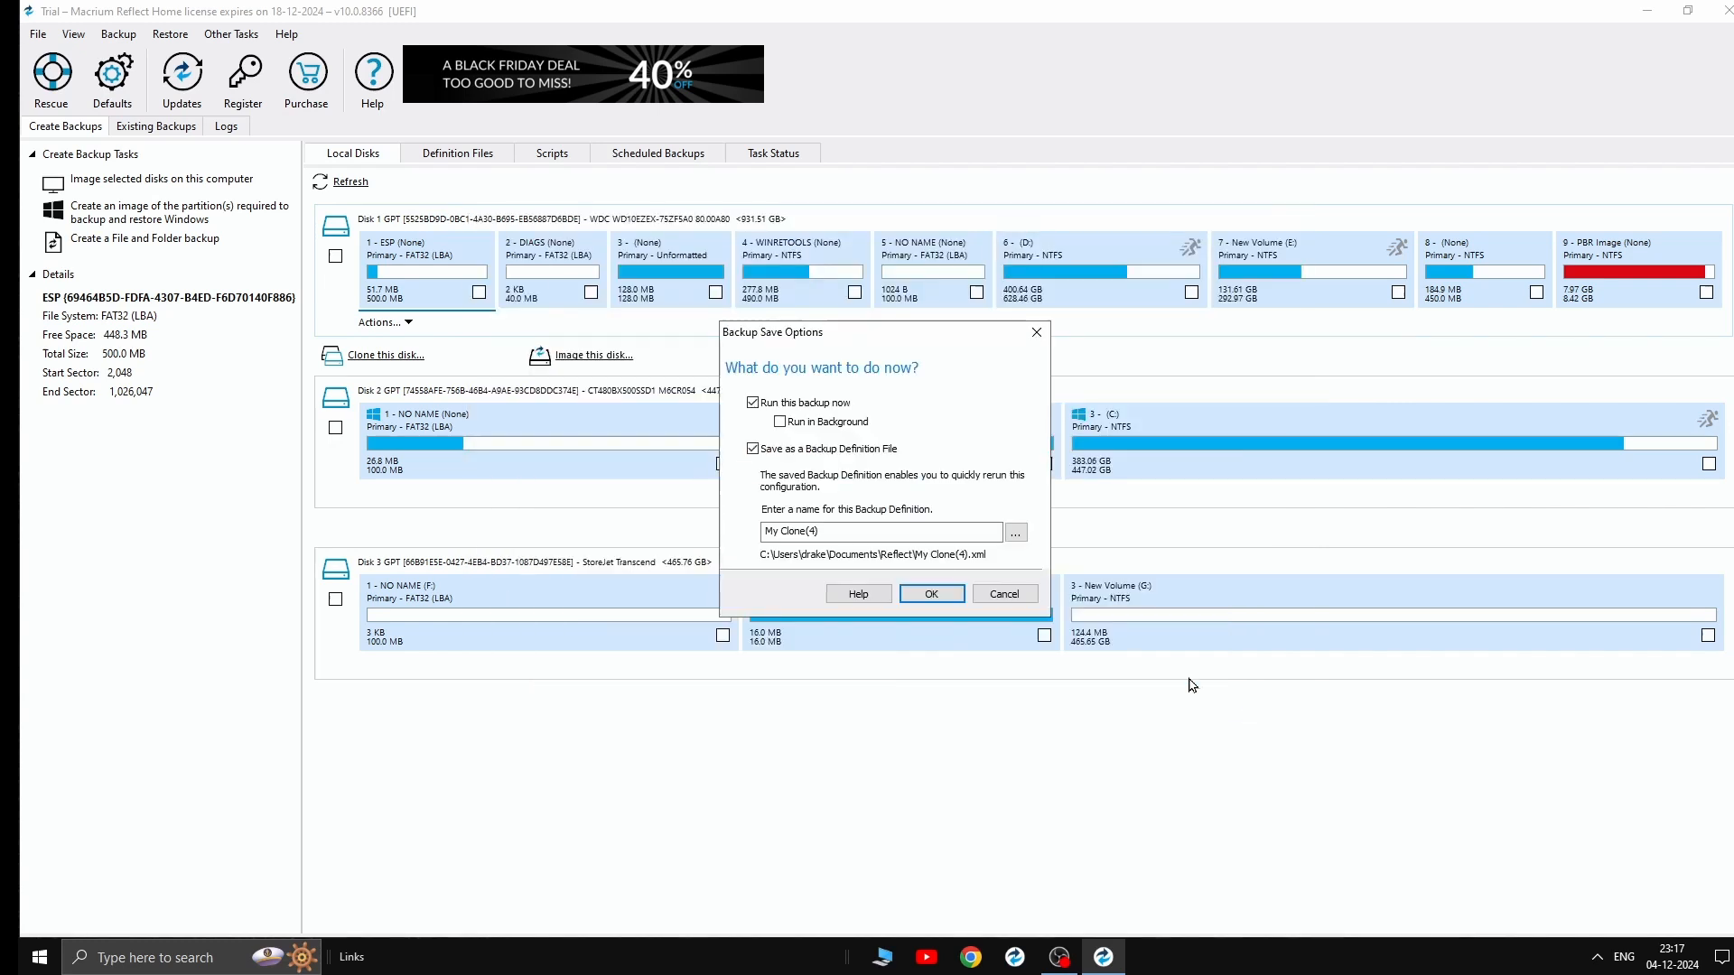
left_click(930, 594)
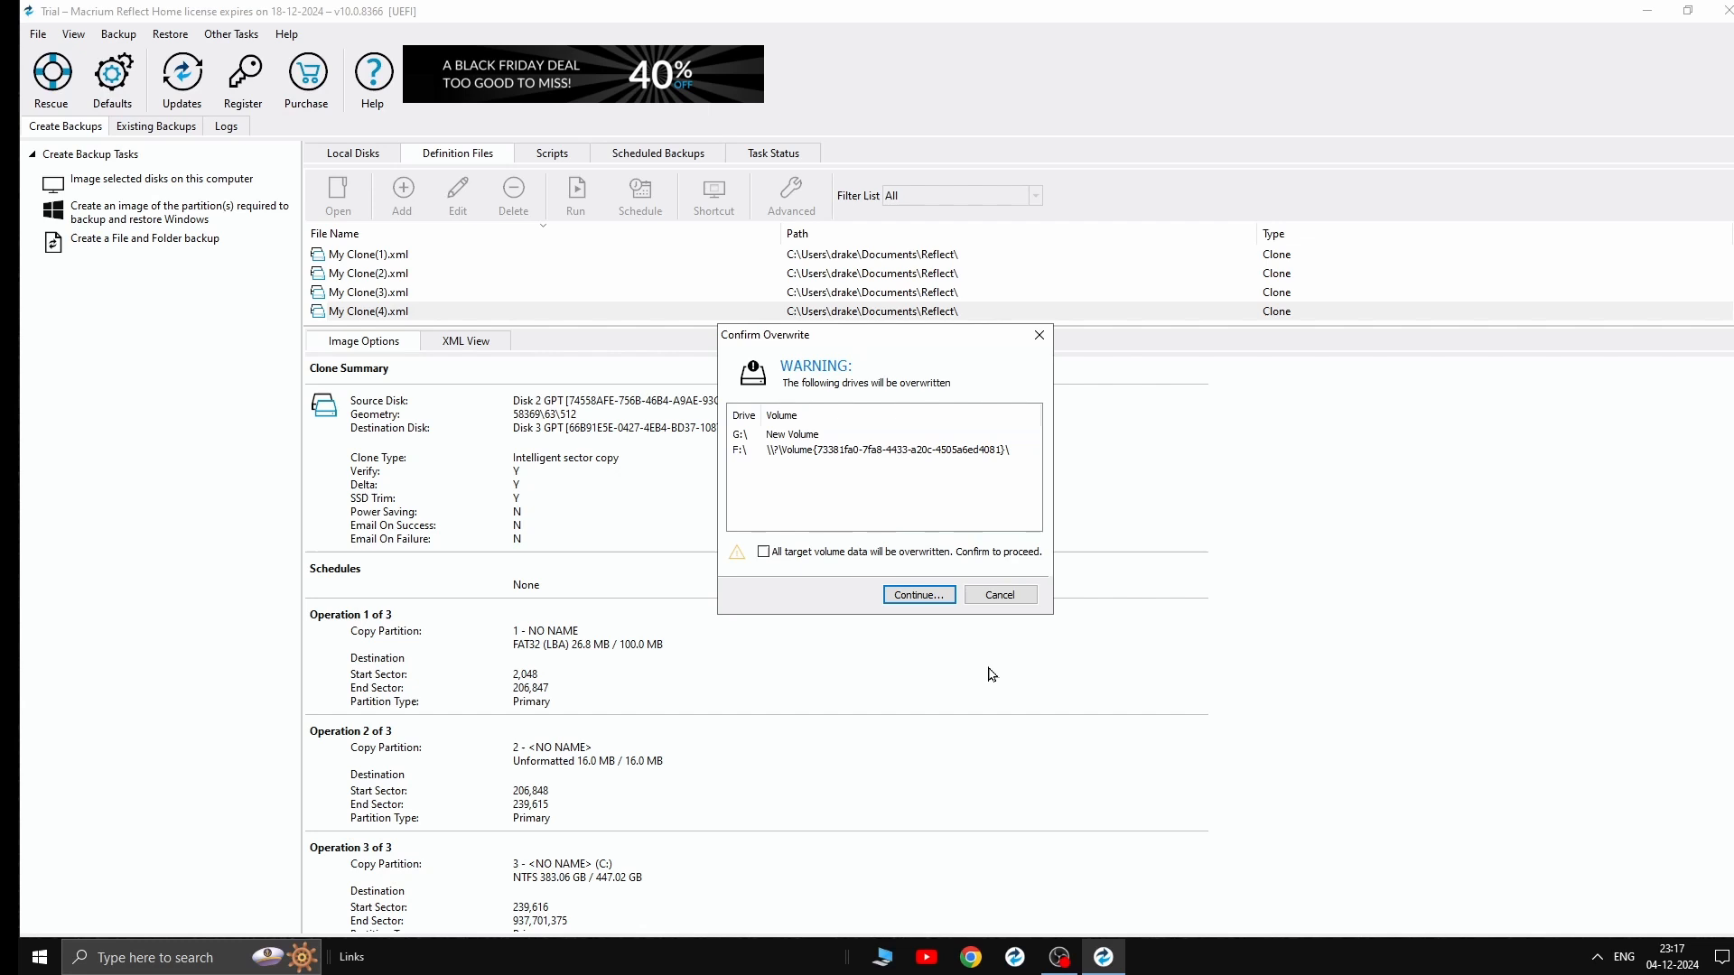
left_click(763, 552)
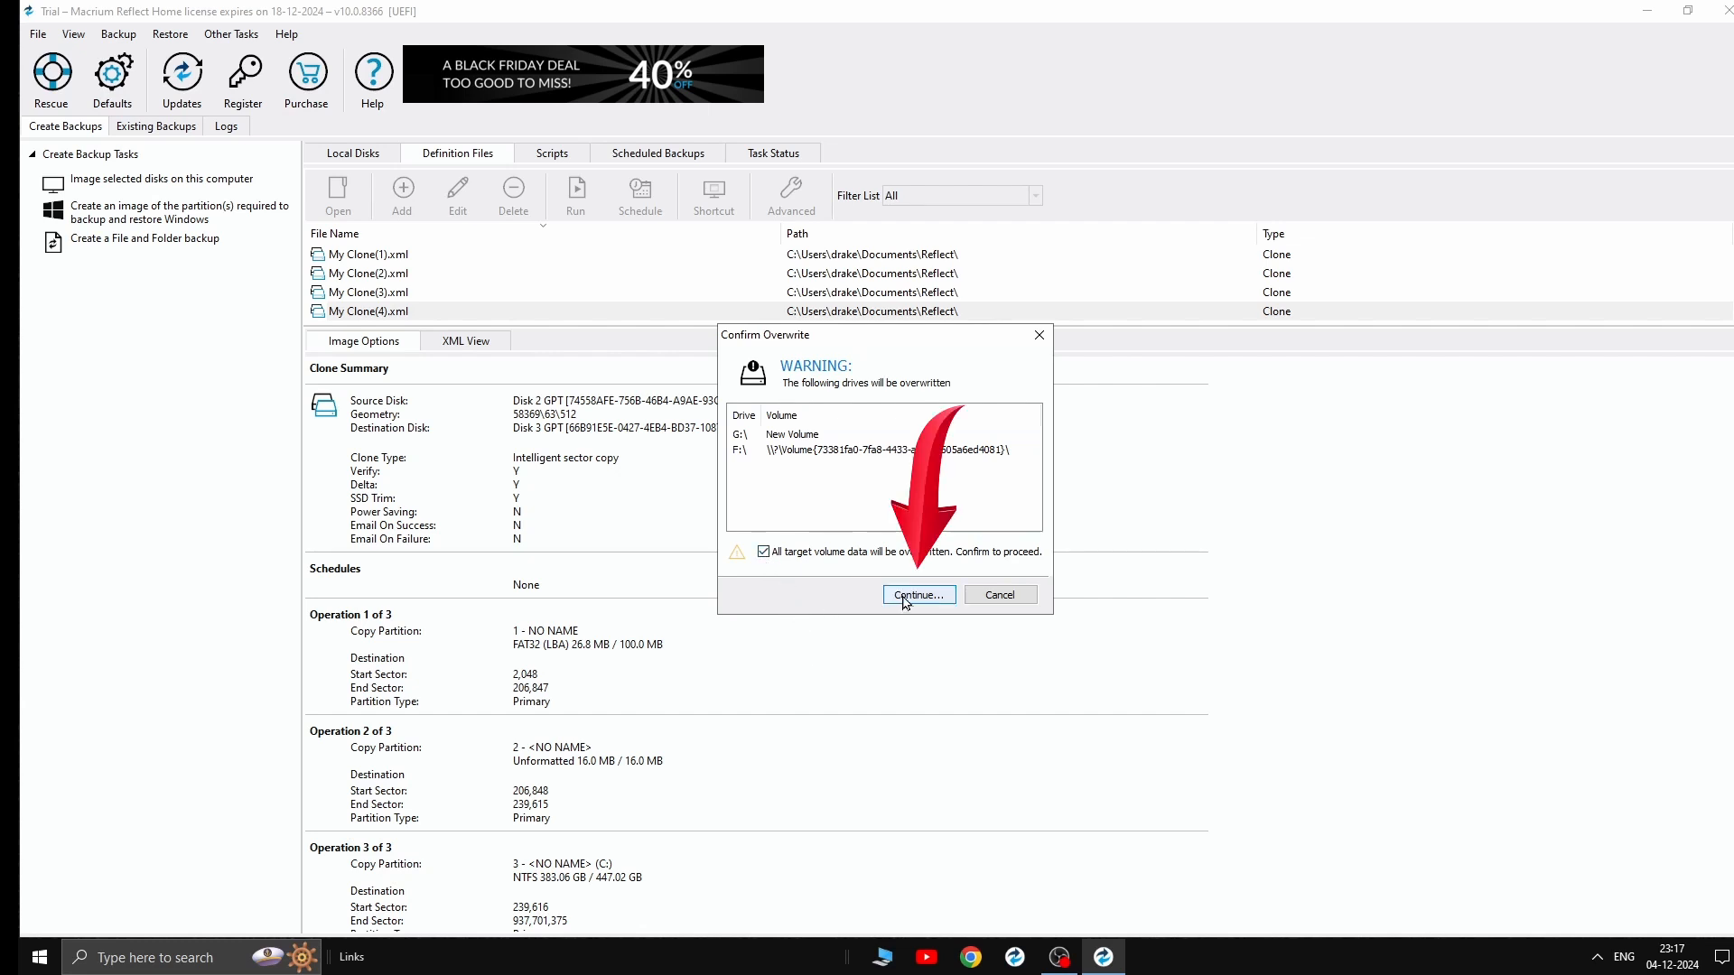
left_click(916, 595)
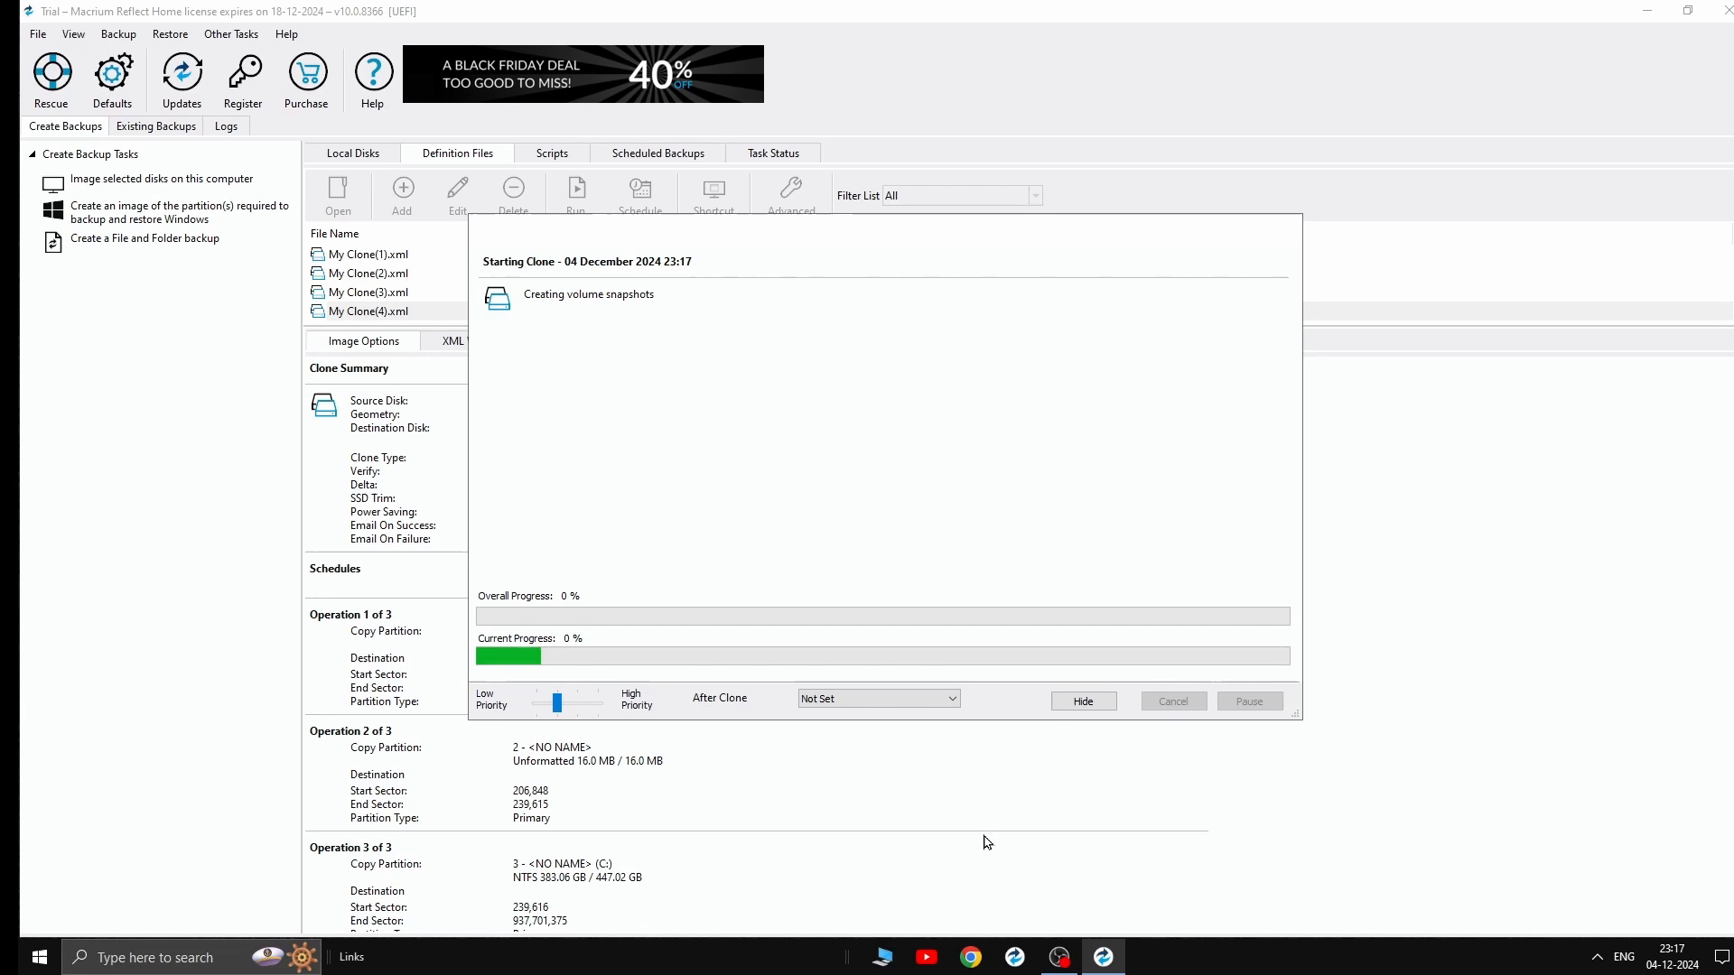